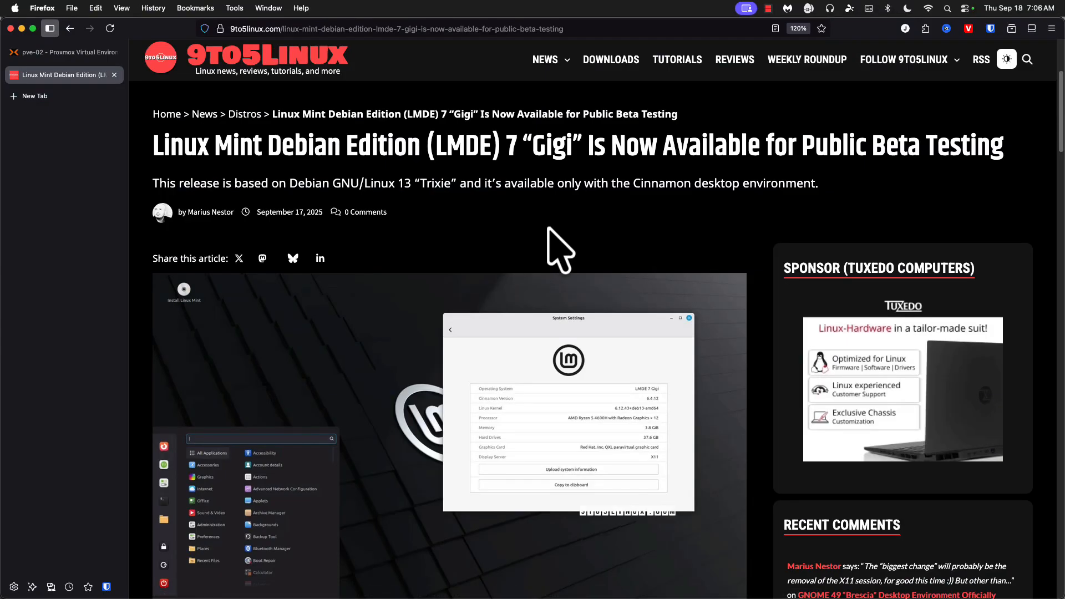
{"action": "scroll", "scroll_direction": "down", "scroll_amount": 3}
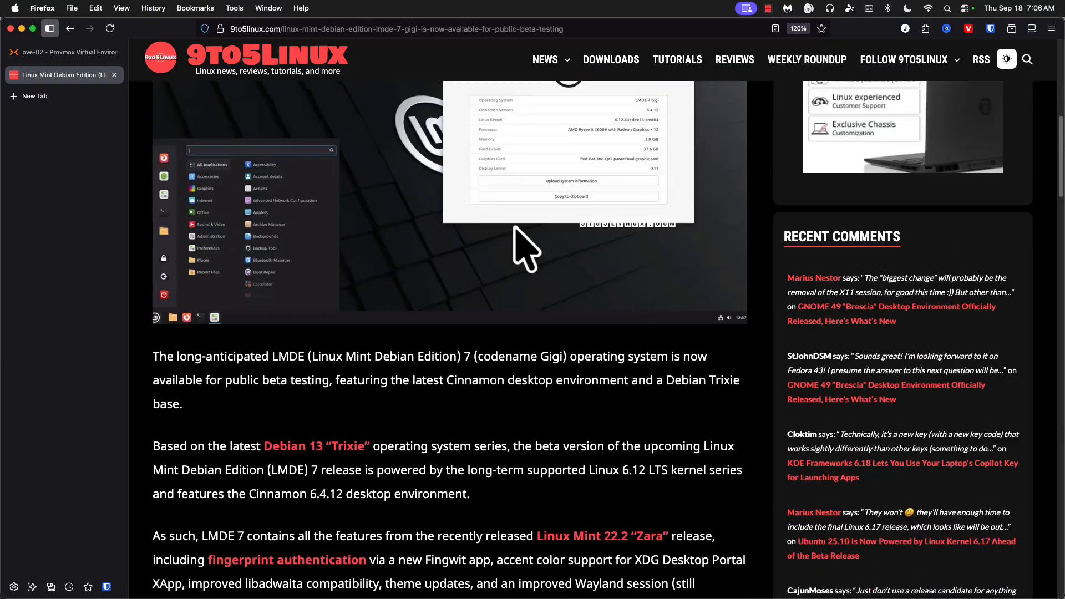
{"action": "scroll", "scroll_direction": "down", "scroll_amount": 3}
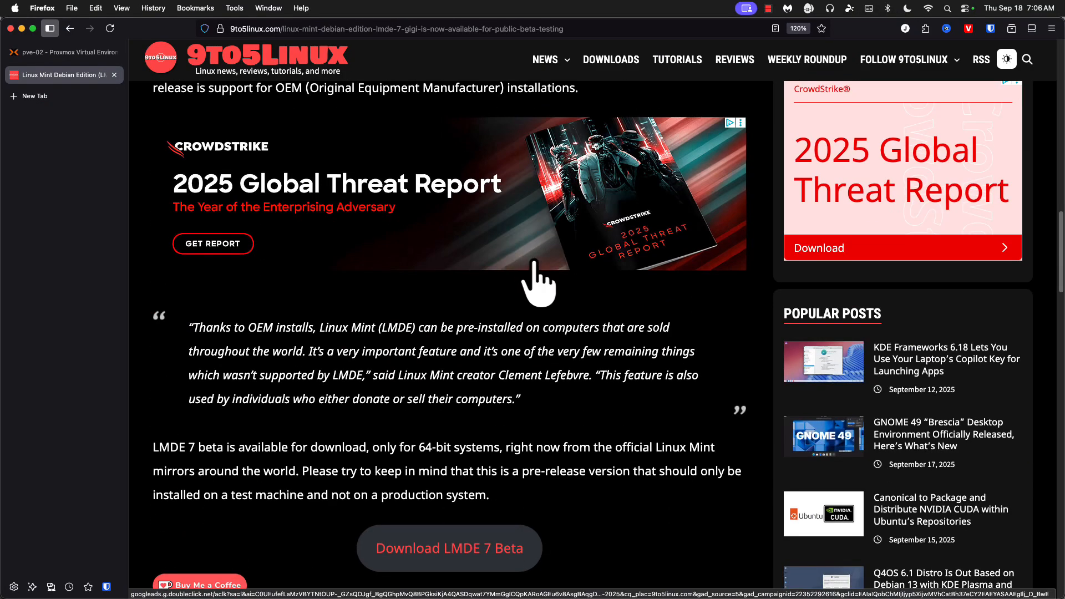
{"action": "scroll", "scroll_direction": "down", "scroll_amount": 3}
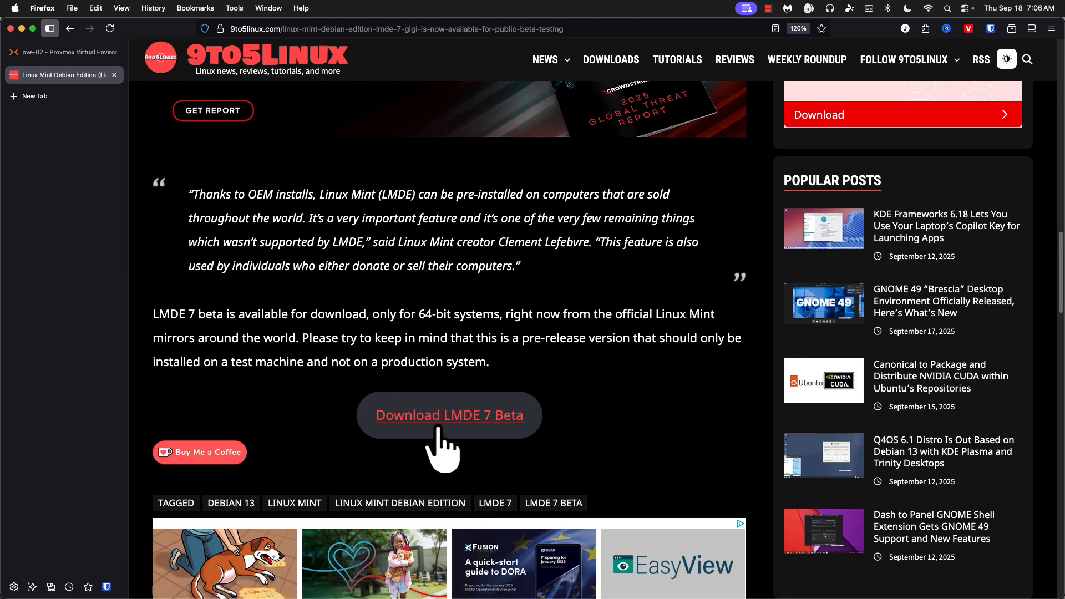
{"action": "right_click", "coordinate": [449, 415]}
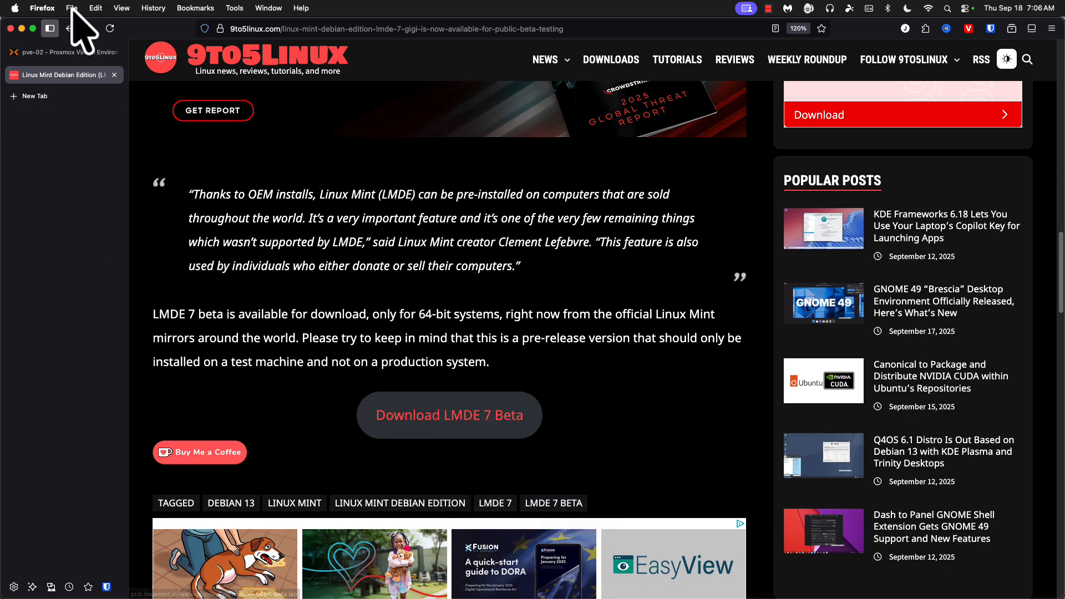
- Download lmde-7-cinnamon-64bit-beta.iso from pub.linuxmint.io into pve02stor's ISO Images
{"action": "left_click", "coordinate": [55, 52]}
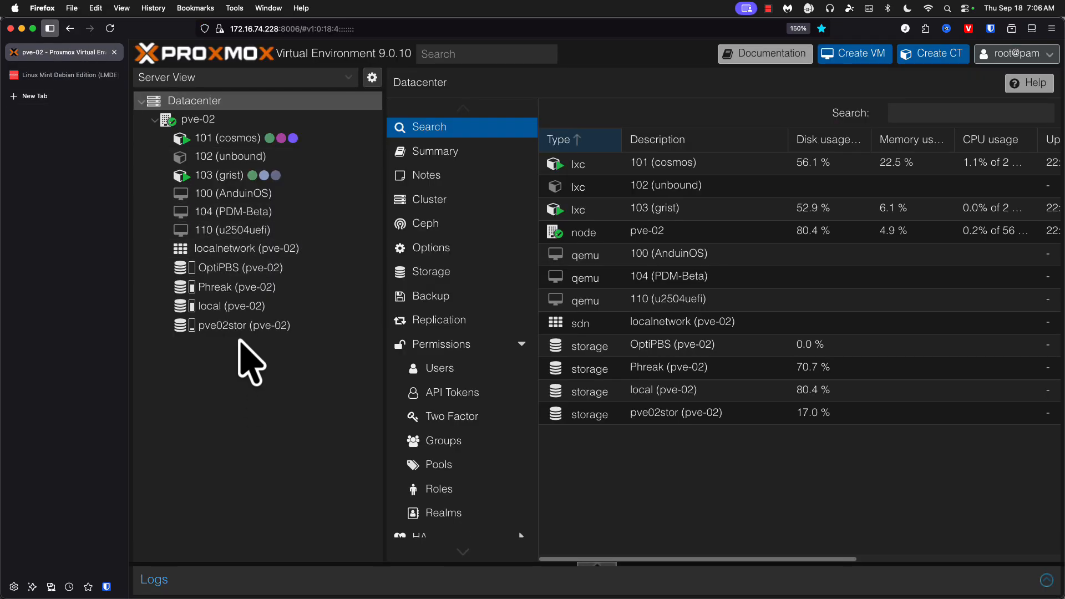
{"action": "left_click", "coordinate": [244, 325]}
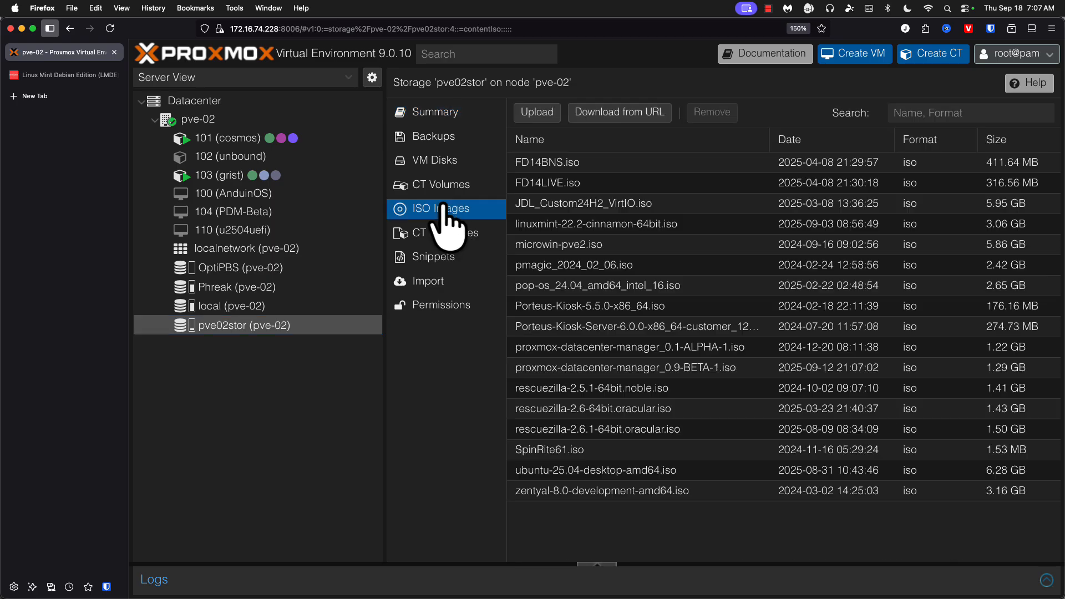
{"action": "left_click", "coordinate": [620, 113]}
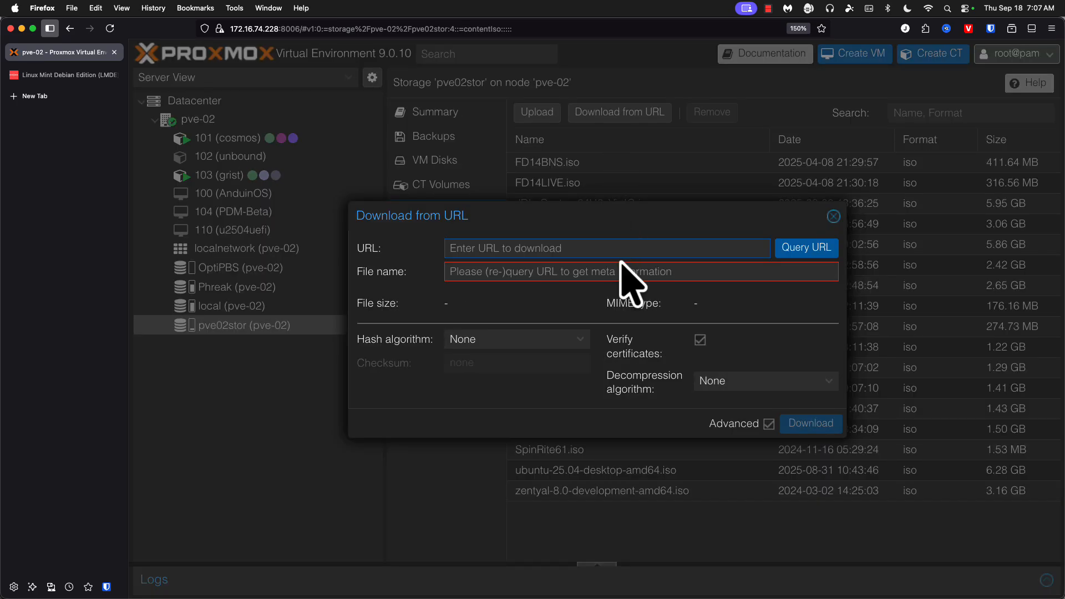
{"action": "type", "text": "https://pub.linuxmint.io/testing/lmde-7-cinnamon-64bit-beta.iso"}
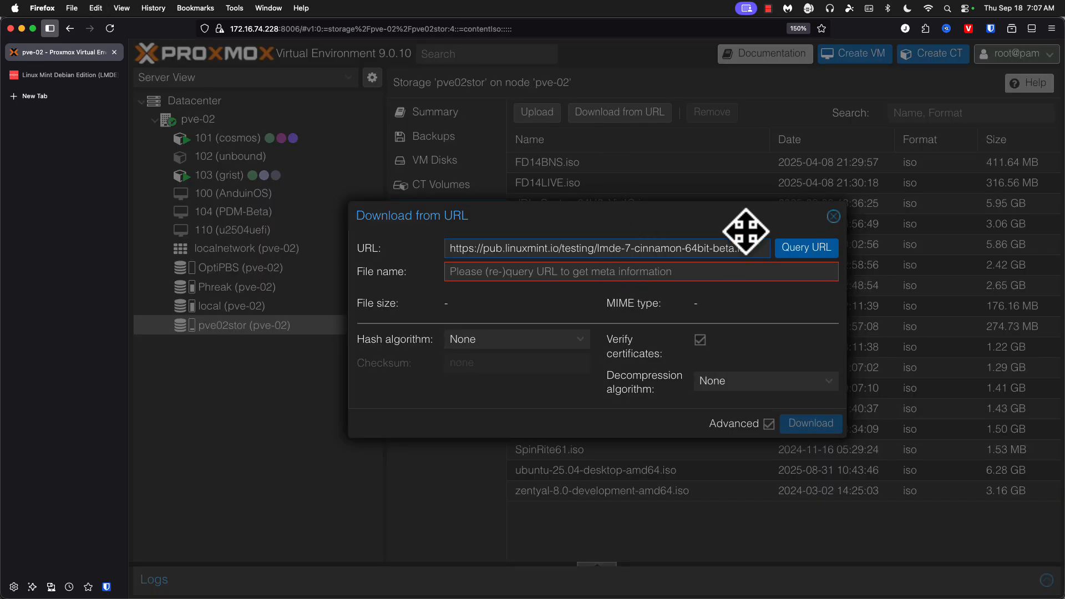
{"action": "left_click", "coordinate": [811, 423]}
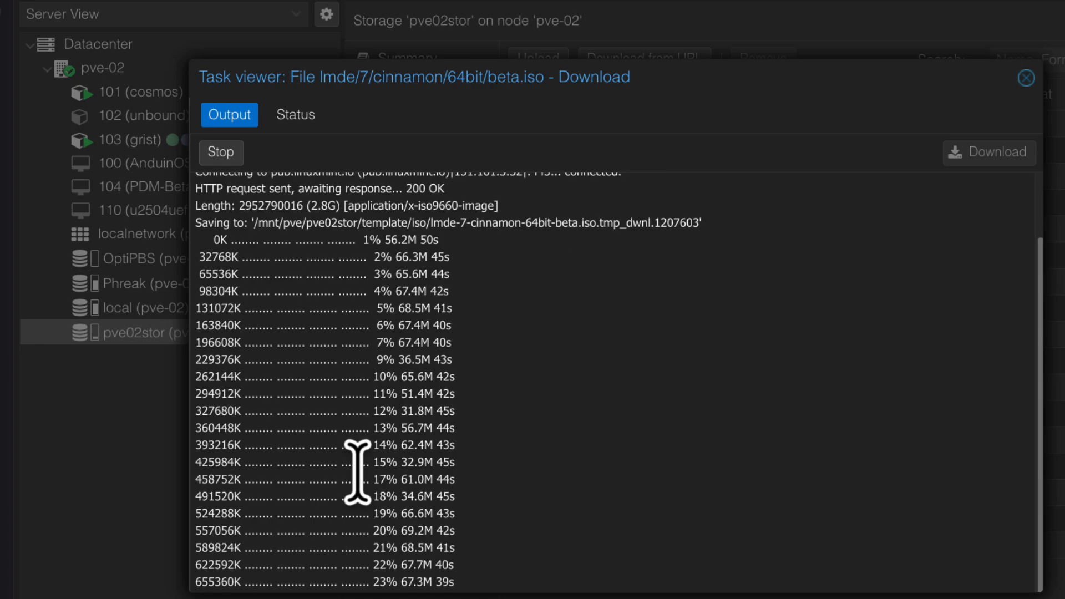
{"action": "scroll", "scroll_direction": "down", "scroll_amount": 3}
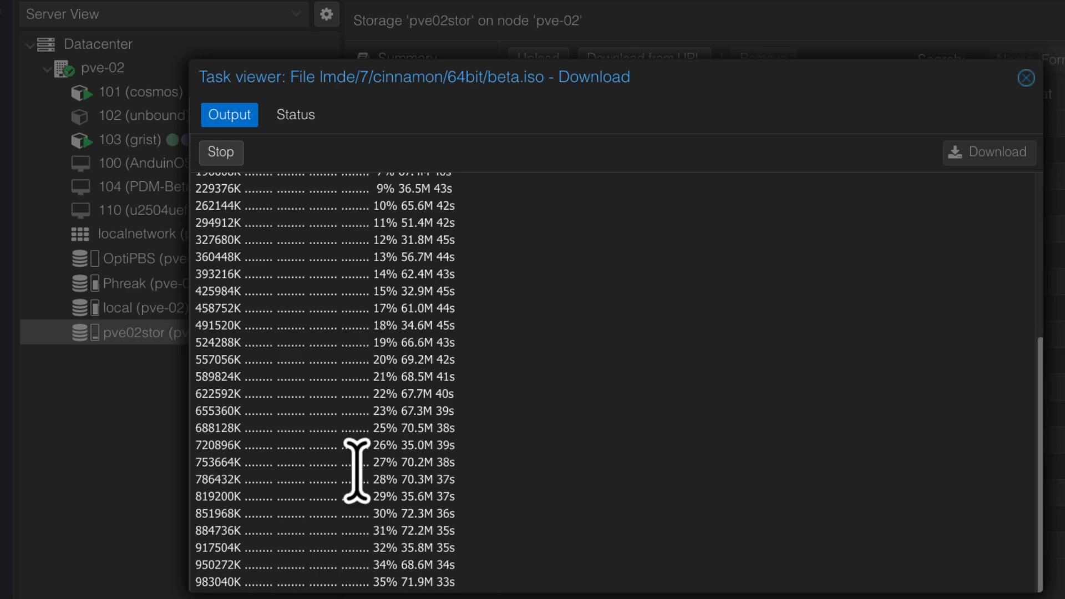
{"action": "scroll", "scroll_direction": "down", "scroll_amount": 3}
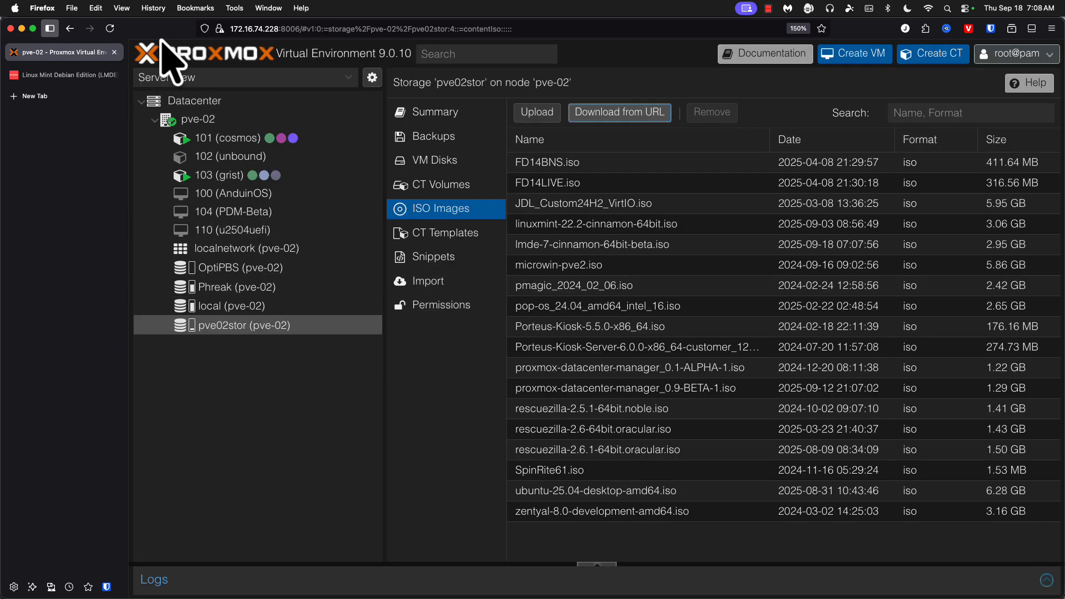
- Create virtual machine 105 named LMDE7 with the Create VM wizard
{"action": "left_click", "coordinate": [856, 54]}
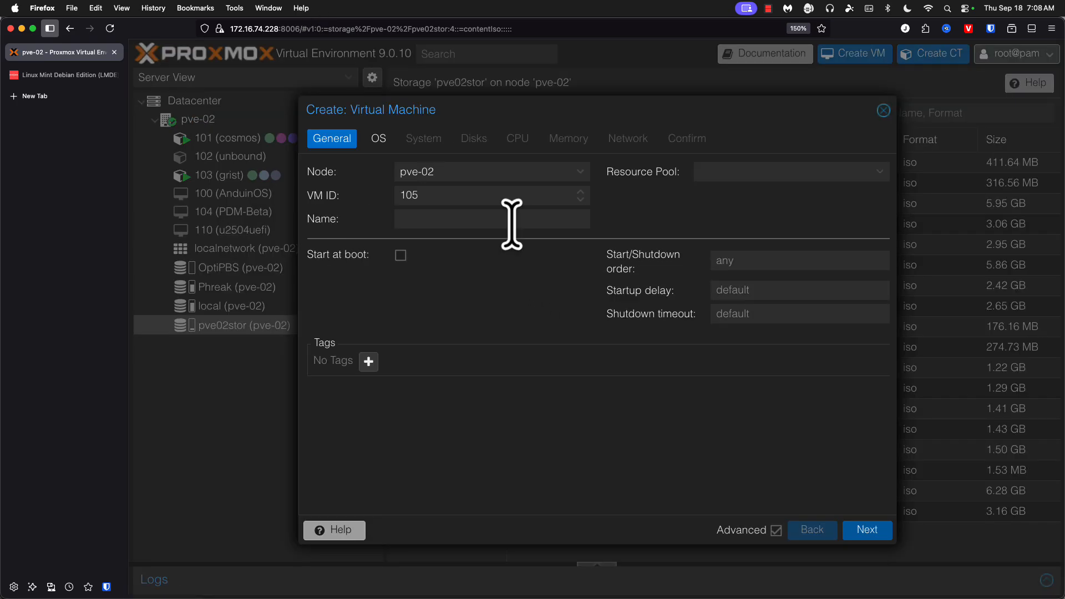
{"action": "left_click", "coordinate": [378, 138]}
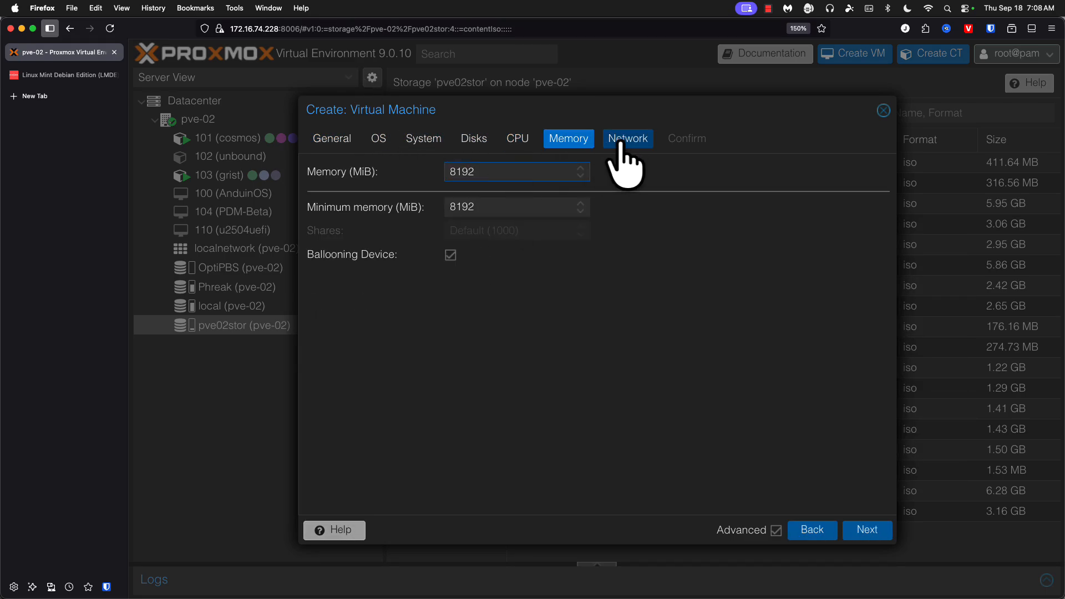
{"action": "left_click", "coordinate": [883, 111]}
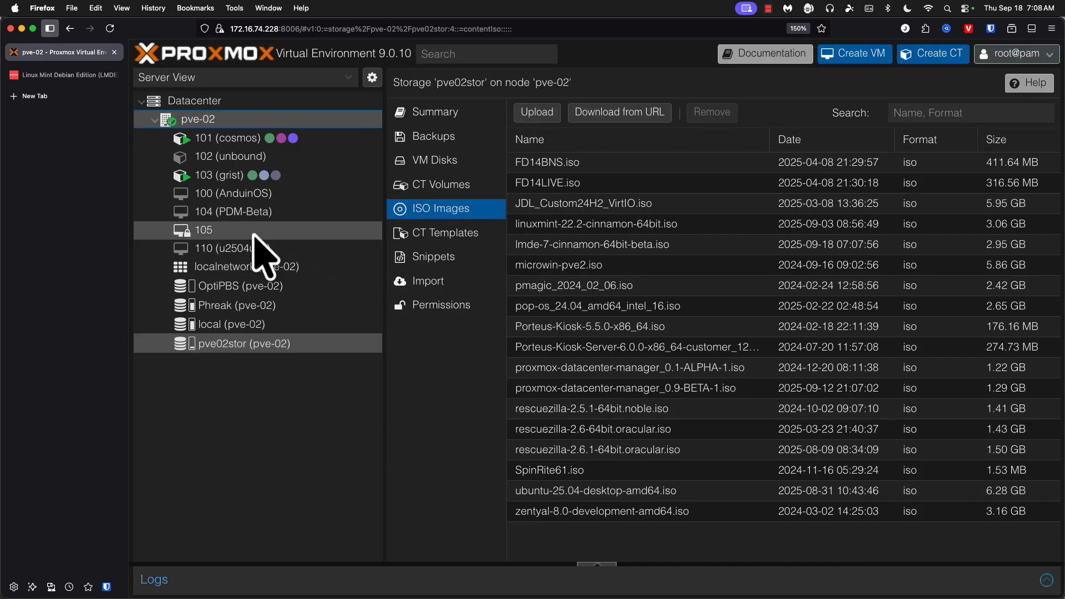
- Open VM 105's console and move through the LMDE 7 boot menu
{"action": "left_click", "coordinate": [203, 230]}
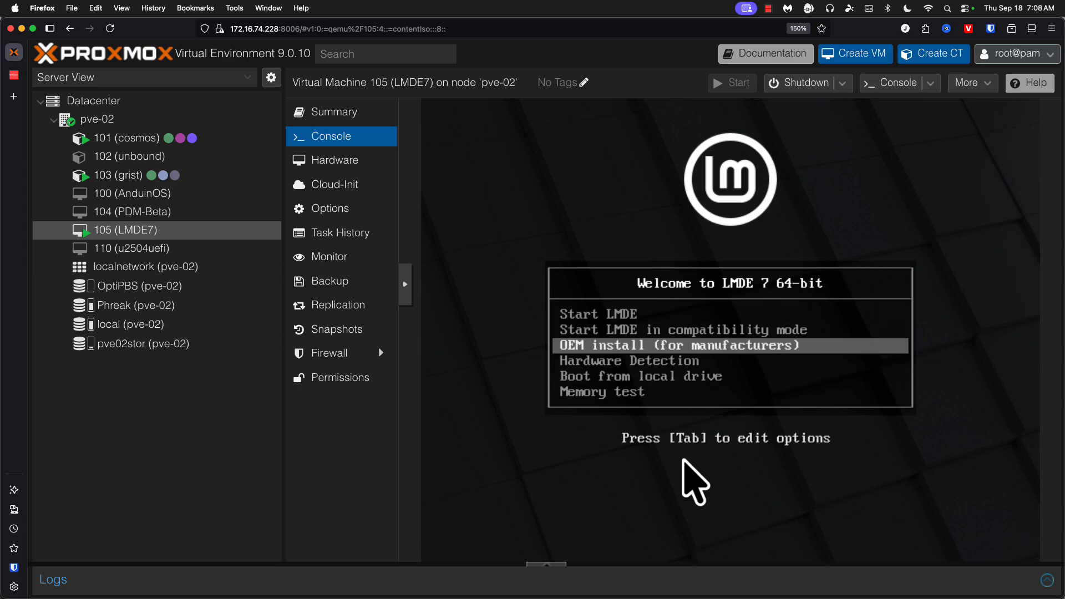
{"action": "key", "text": "Down"}
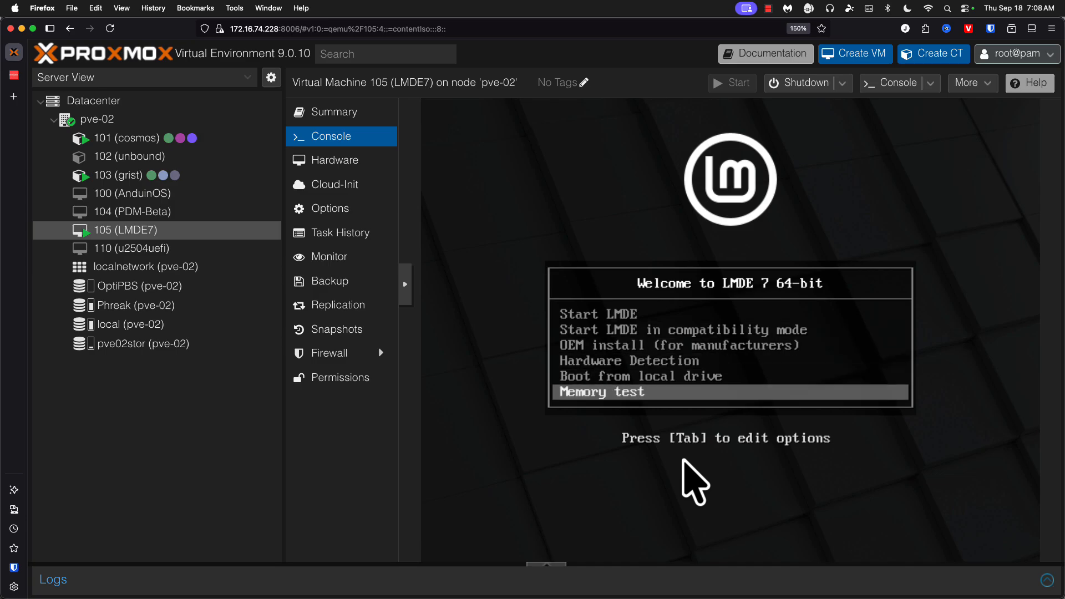
{"action": "key", "text": "Up"}
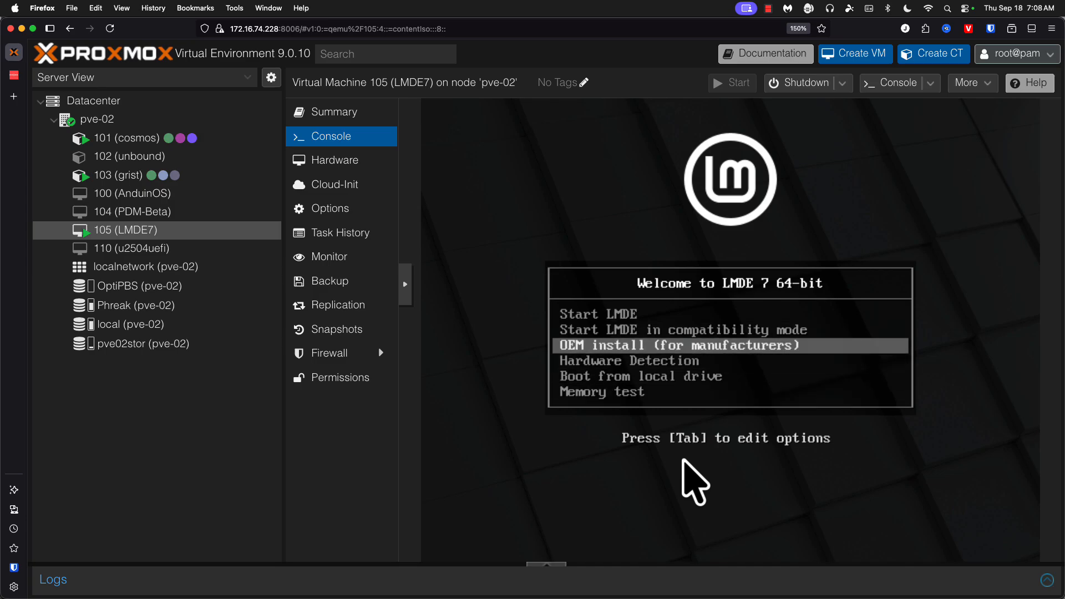
- Highlight the Start LMDE entry in the VM's boot menu
{"action": "key", "text": "Up"}
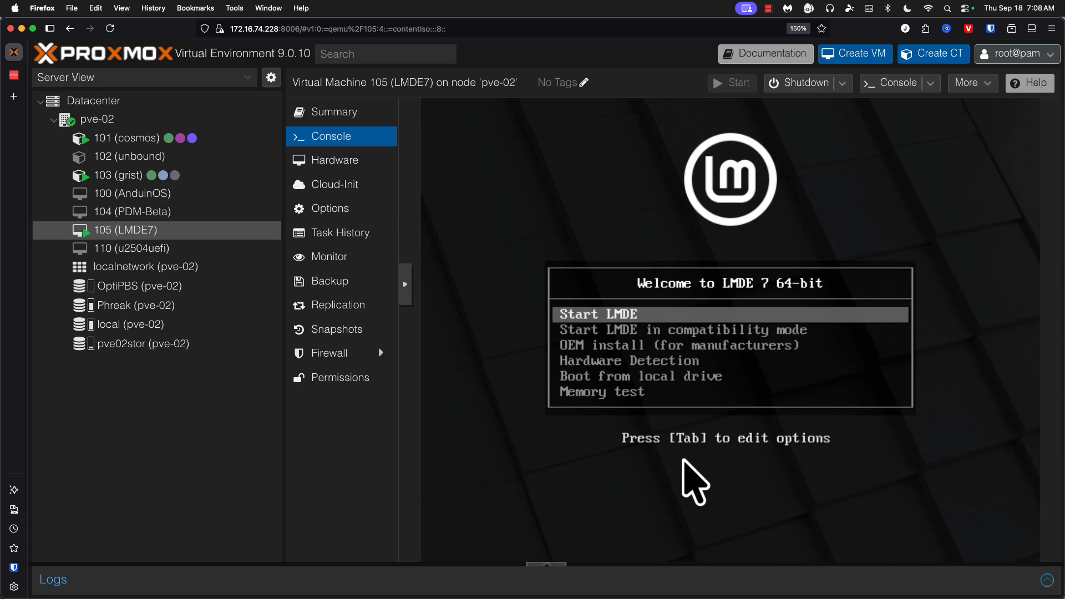
{"action": "mouse_move", "coordinate": [283, 478]}
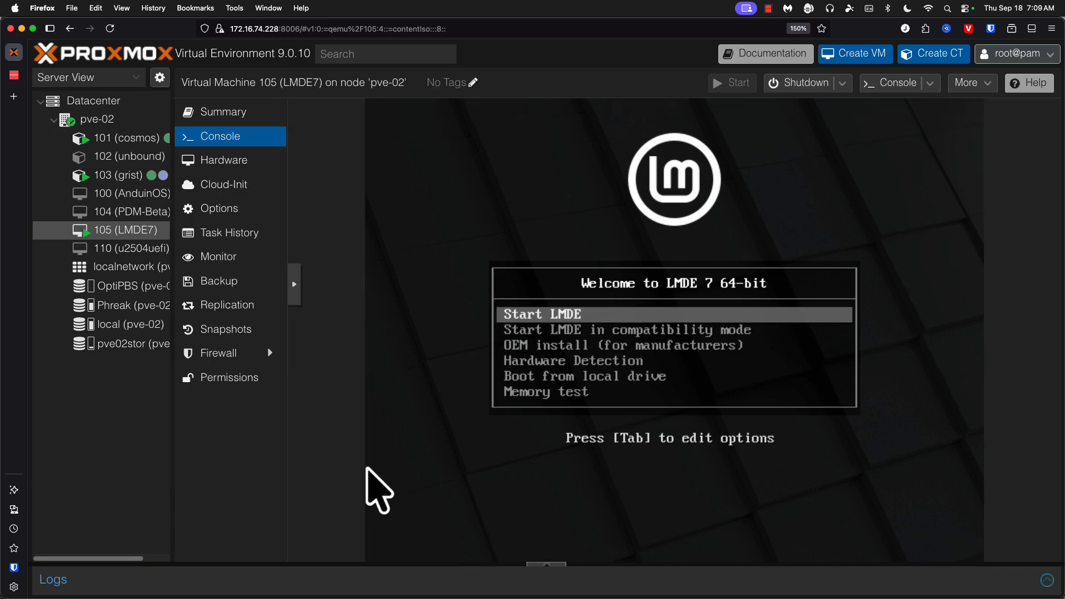
{"action": "mouse_move", "coordinate": [581, 229]}
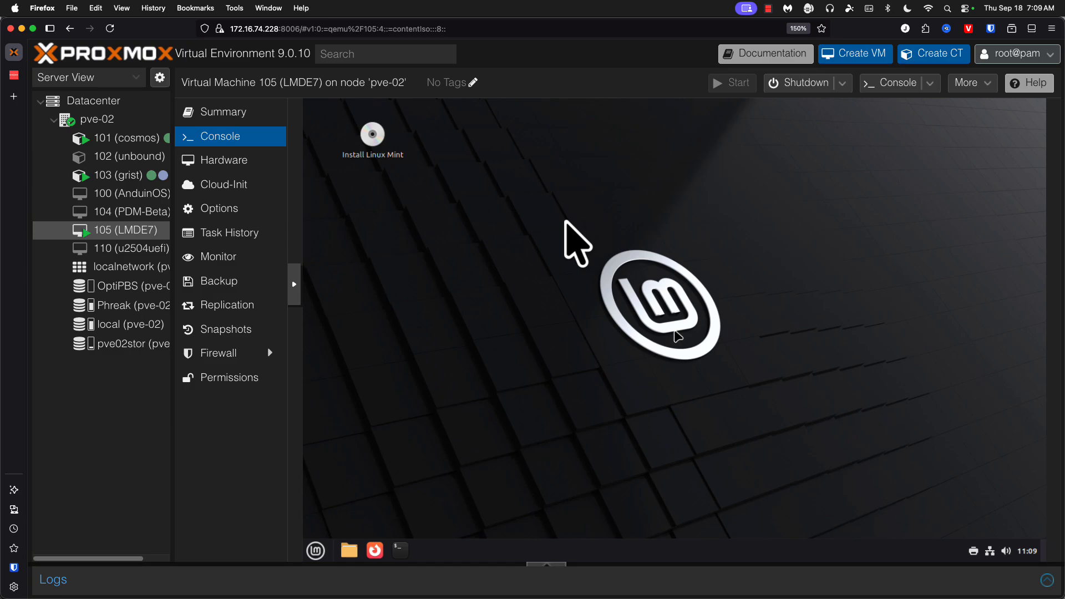
{"action": "mouse_move", "coordinate": [573, 334]}
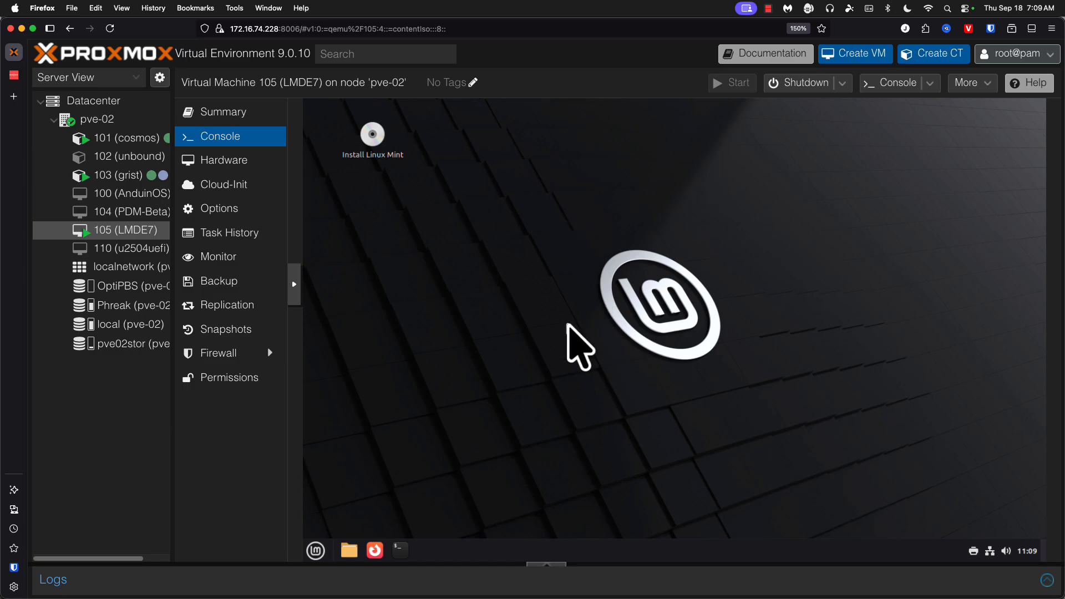
{"action": "mouse_move", "coordinate": [502, 244]}
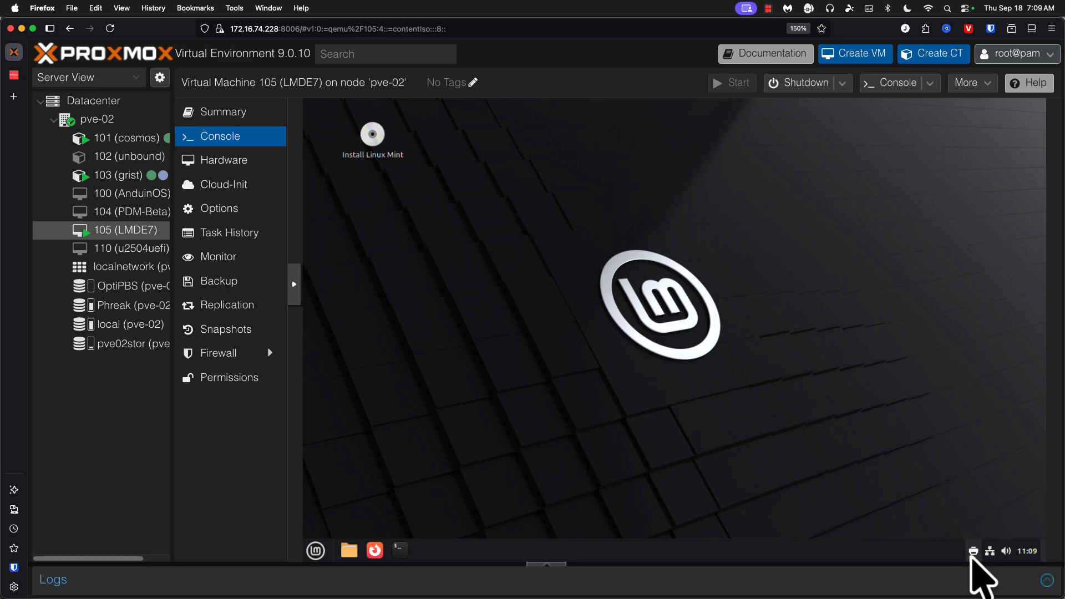
{"action": "mouse_move", "coordinate": [973, 551]}
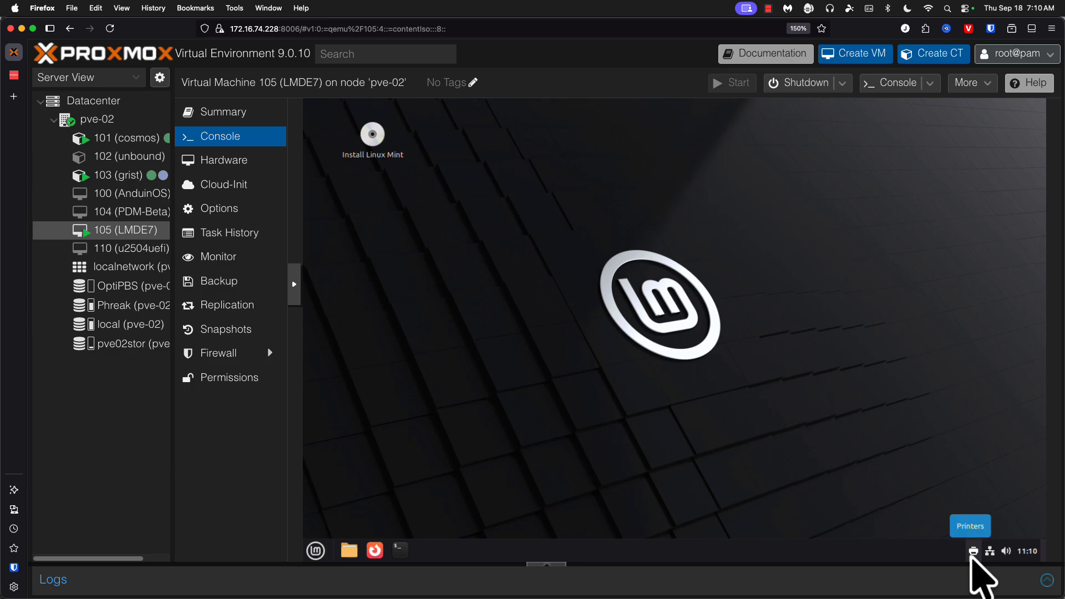
{"action": "mouse_move", "coordinate": [372, 139]}
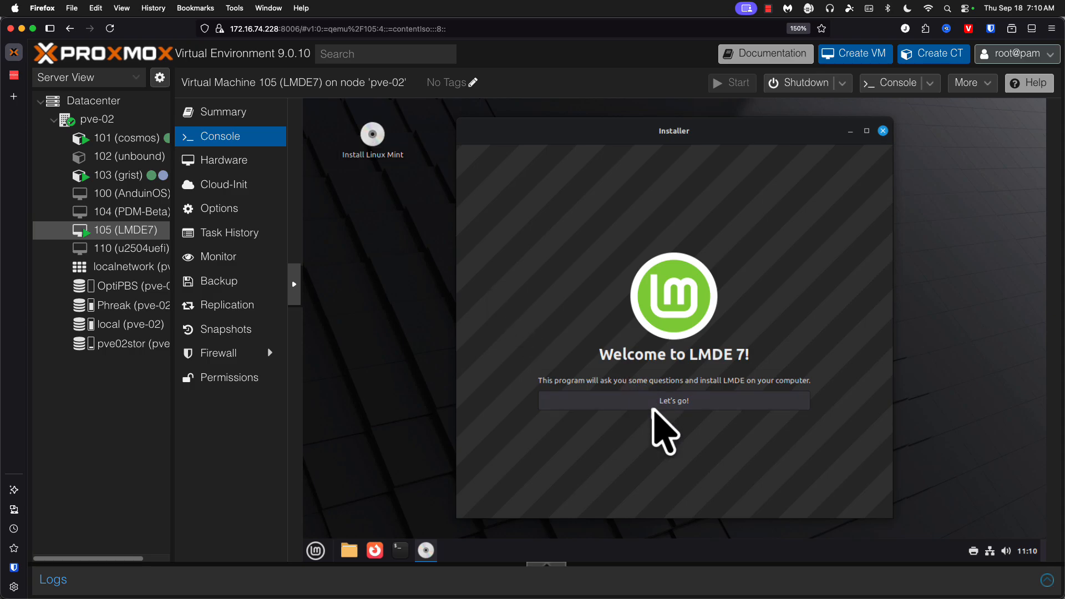
{"action": "mouse_move", "coordinate": [628, 429]}
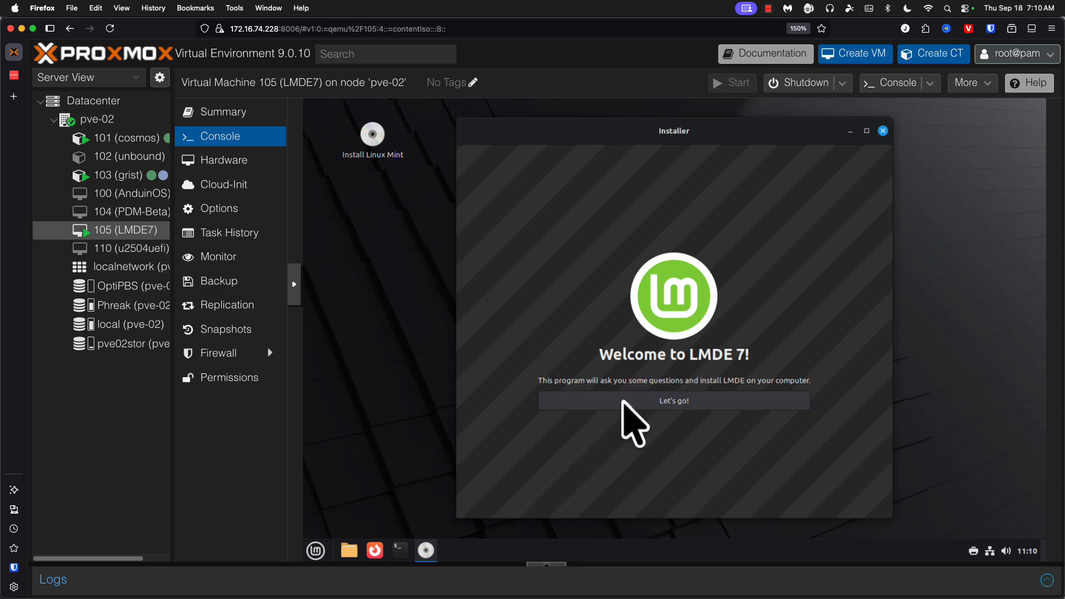
- Keep English (US) and America/Detroit, and enter the user account for Jeremy
{"action": "left_click", "coordinate": [674, 400]}
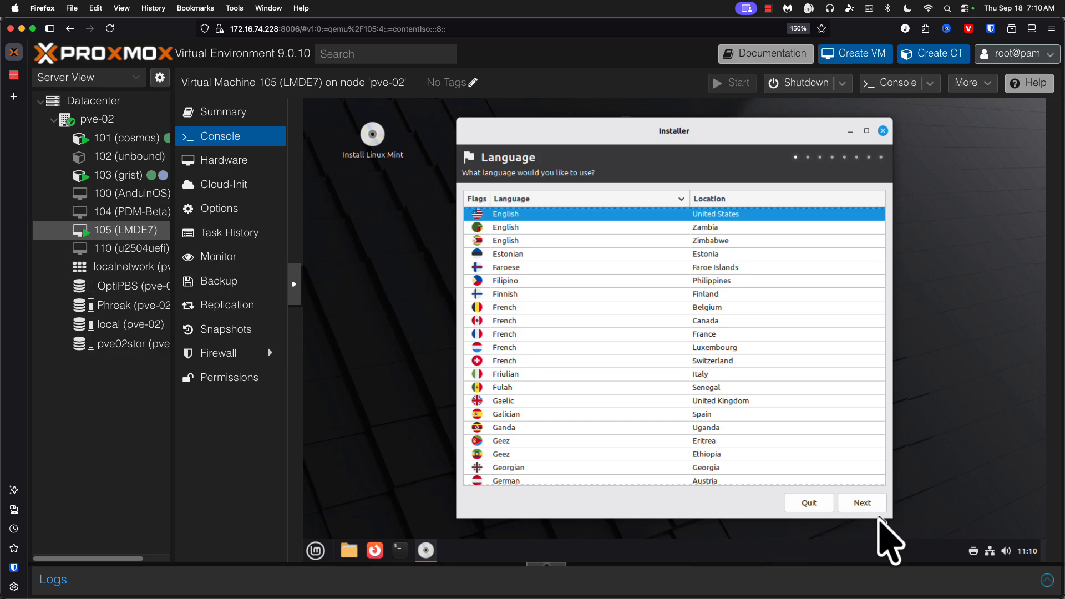
{"action": "left_click", "coordinate": [862, 503]}
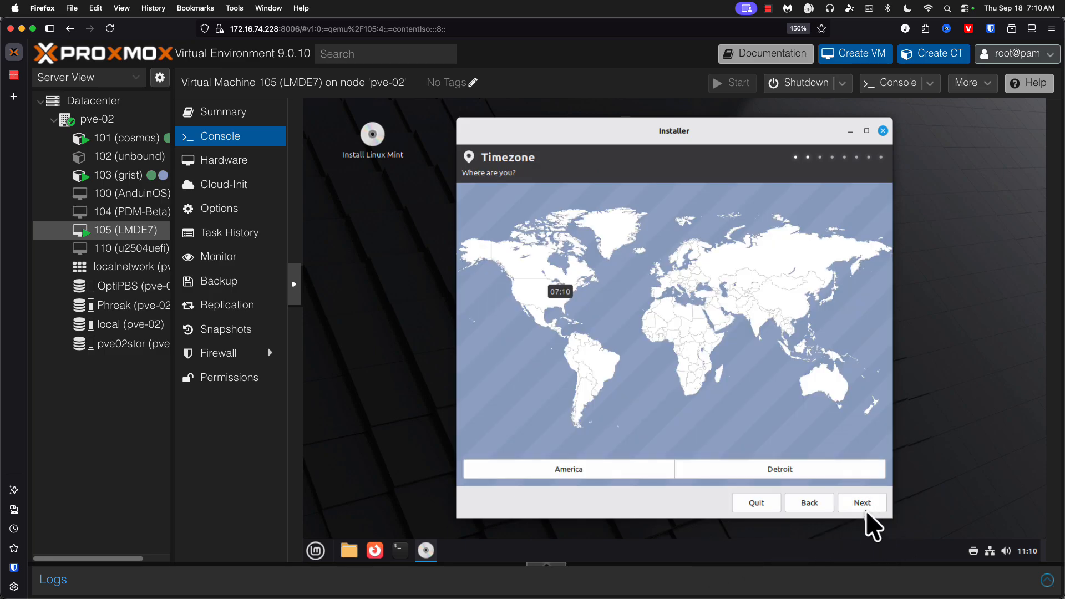
{"action": "left_click", "coordinate": [863, 503]}
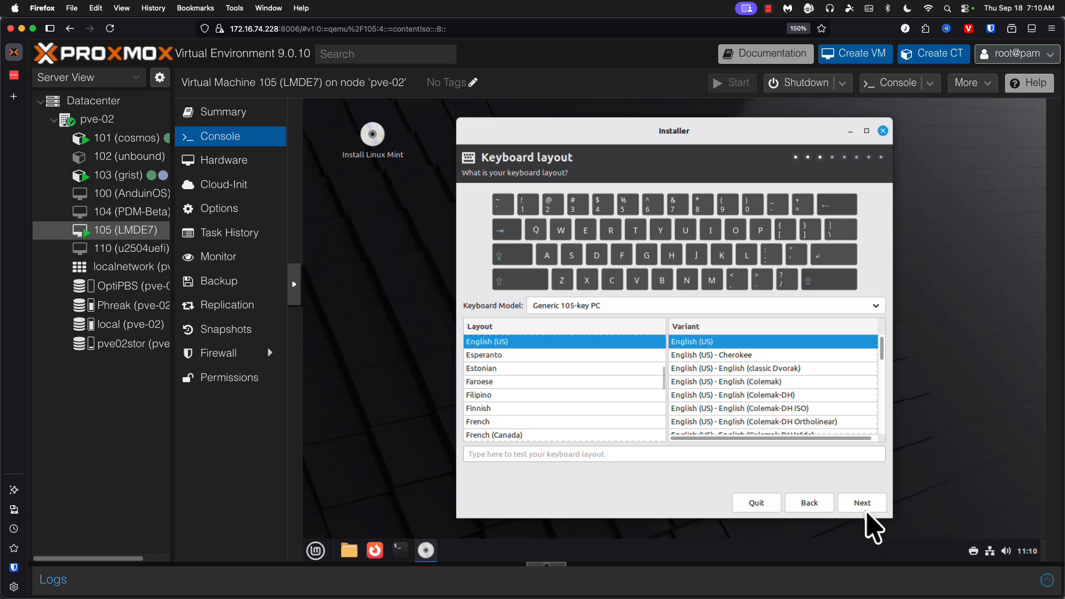
{"action": "left_click", "coordinate": [863, 502]}
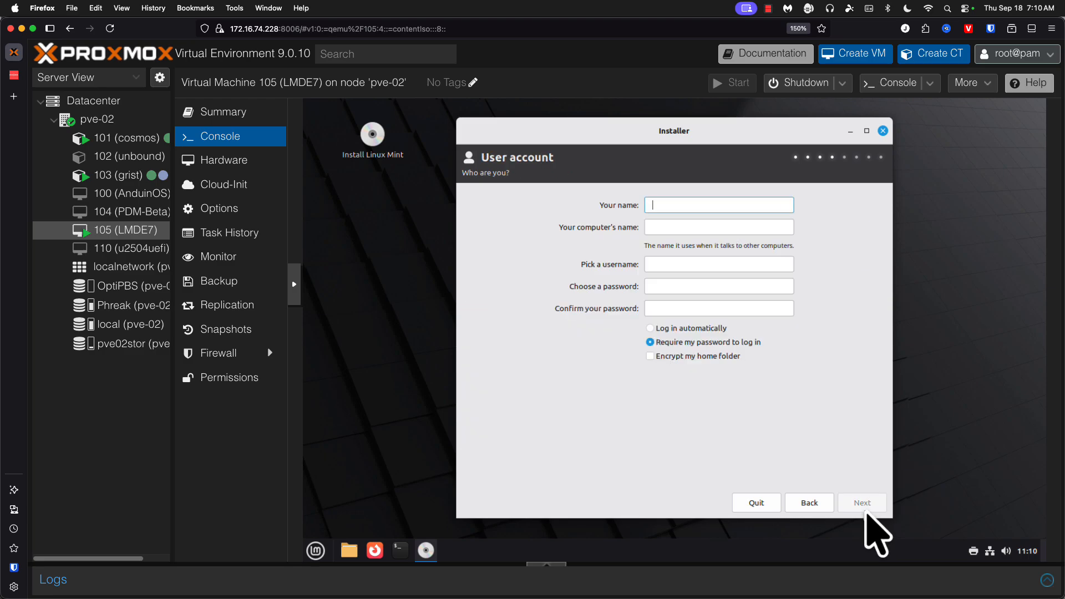
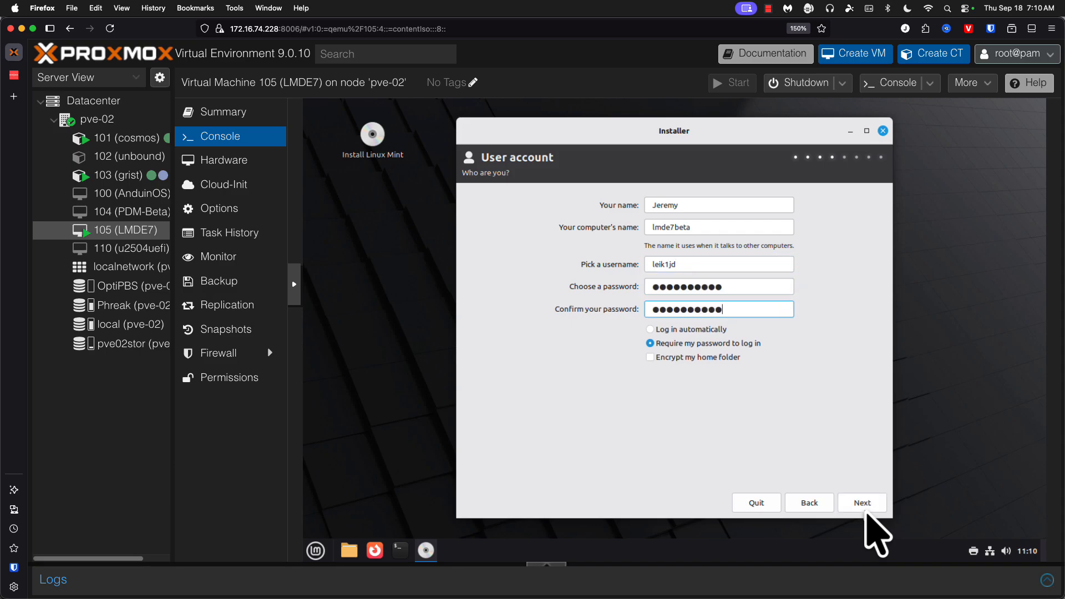
{"action": "left_click", "coordinate": [862, 503]}
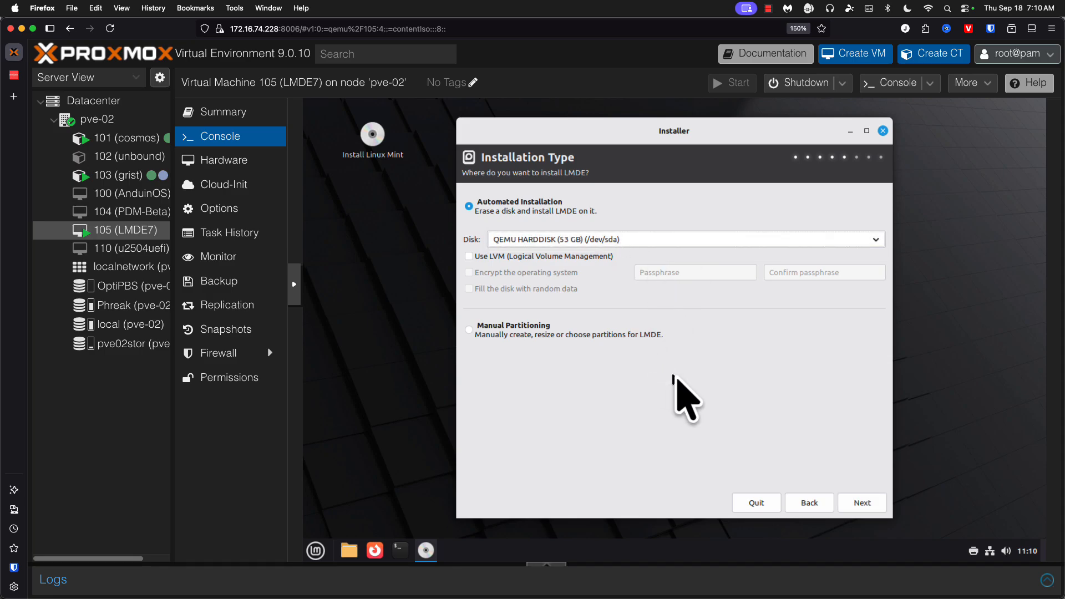
{"action": "mouse_move", "coordinate": [497, 402]}
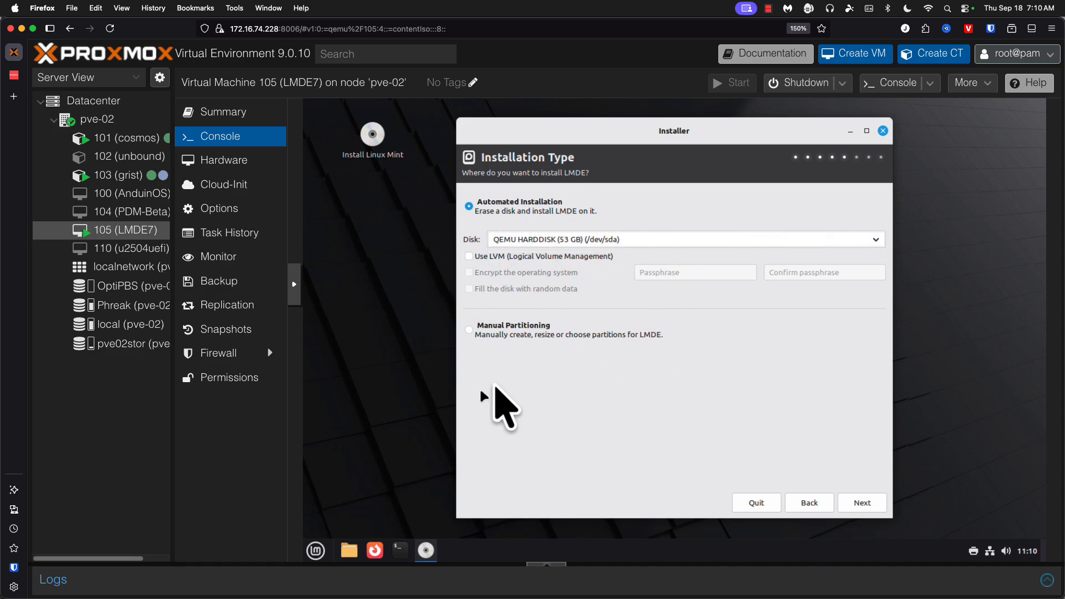
{"action": "mouse_move", "coordinate": [852, 442]}
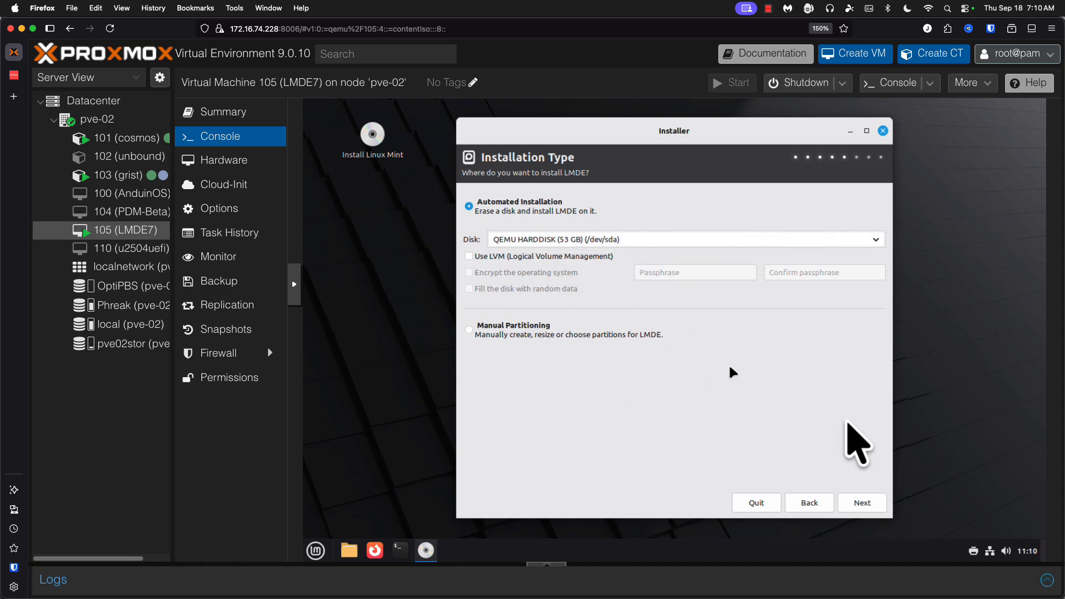
- Choose automated whole-disk installation, confirm erasing and partitioning, and keep GRUB on /dev/sda
{"action": "left_click", "coordinate": [862, 502]}
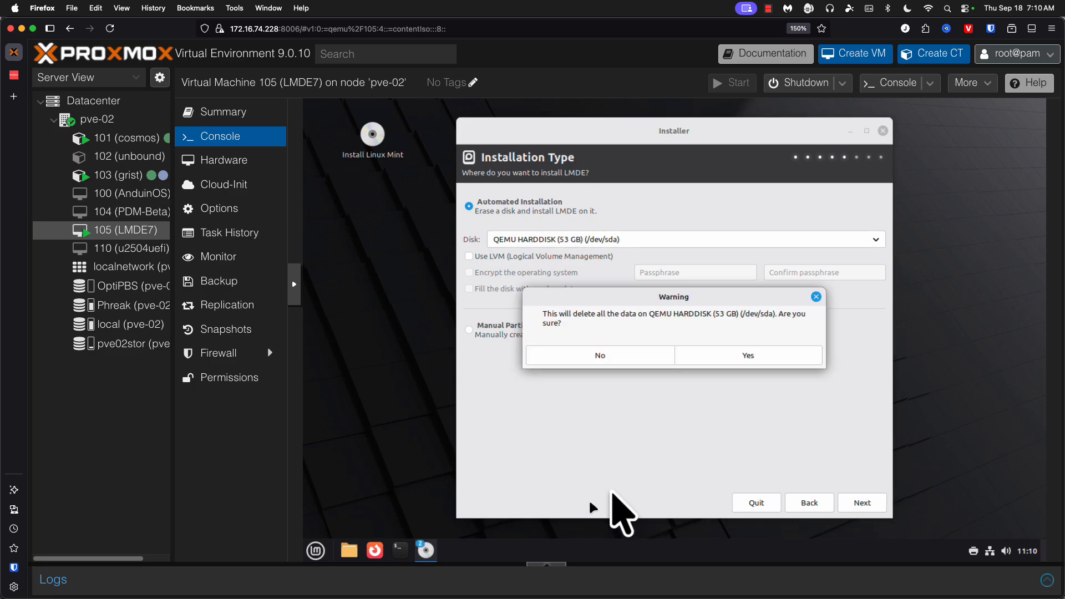
{"action": "left_click", "coordinate": [748, 355]}
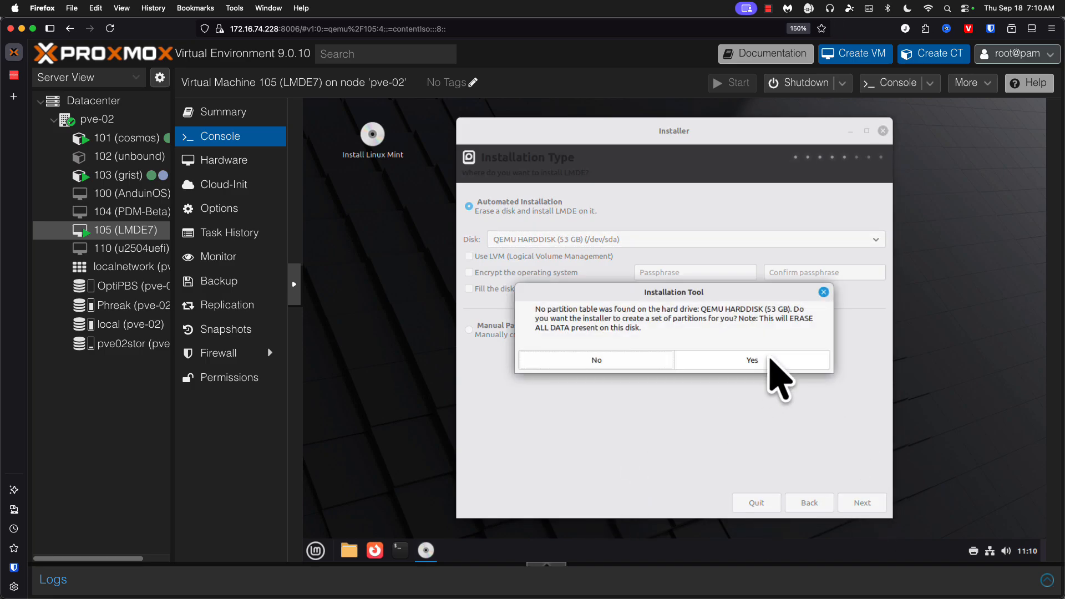
{"action": "mouse_move", "coordinate": [603, 342]}
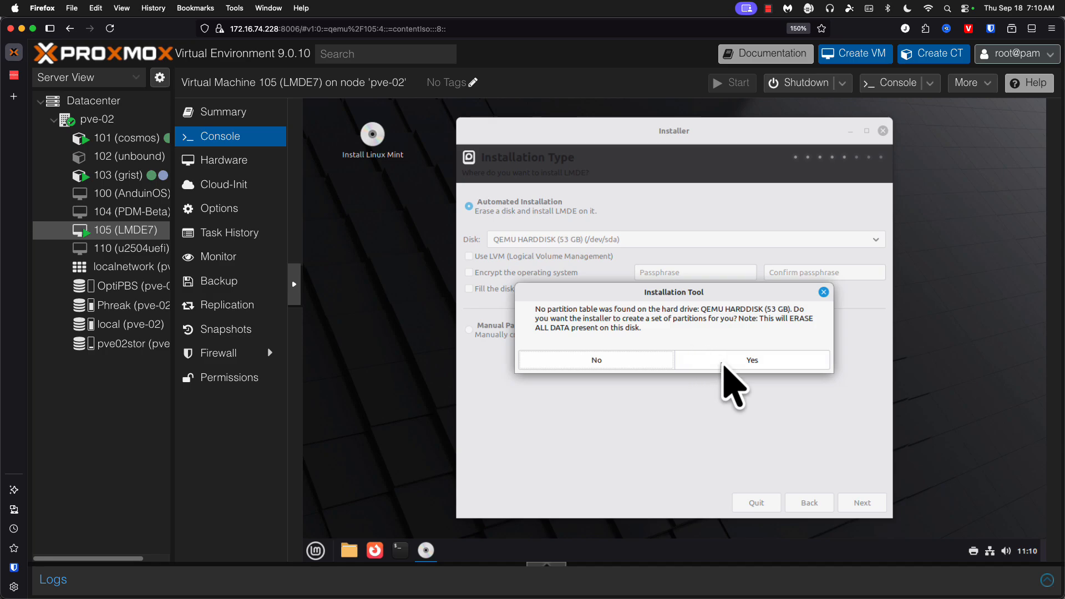
{"action": "left_click", "coordinate": [752, 360]}
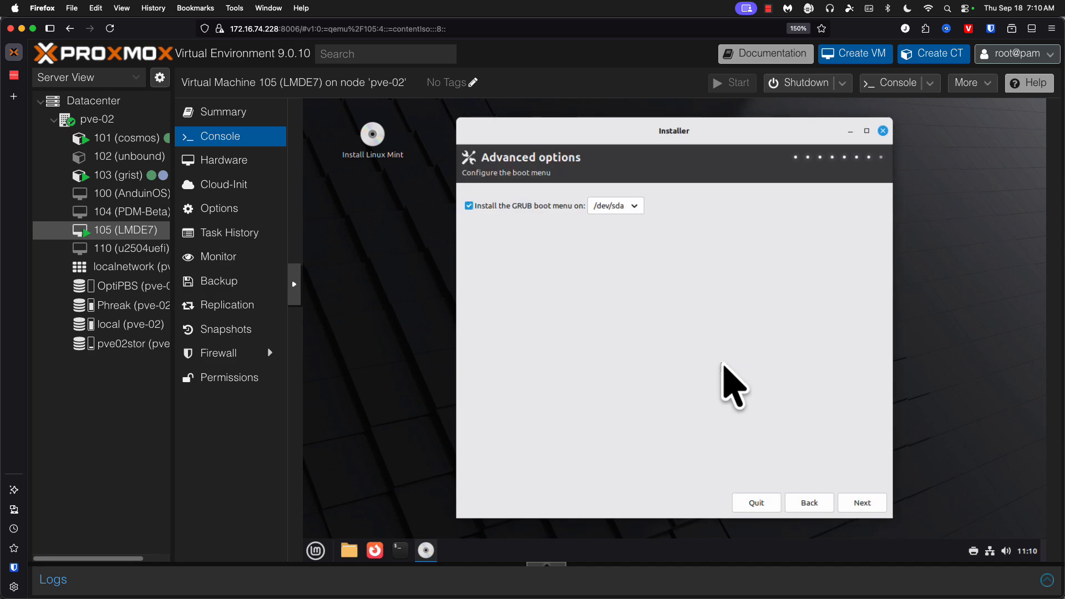
{"action": "mouse_move", "coordinate": [833, 463]}
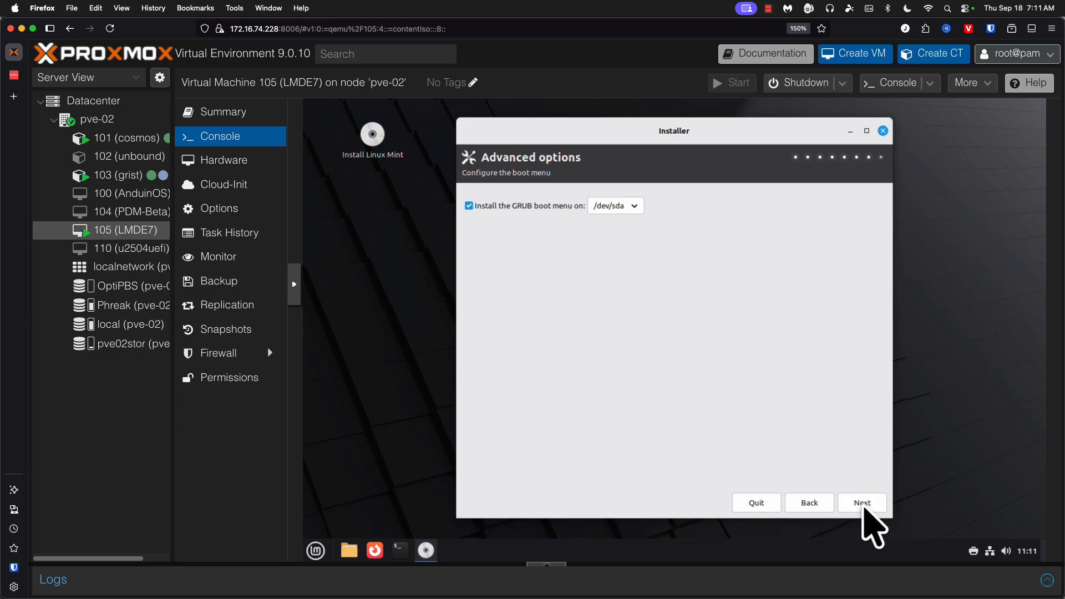
{"action": "left_click", "coordinate": [862, 503]}
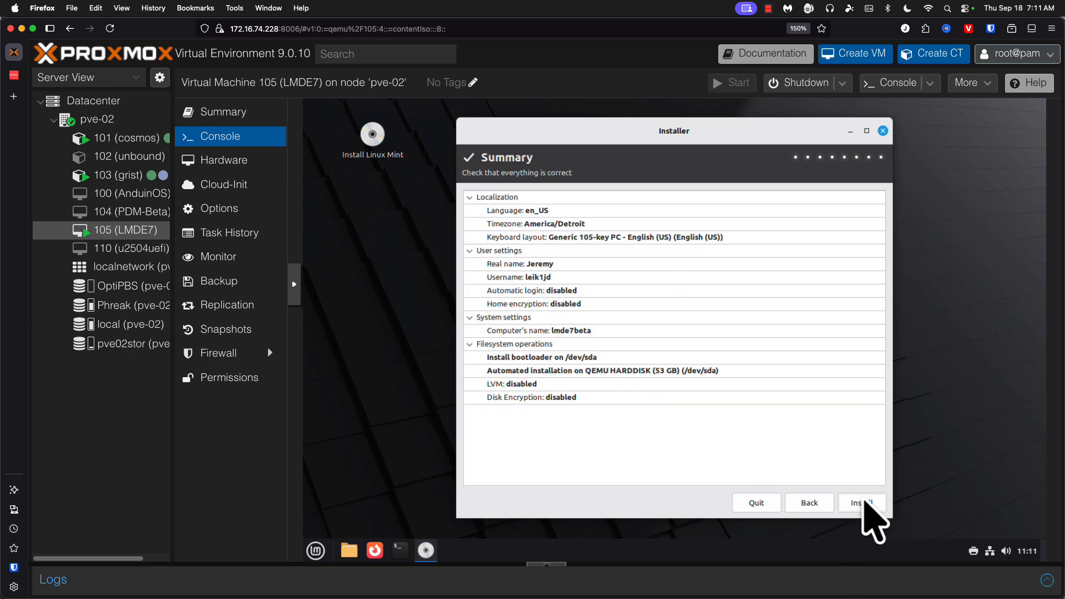
- Install LMDE 7 on VM 105, restart when finished, and open its Hardware settings
{"action": "left_click", "coordinate": [863, 502]}
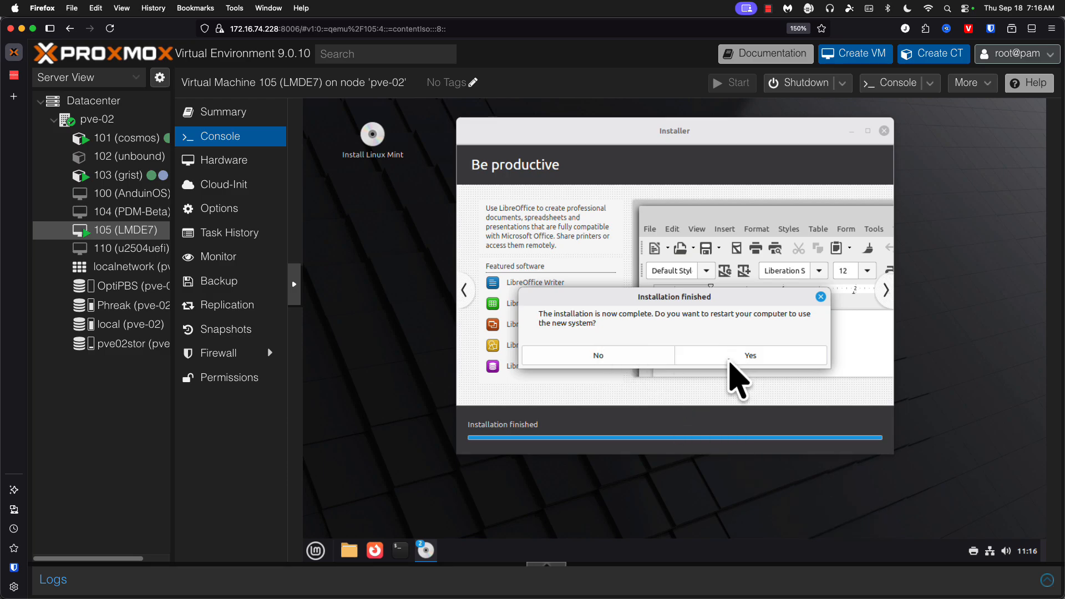
{"action": "left_click", "coordinate": [751, 355]}
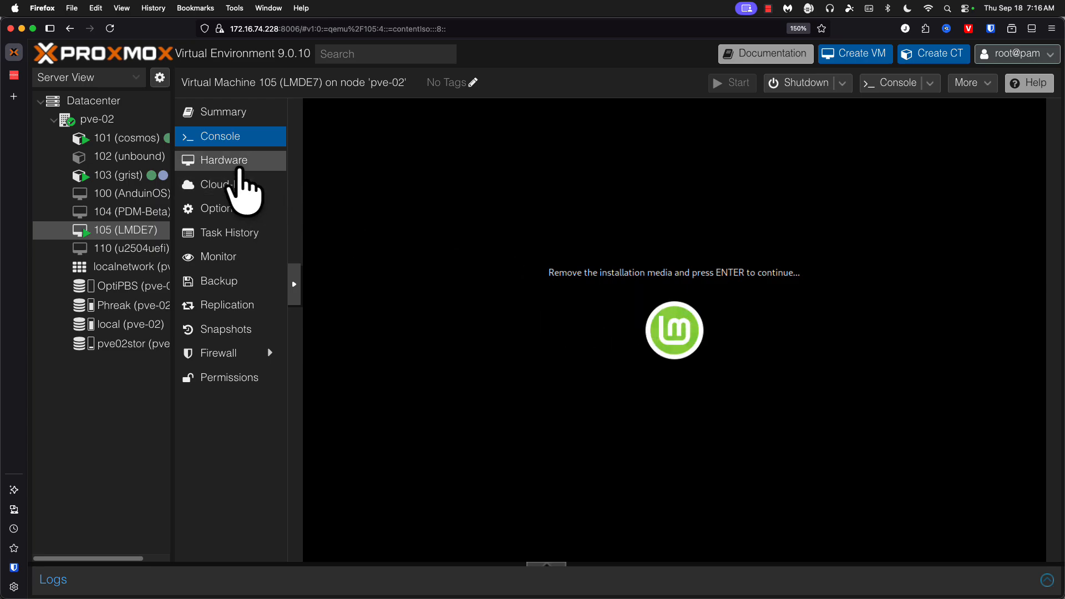
{"action": "left_click", "coordinate": [223, 160]}
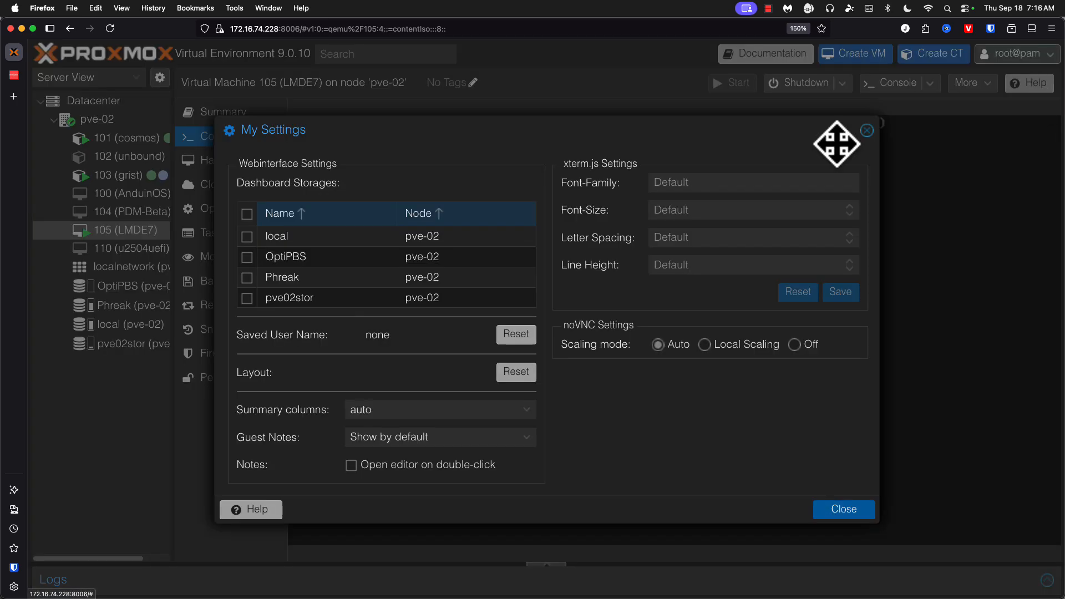
- Set noVNC scaling to Local Scaling in My Settings and close it
{"action": "left_click", "coordinate": [705, 344]}
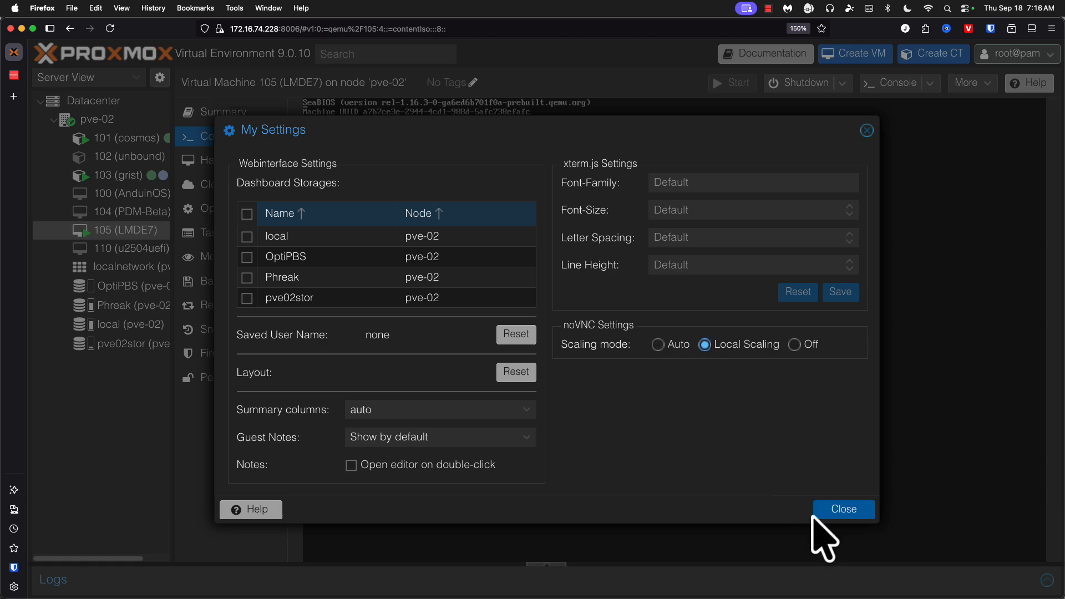
{"action": "left_click", "coordinate": [844, 510]}
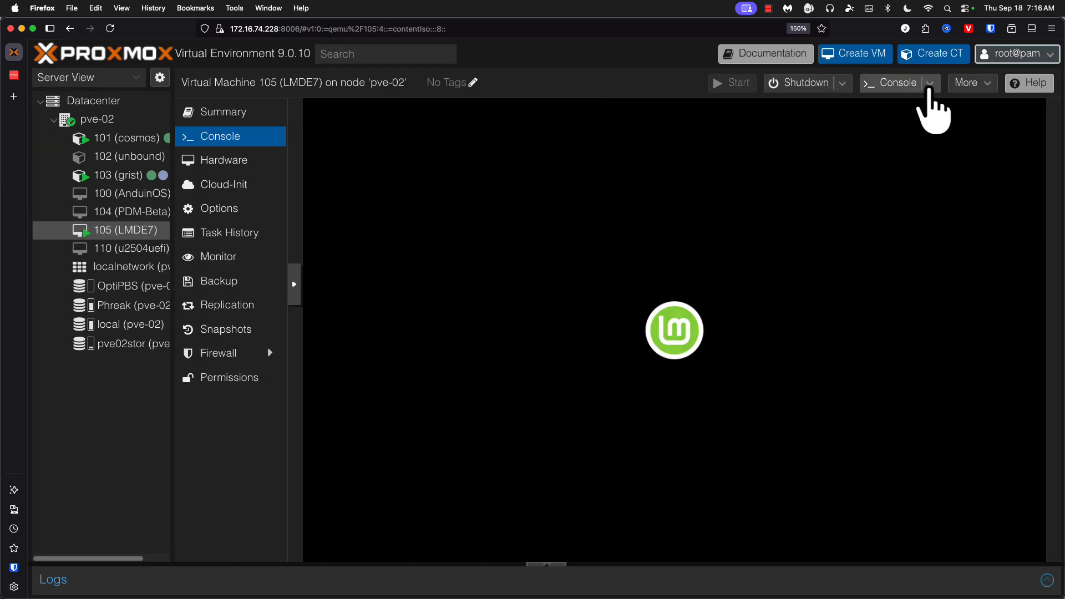
- Open the console in a separate noVNC window and log in with the password
{"action": "left_click", "coordinate": [892, 82]}
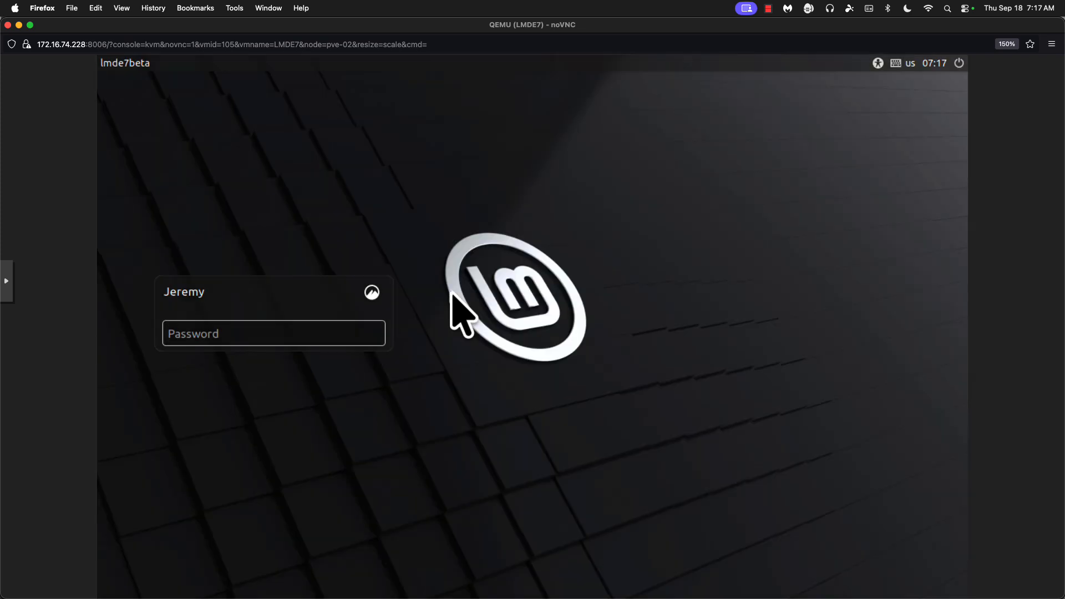
{"action": "type", "text": "*"}
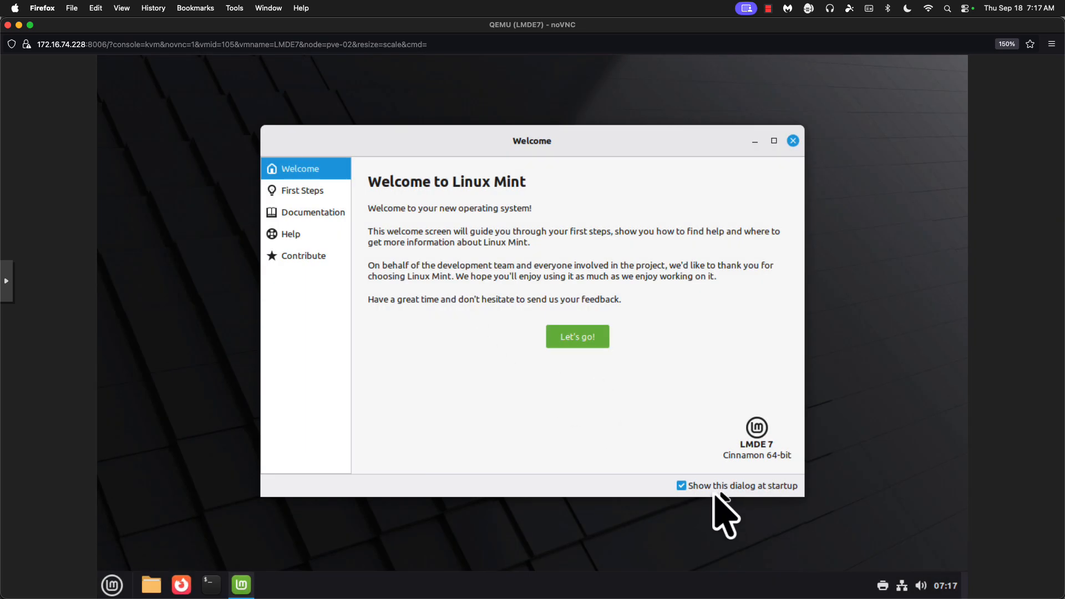
- Turn off the startup welcome dialog, review Desktop Colors (purple, Mint-Y), then close Themes
{"action": "left_click", "coordinate": [682, 486]}
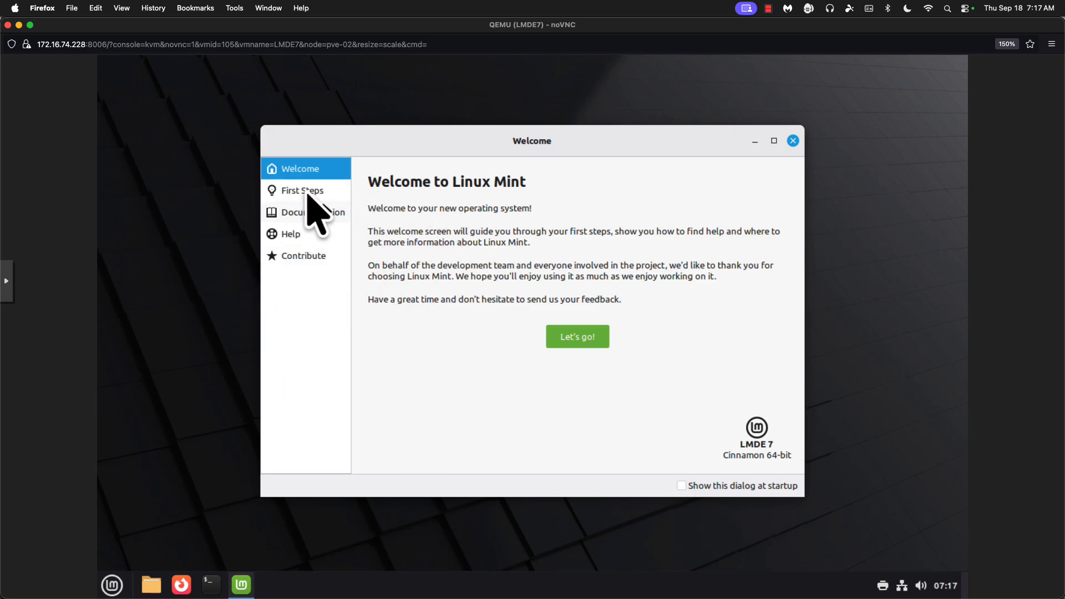
{"action": "left_click", "coordinate": [299, 191]}
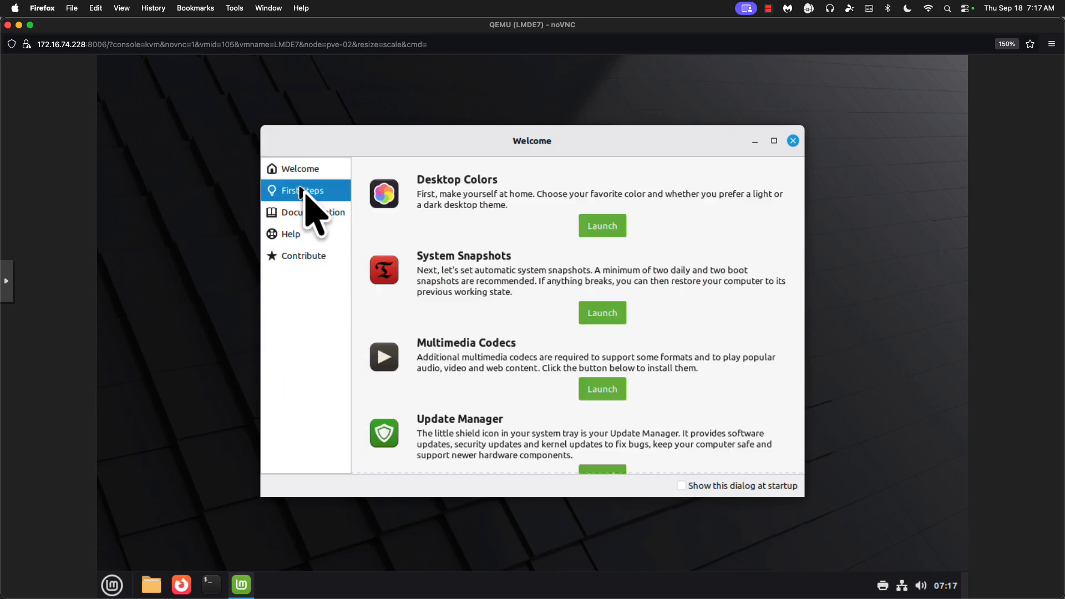
{"action": "mouse_move", "coordinate": [489, 271]}
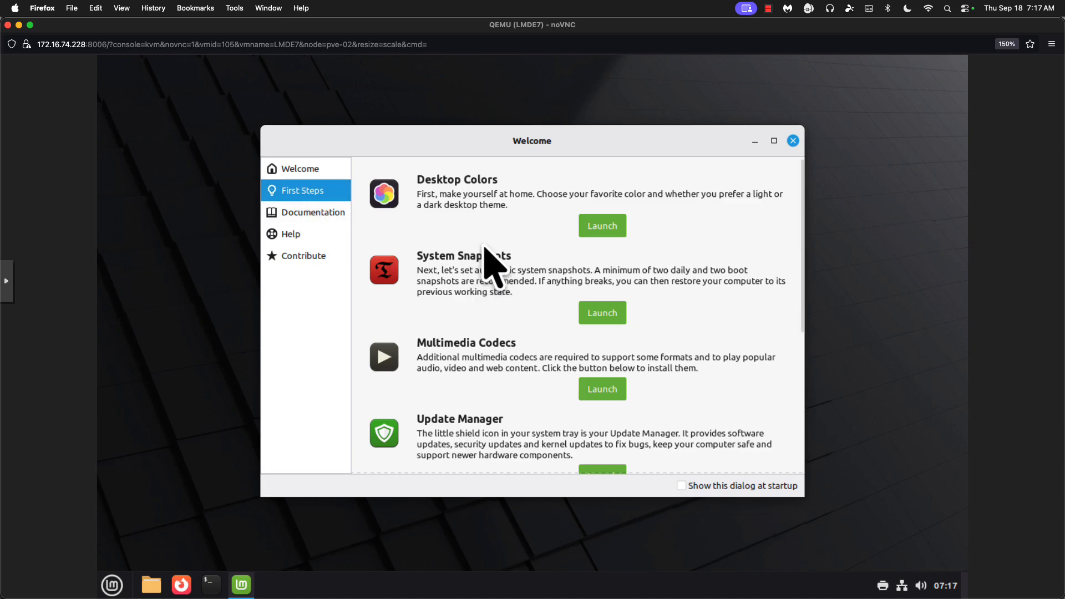
{"action": "mouse_move", "coordinate": [299, 231]}
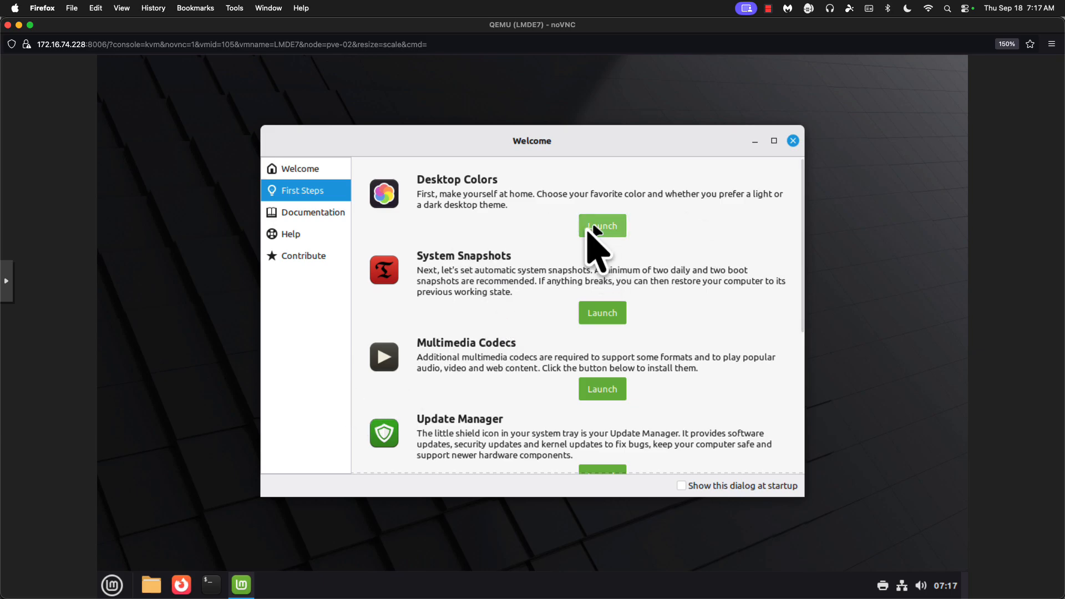
{"action": "mouse_move", "coordinate": [654, 260]}
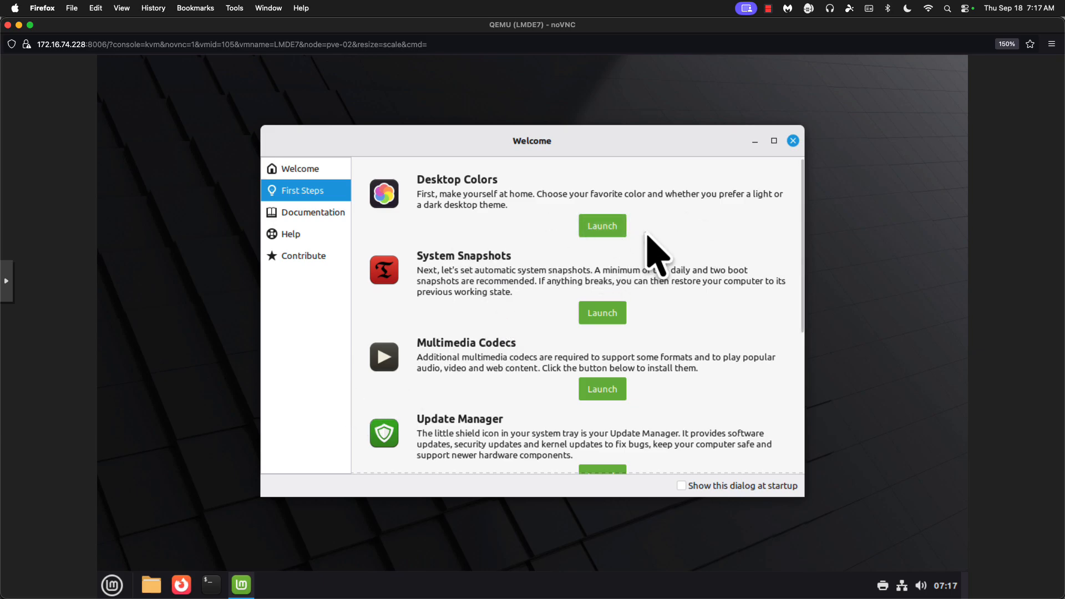
{"action": "left_click", "coordinate": [602, 225]}
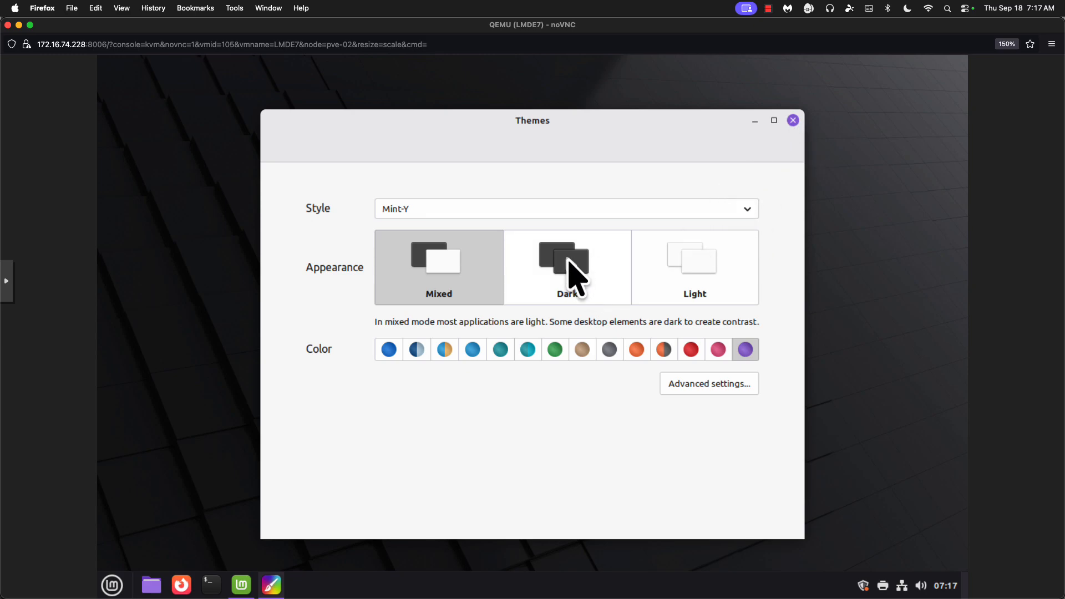
{"action": "left_click", "coordinate": [567, 265]}
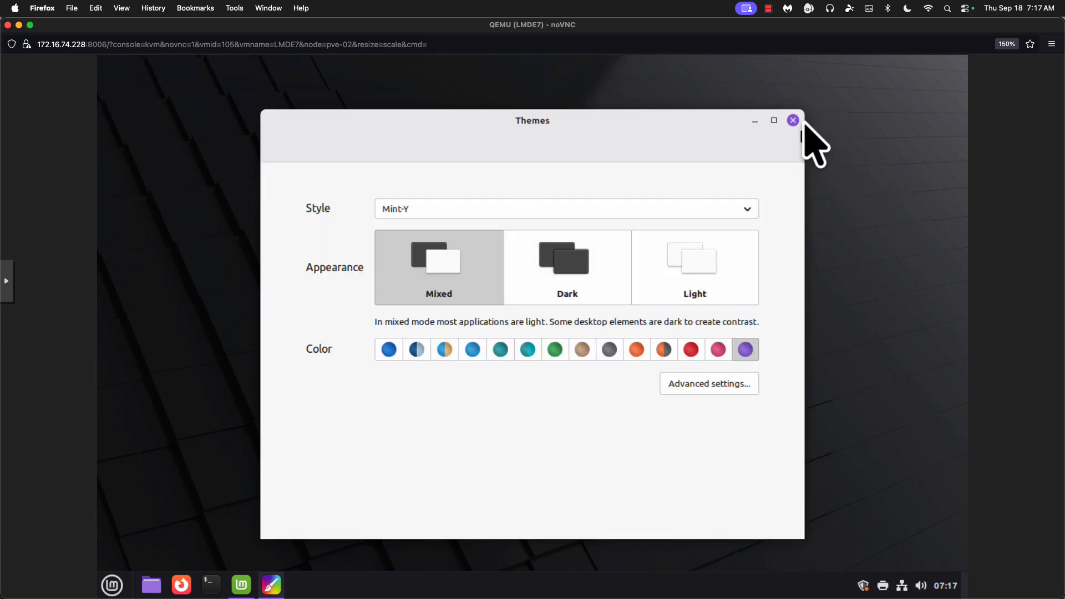
{"action": "left_click", "coordinate": [794, 120]}
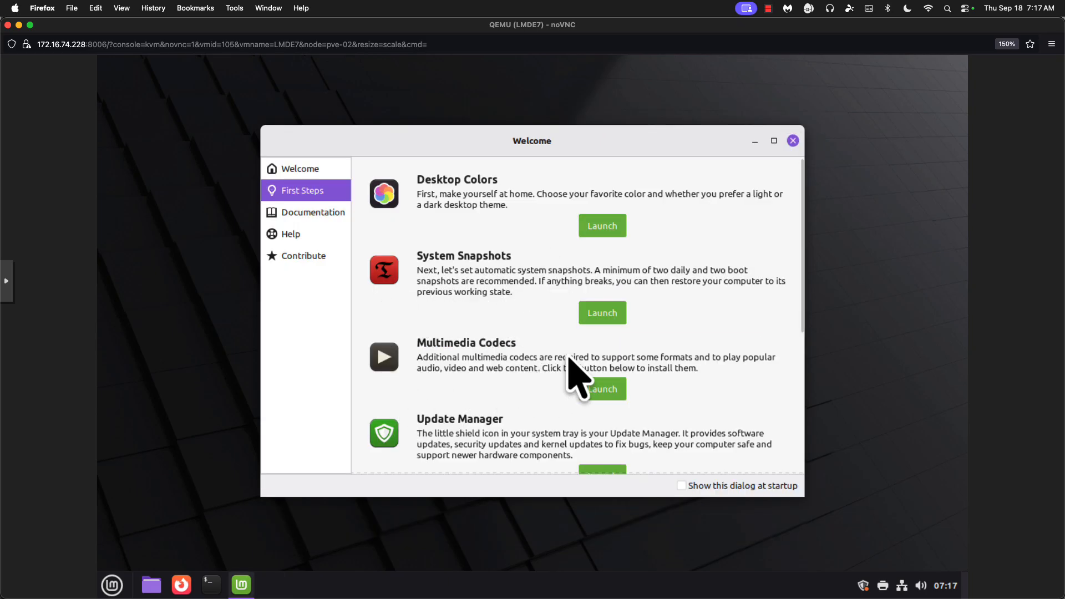
{"action": "mouse_move", "coordinate": [586, 395]}
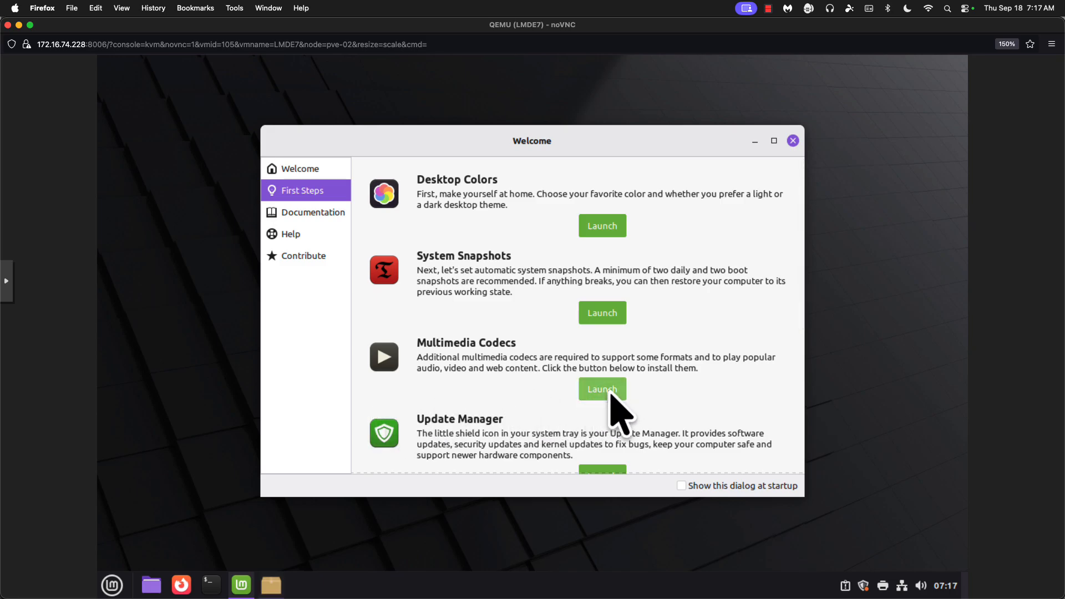
- Approve installing mint-meta-codecs and authenticate with the user password
{"action": "left_click", "coordinate": [602, 389]}
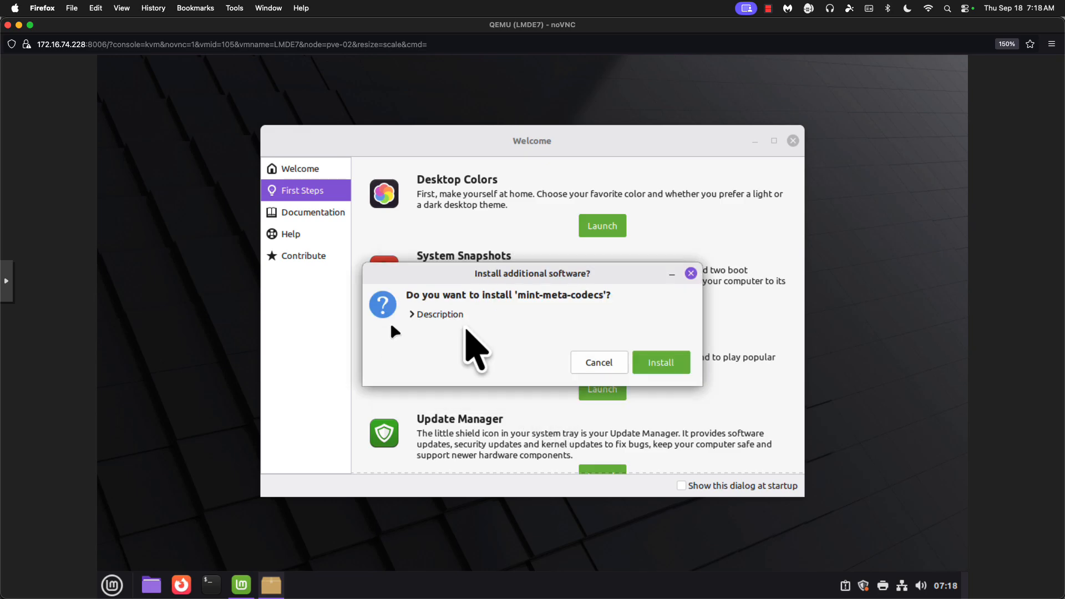
{"action": "mouse_move", "coordinate": [683, 370]}
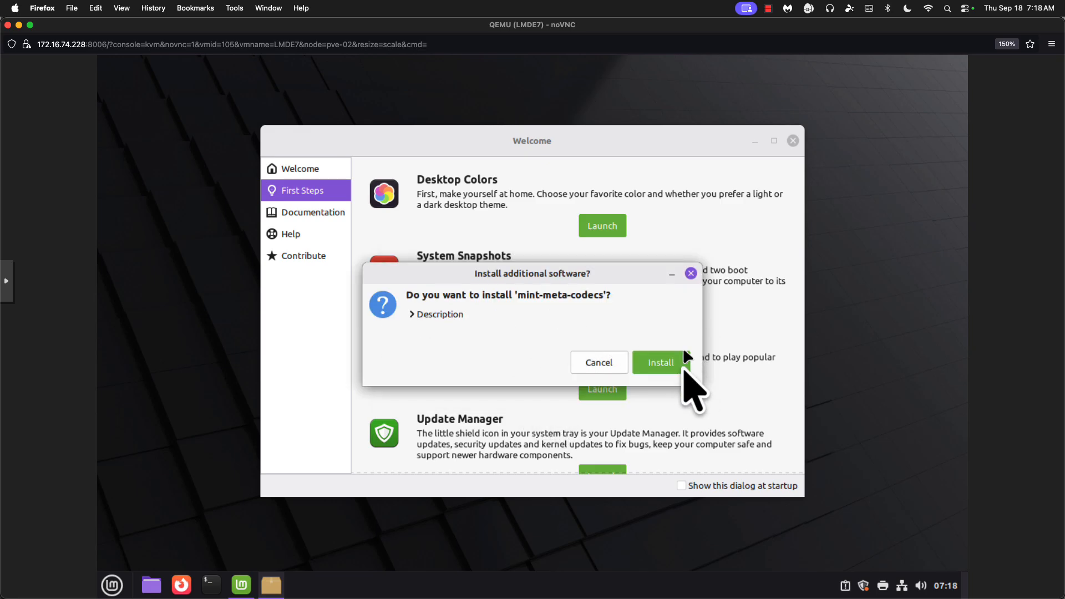
{"action": "mouse_move", "coordinate": [670, 386]}
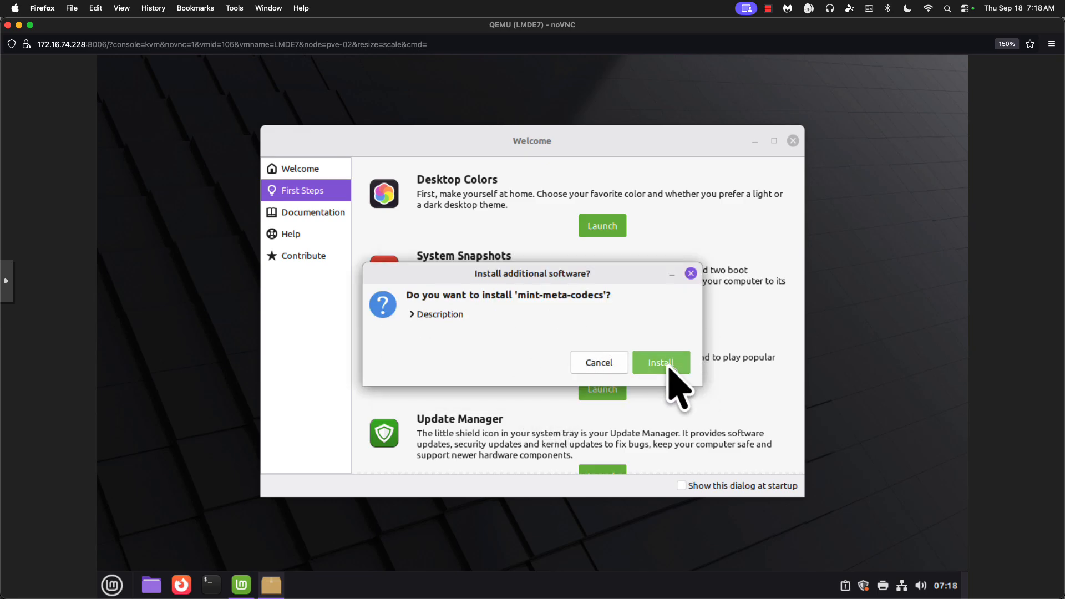
{"action": "left_click", "coordinate": [661, 362]}
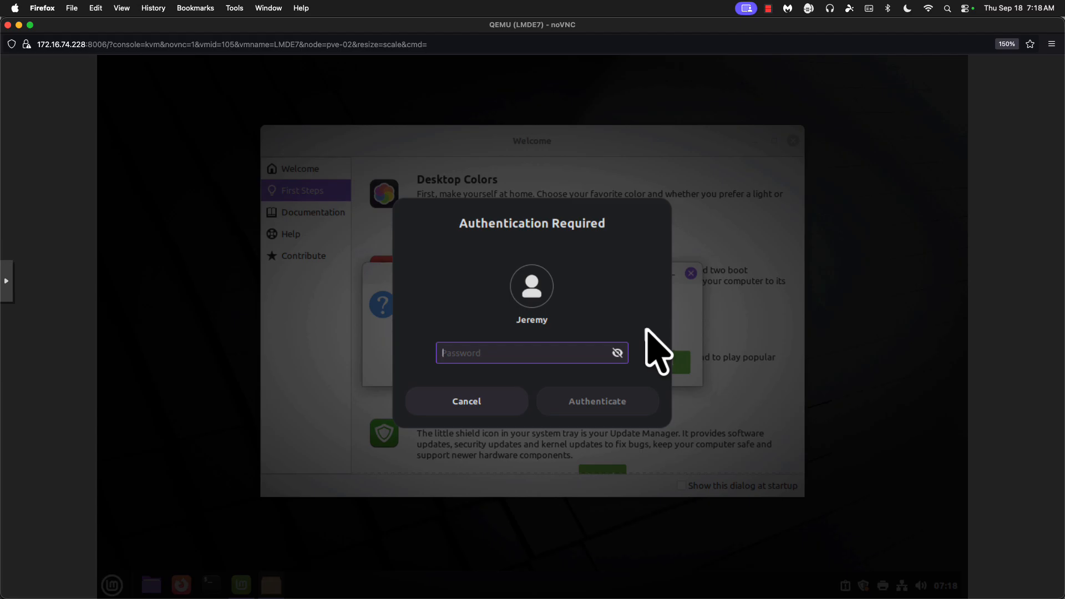
{"action": "type", "text": "password"}
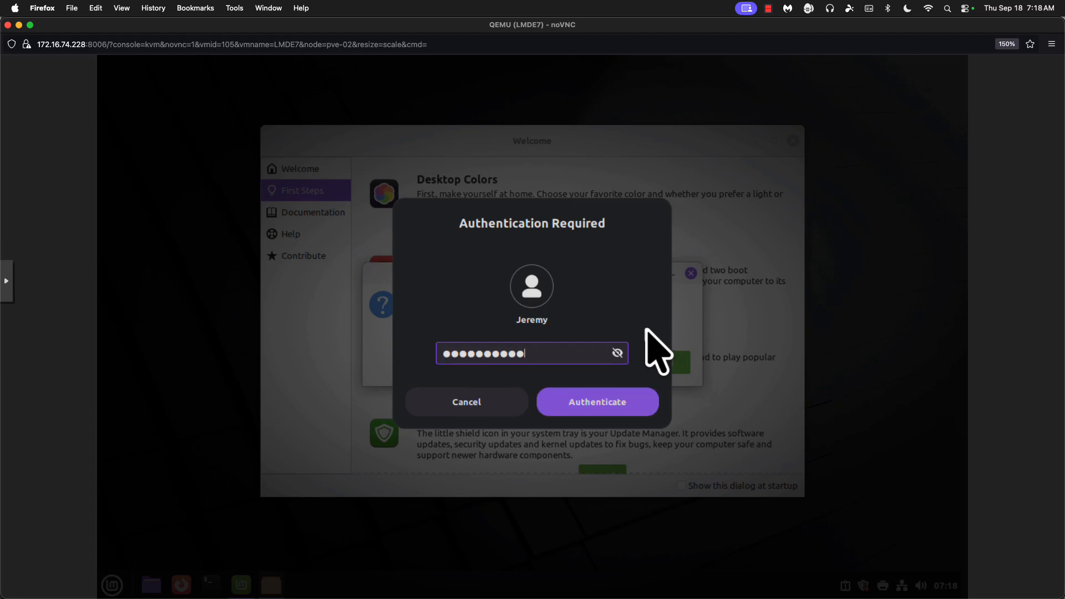
{"action": "left_click", "coordinate": [597, 402]}
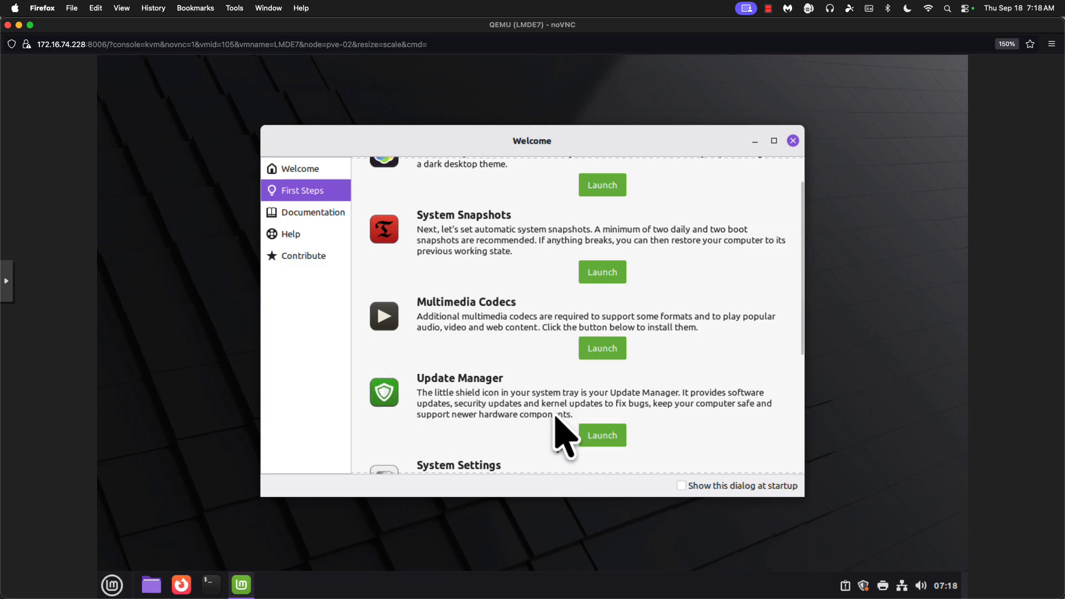
{"action": "mouse_move", "coordinate": [813, 413]}
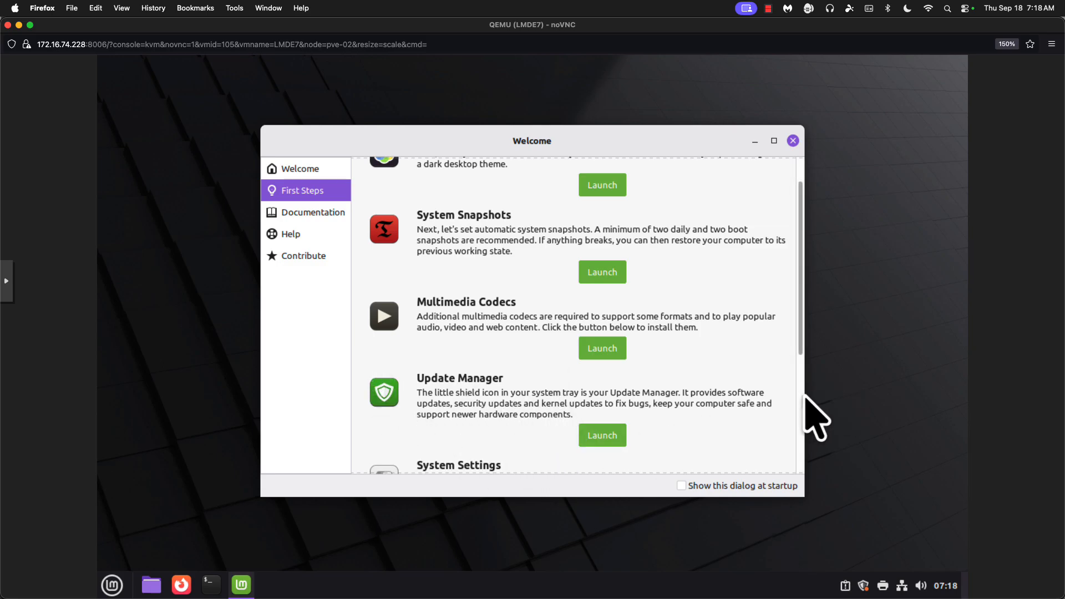
- Browse the Welcome screen's First Steps, Documentation and Contribute pages, then close it
{"action": "scroll", "scroll_direction": "down", "scroll_amount": 3}
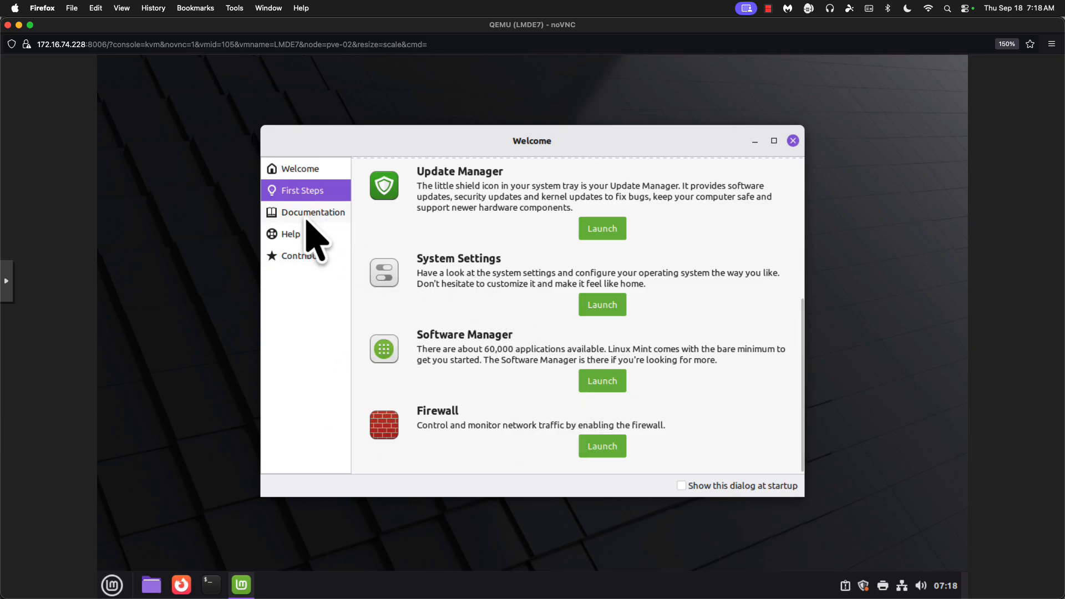
{"action": "left_click", "coordinate": [314, 213]}
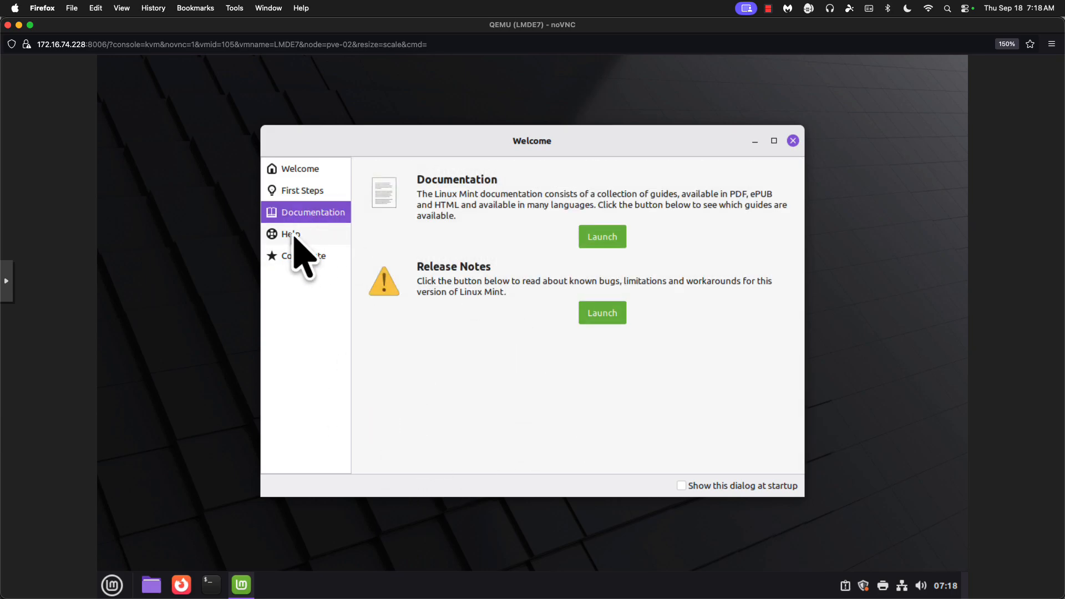
{"action": "left_click", "coordinate": [303, 256]}
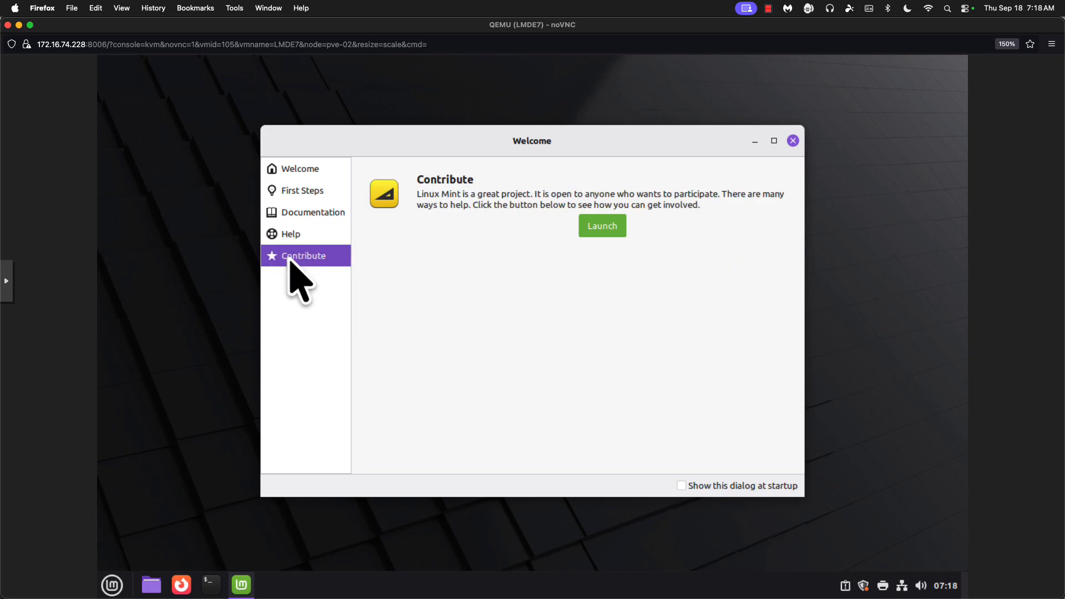
{"action": "mouse_move", "coordinate": [793, 140]}
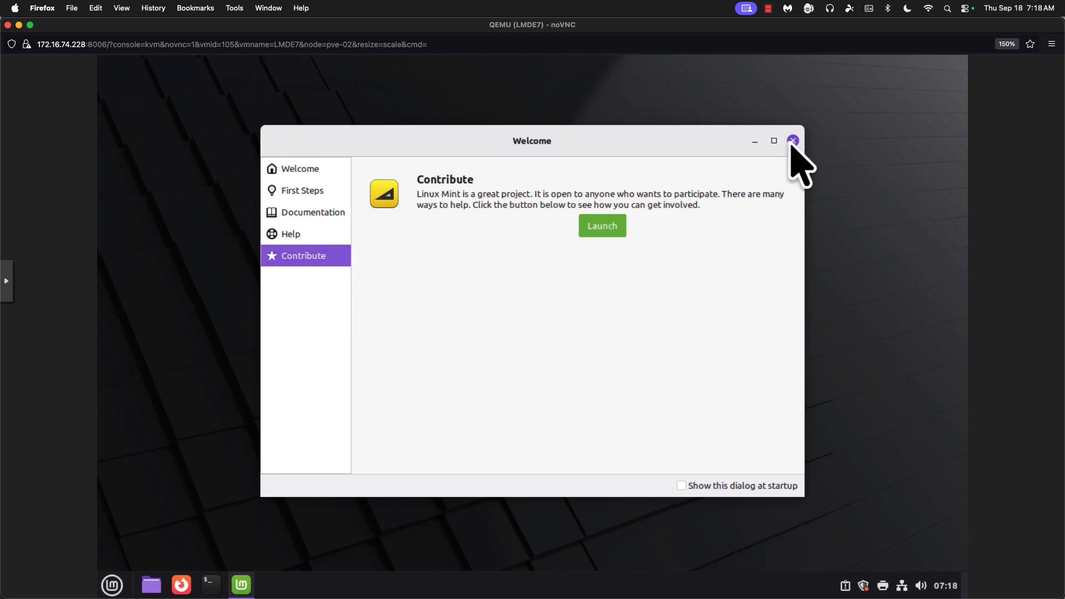
{"action": "left_click", "coordinate": [793, 141]}
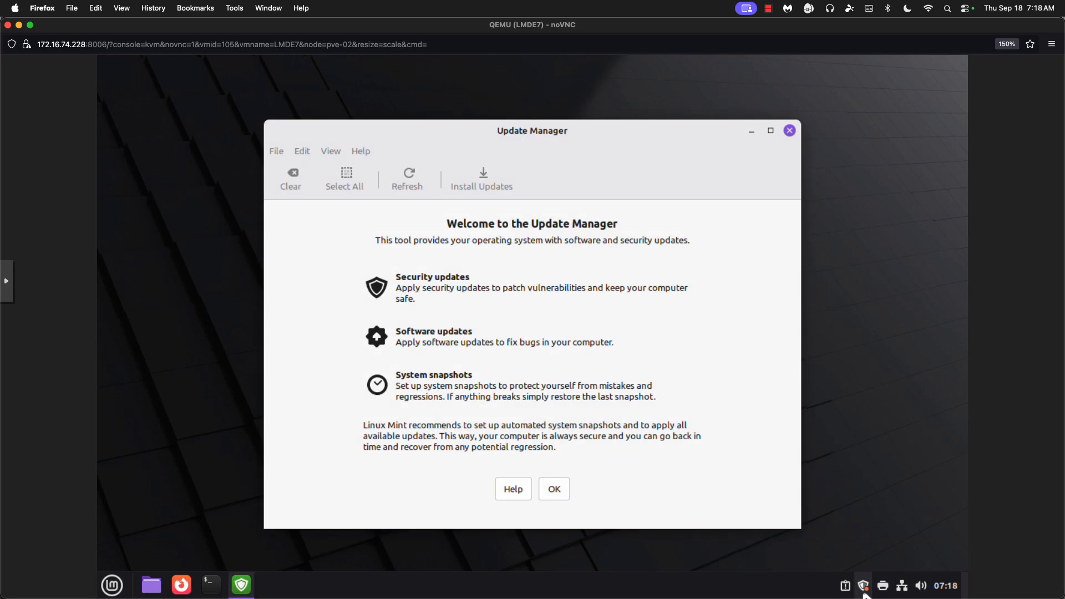
{"action": "mouse_move", "coordinate": [550, 496]}
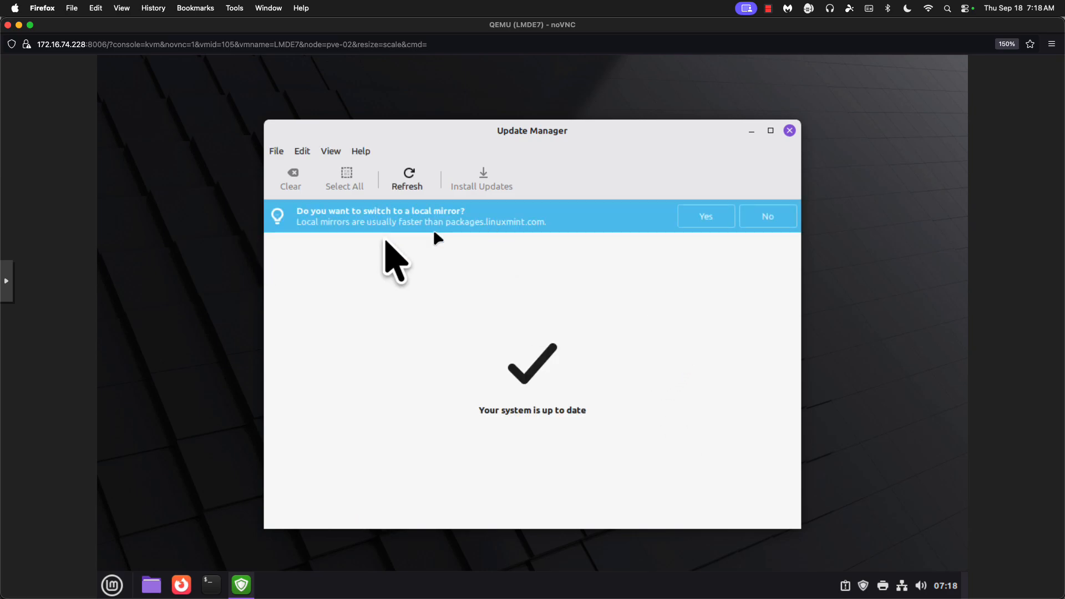
- Accept the mirror prompt, authenticate, and leave the mirror list unchanged
{"action": "left_click", "coordinate": [706, 216]}
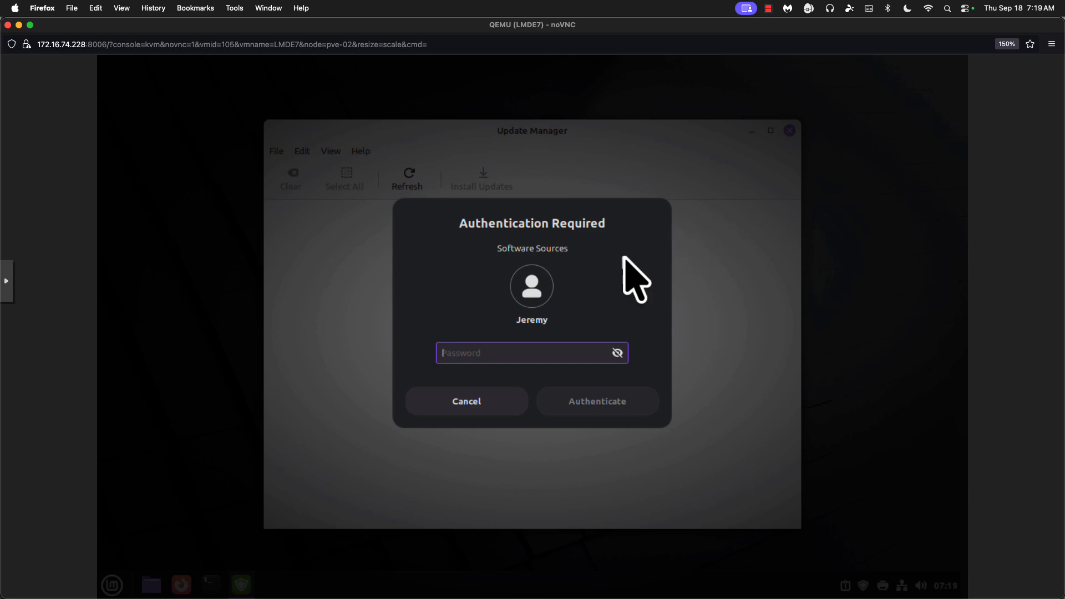
{"action": "type", "text": "password"}
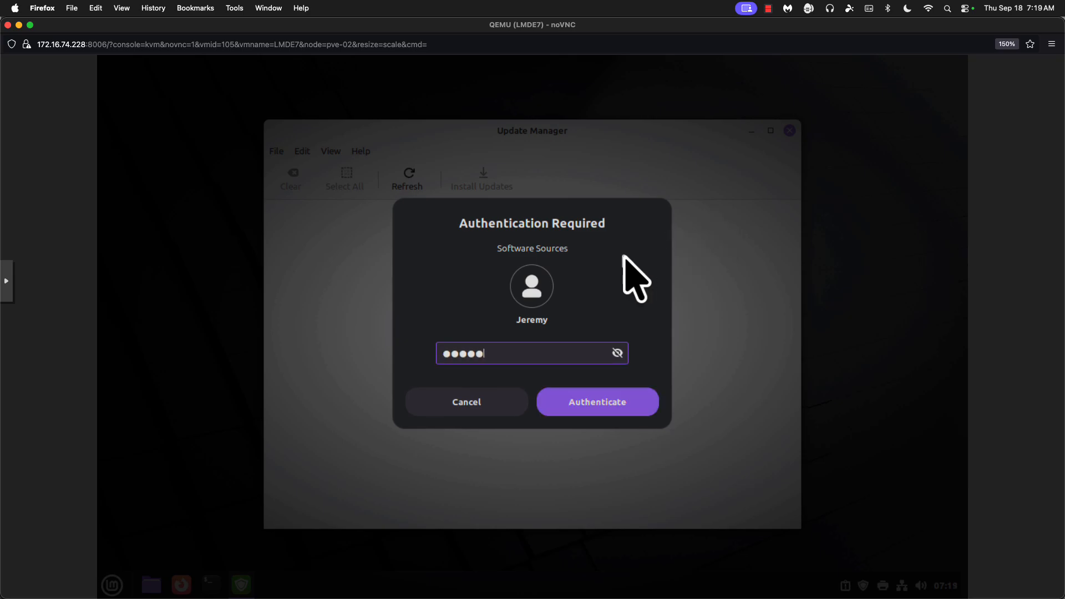
{"action": "left_click", "coordinate": [598, 401]}
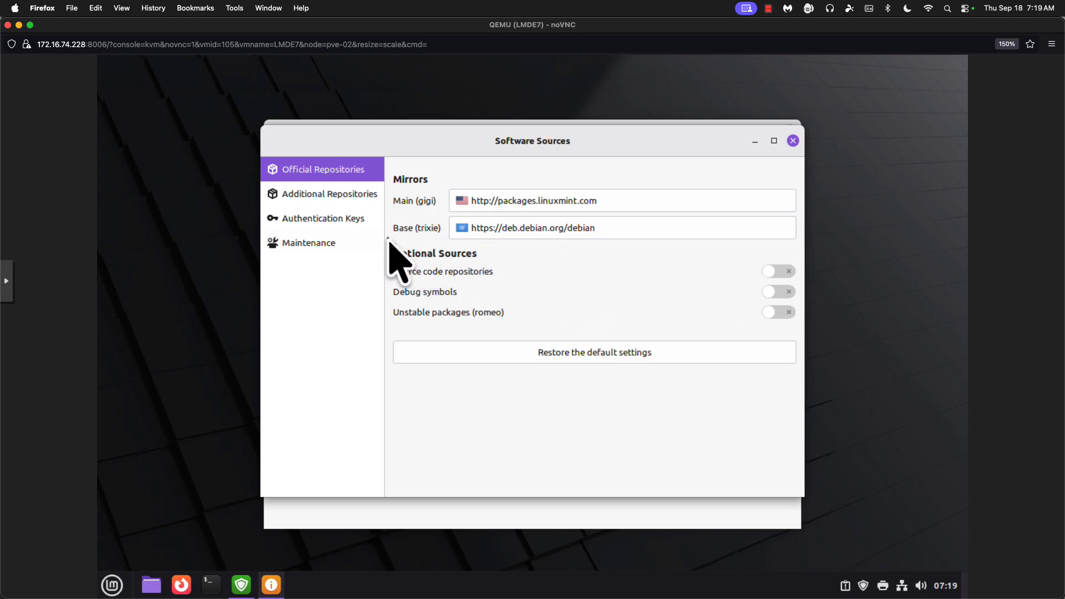
{"action": "mouse_move", "coordinate": [418, 273]}
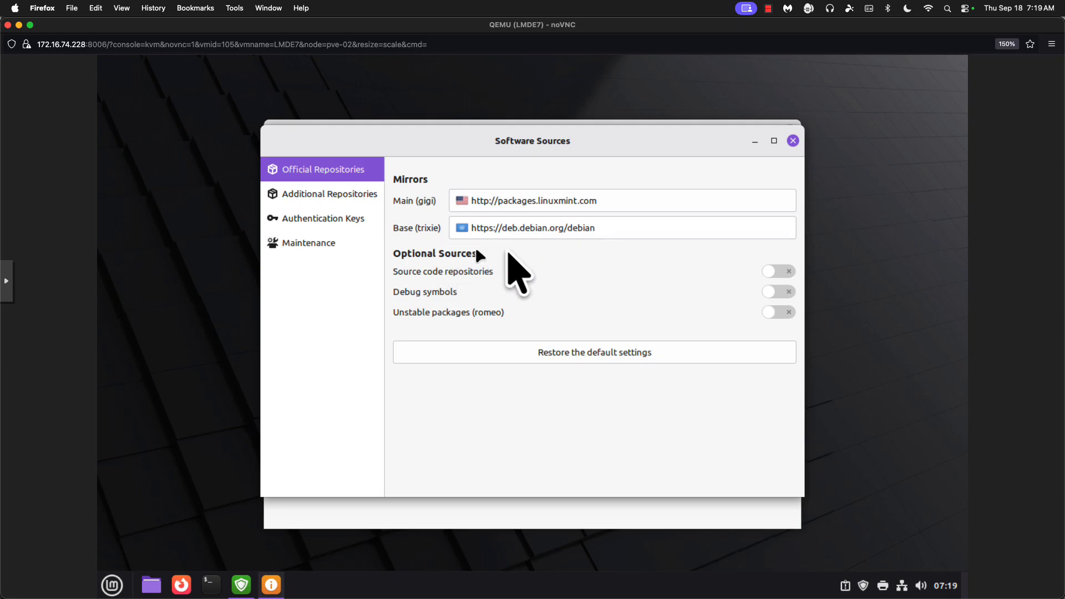
{"action": "mouse_move", "coordinate": [670, 243]}
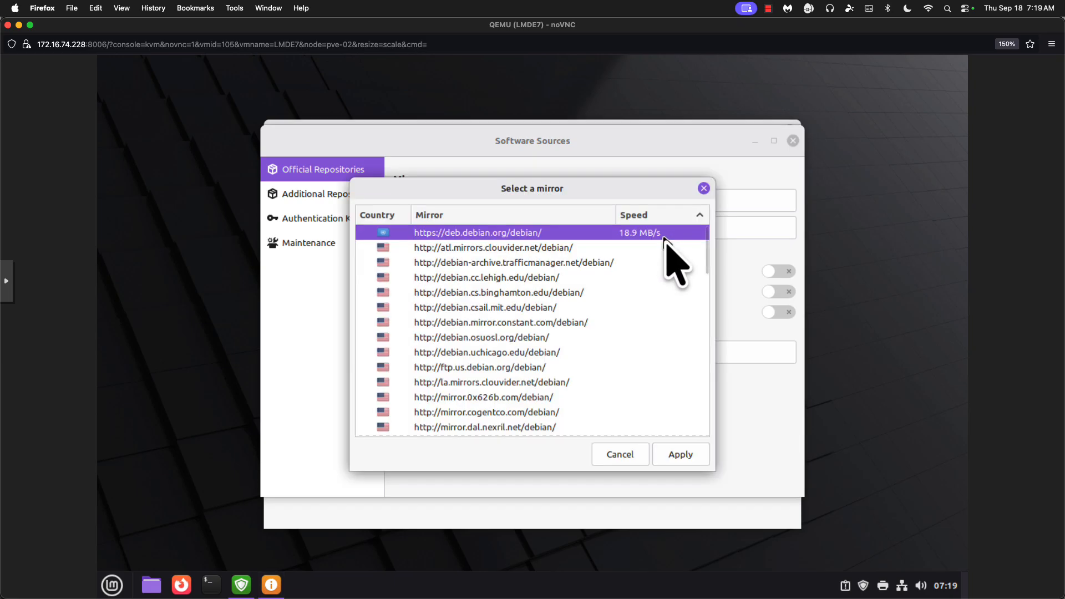
{"action": "mouse_move", "coordinate": [832, 241]}
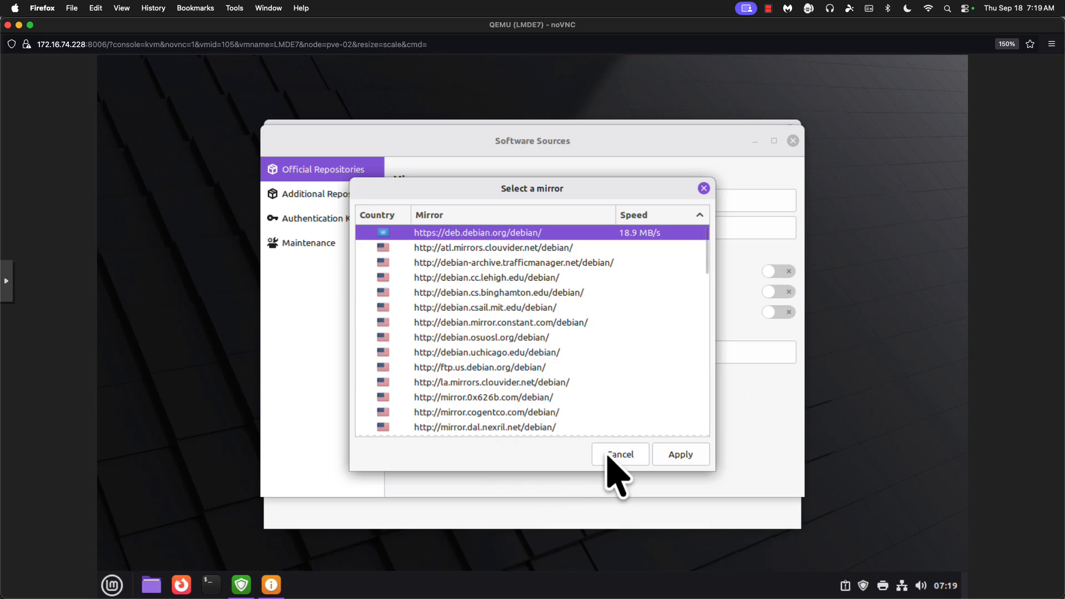
{"action": "left_click", "coordinate": [620, 453]}
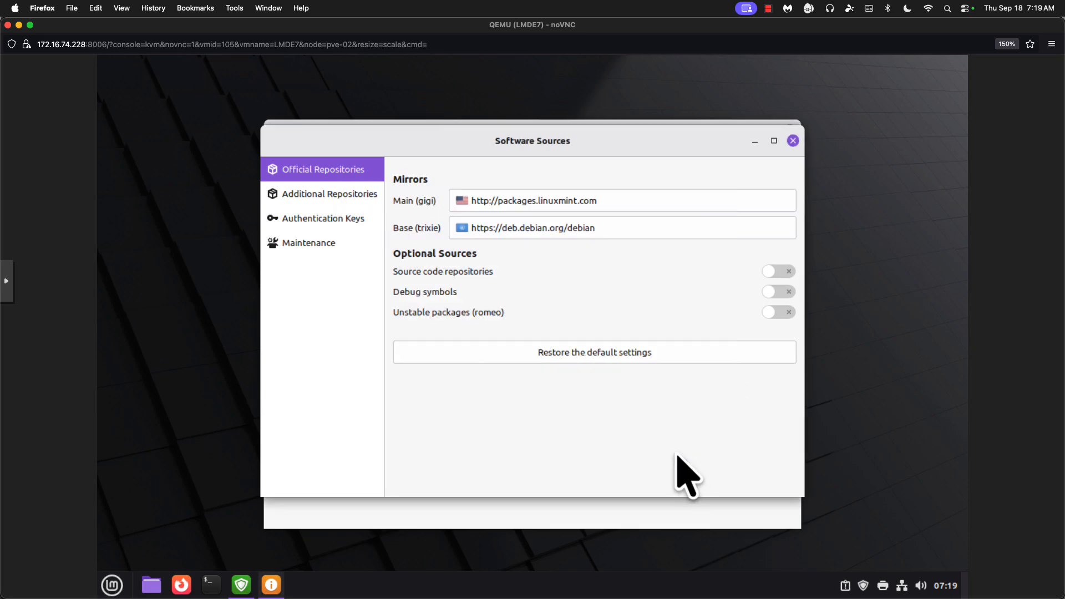
{"action": "mouse_move", "coordinate": [317, 215]}
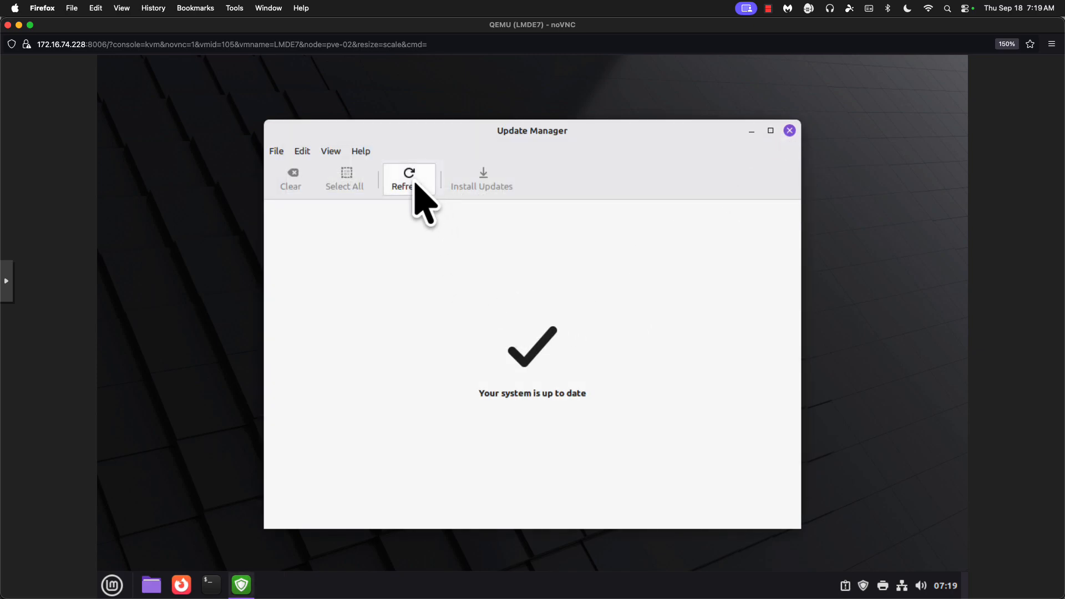
- Refresh updates, decline the local mirror switch, and close Update Manager
{"action": "left_click", "coordinate": [409, 172]}
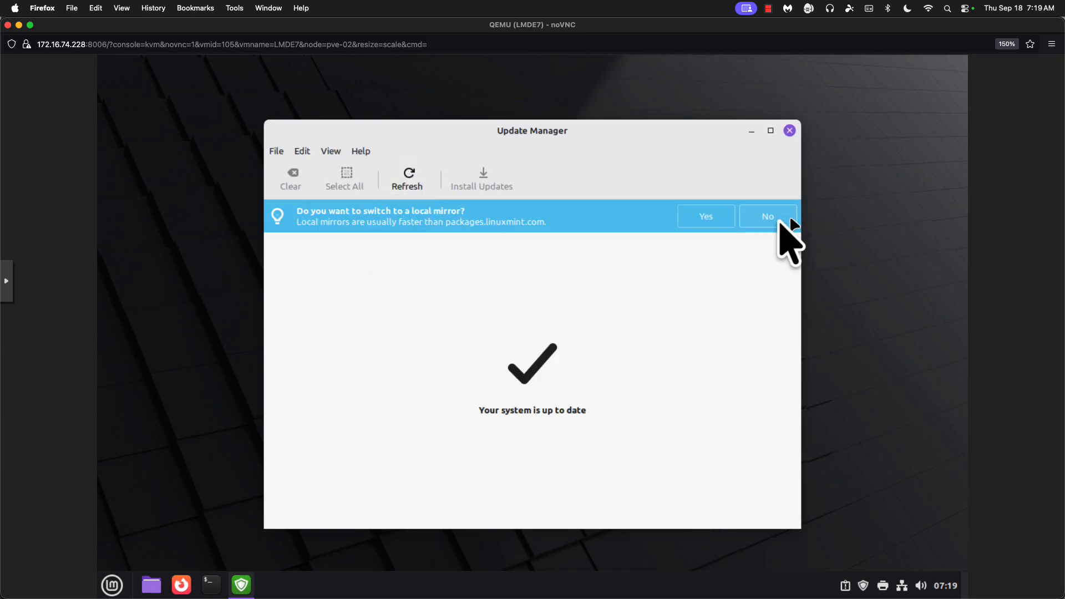
{"action": "left_click", "coordinate": [768, 216]}
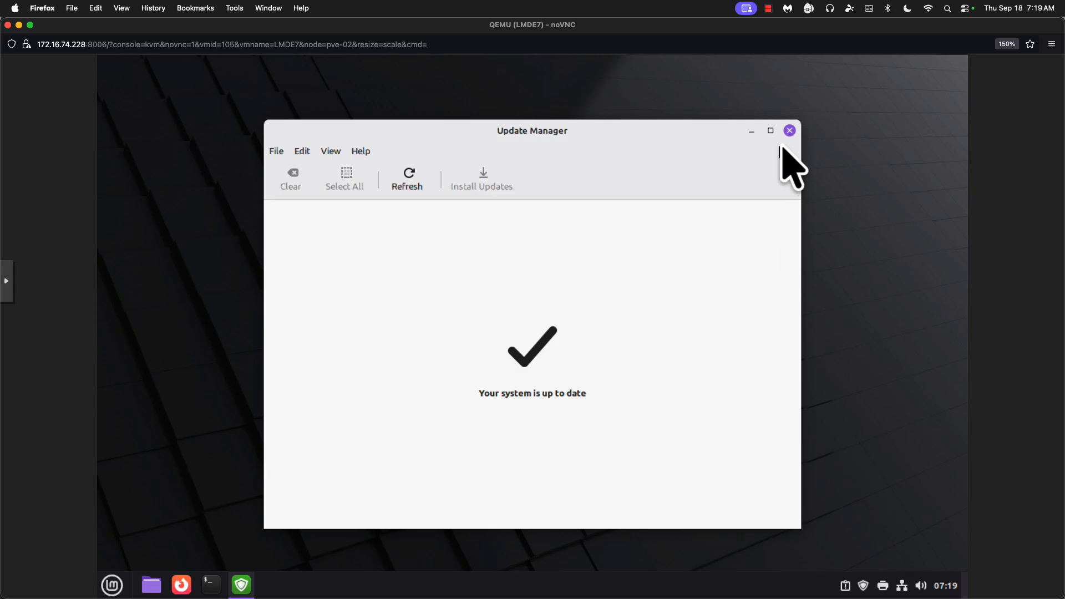
{"action": "left_click", "coordinate": [789, 131]}
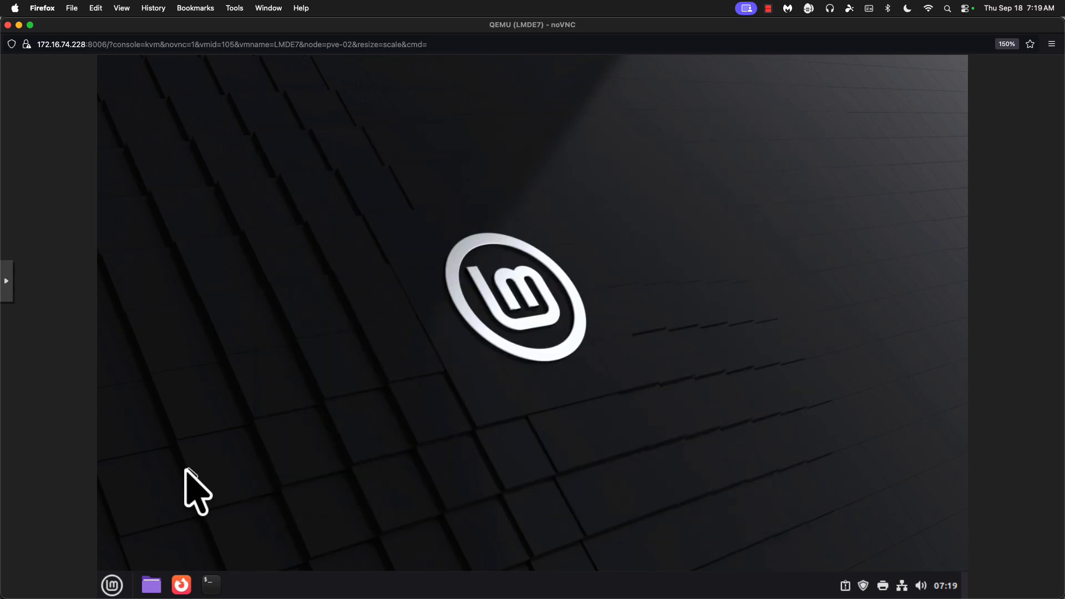
{"action": "mouse_move", "coordinate": [90, 595]}
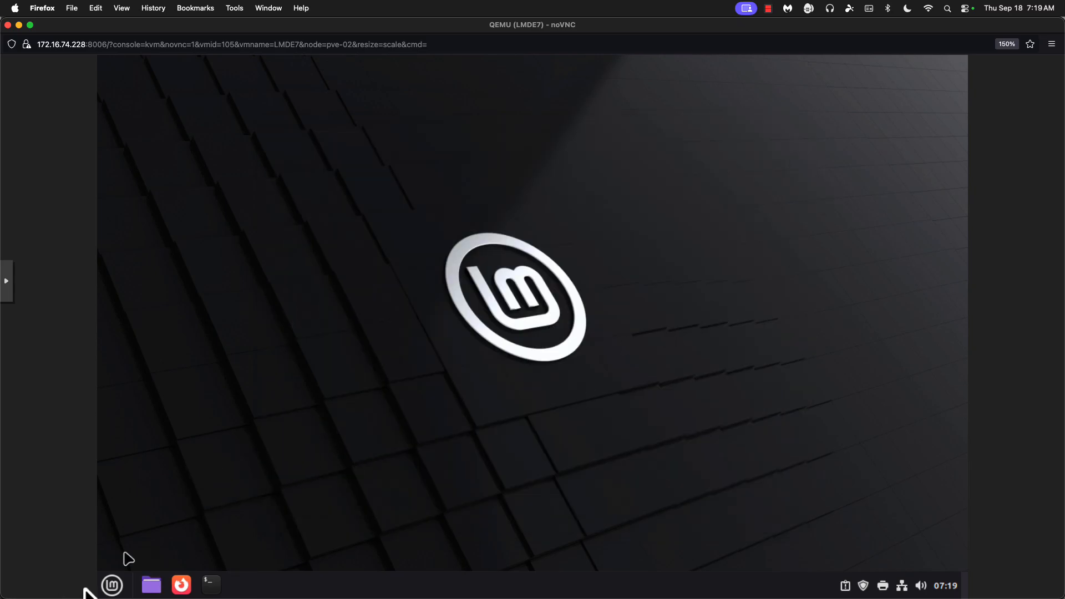
- Open printer settings from the menu, then return to the System Settings overview
{"action": "left_click", "coordinate": [111, 585]}
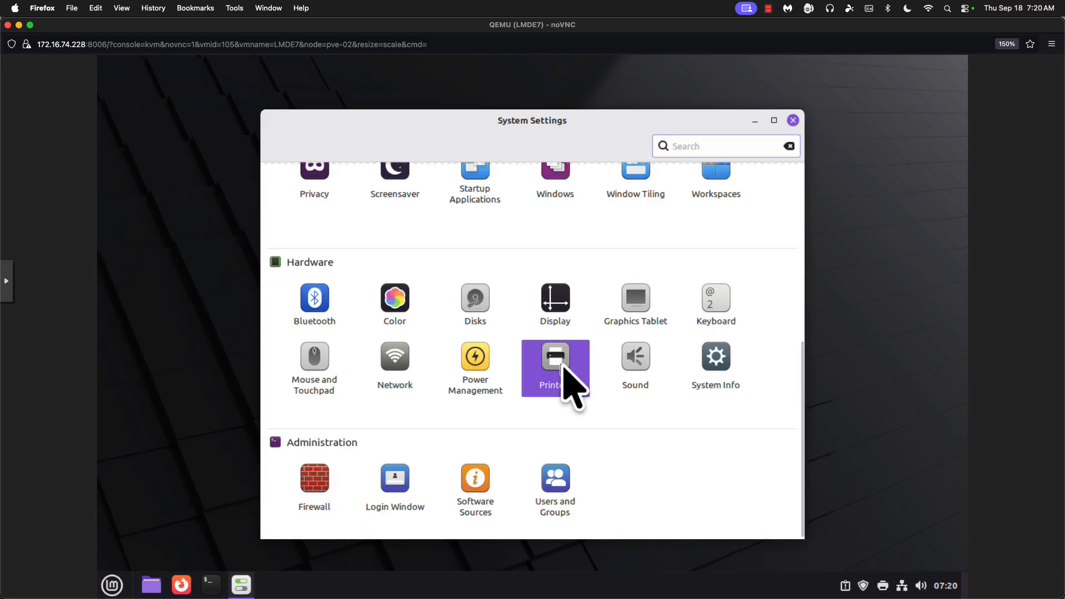
{"action": "left_click", "coordinate": [556, 362]}
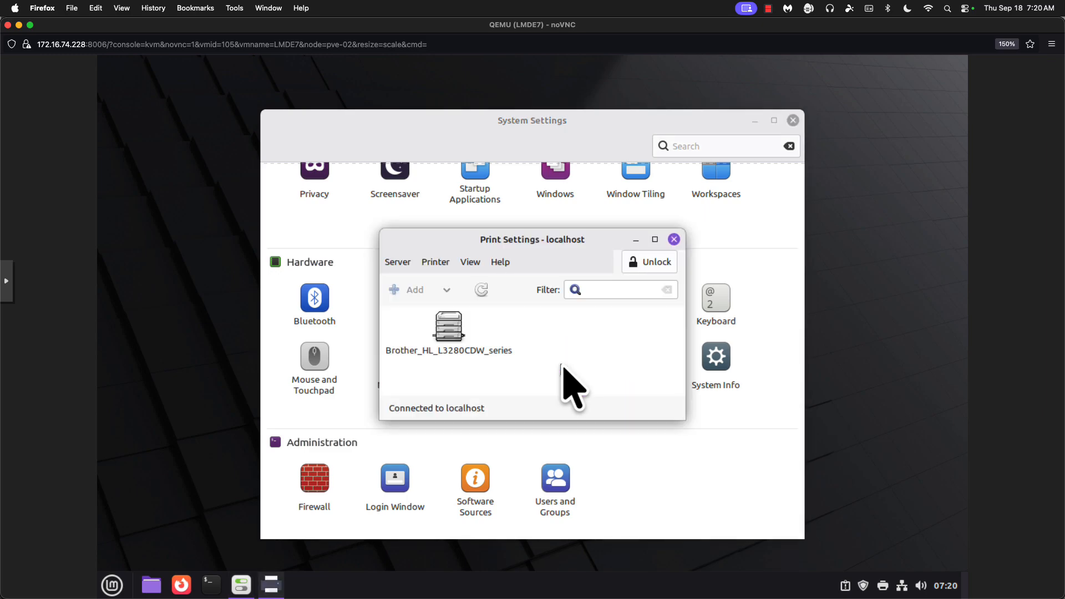
{"action": "mouse_move", "coordinate": [383, 391]}
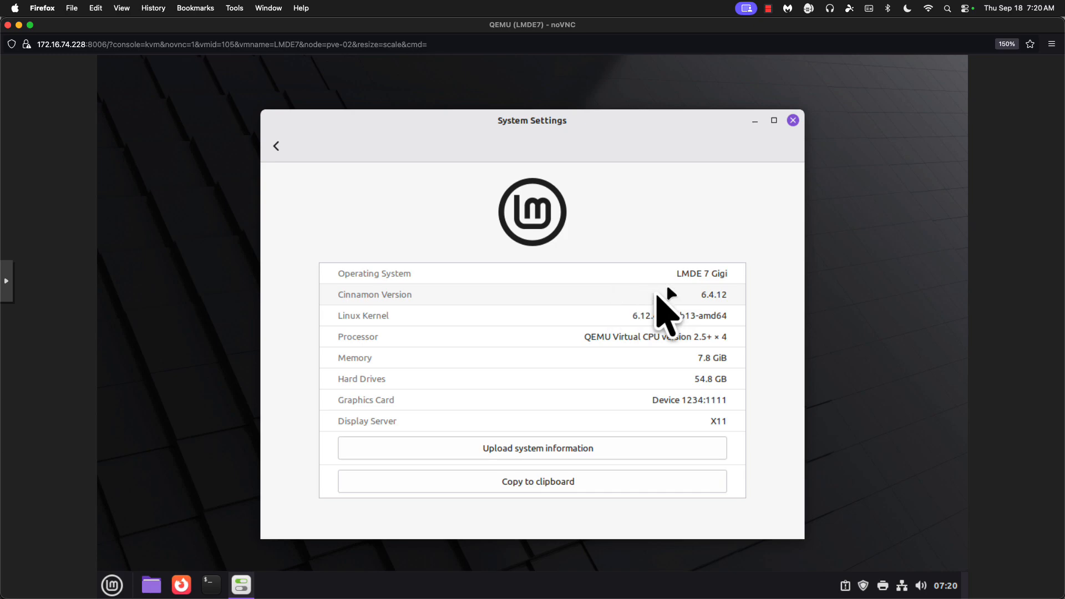
{"action": "mouse_move", "coordinate": [733, 324]}
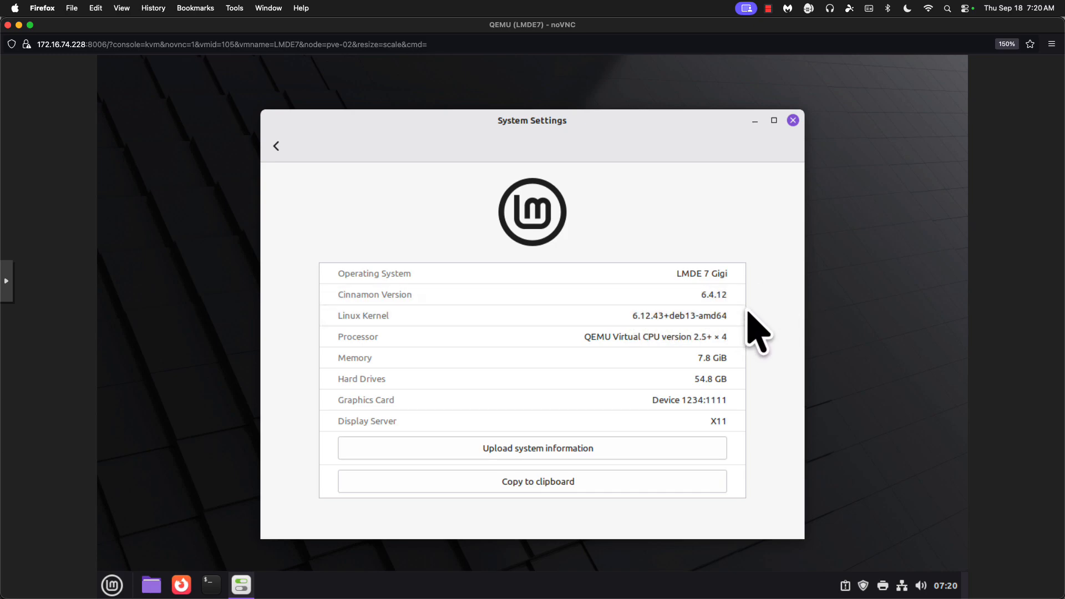
{"action": "mouse_move", "coordinate": [763, 346]}
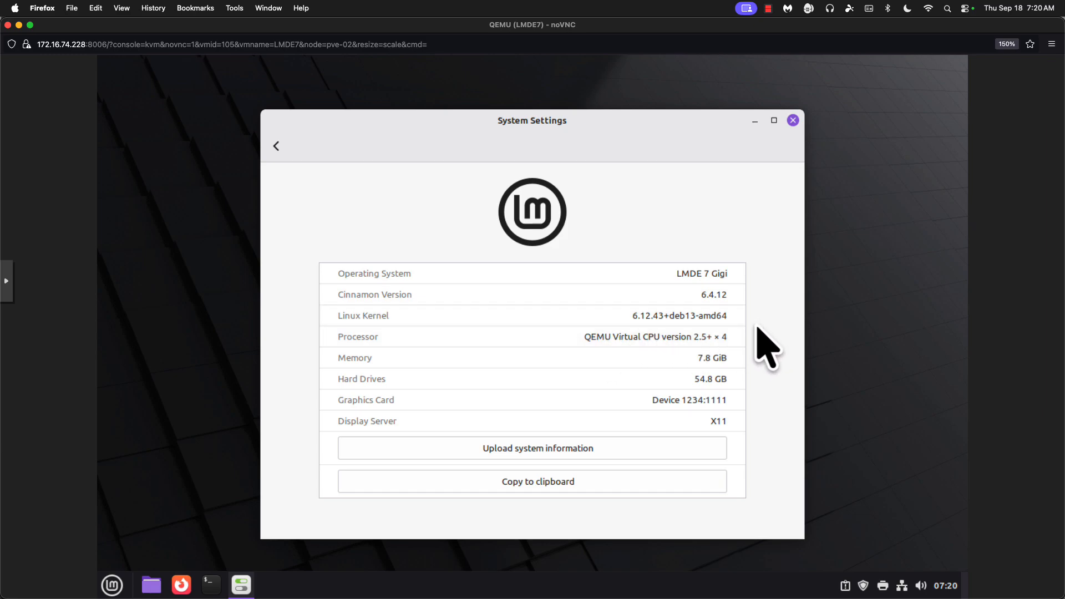
{"action": "mouse_move", "coordinate": [755, 341]}
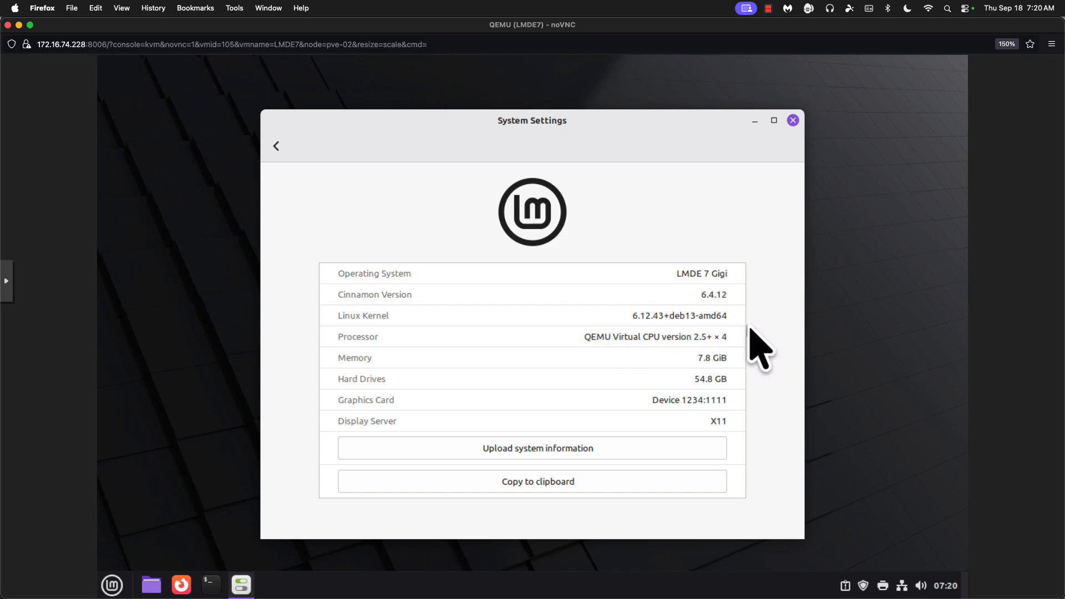
{"action": "mouse_move", "coordinate": [768, 334]}
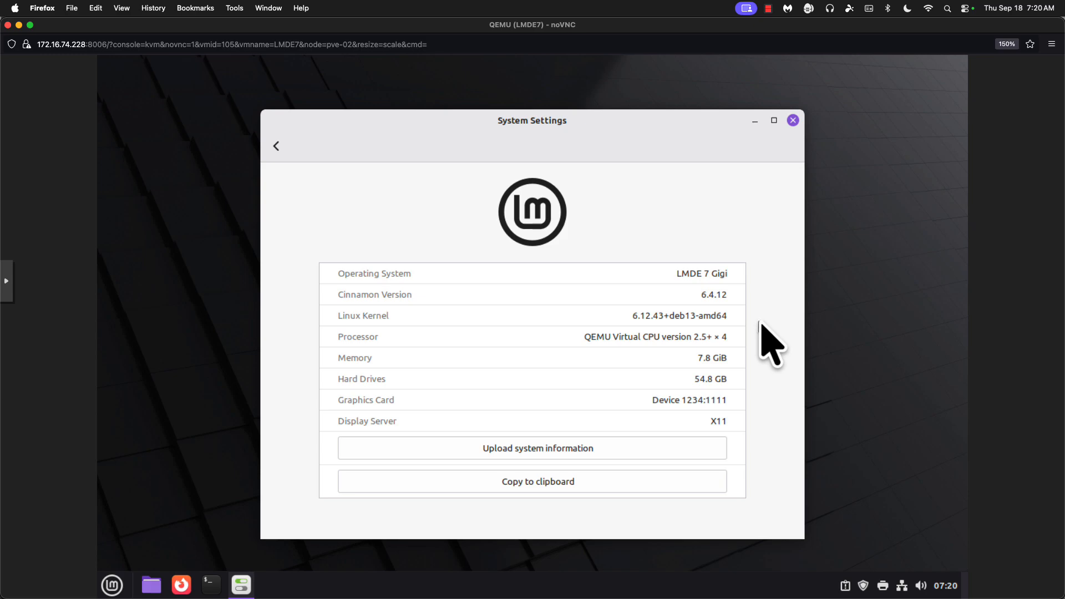
{"action": "mouse_move", "coordinate": [765, 449]}
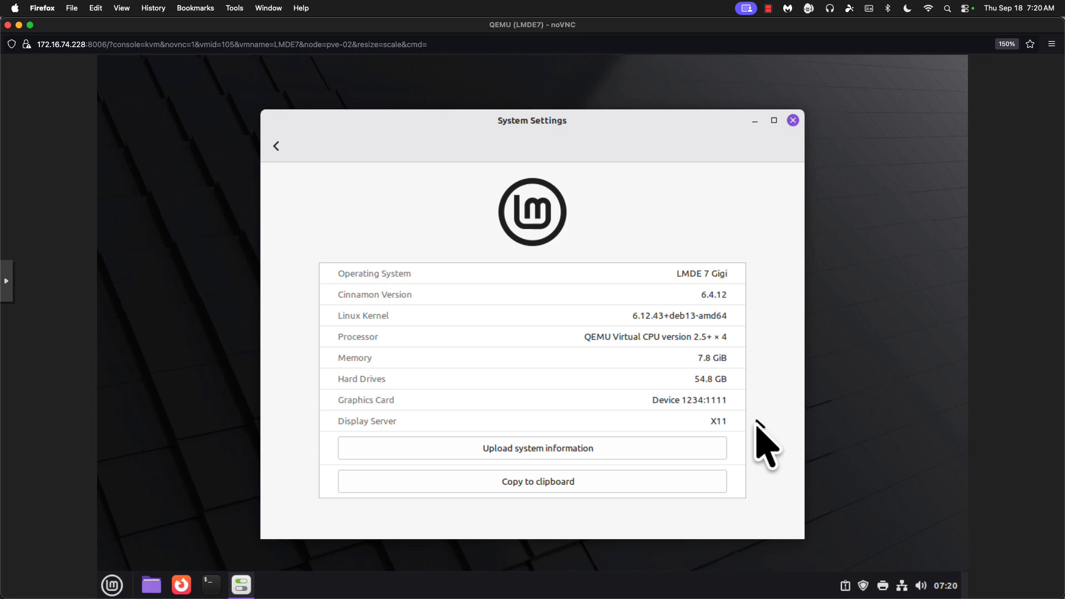
{"action": "mouse_move", "coordinate": [747, 399]}
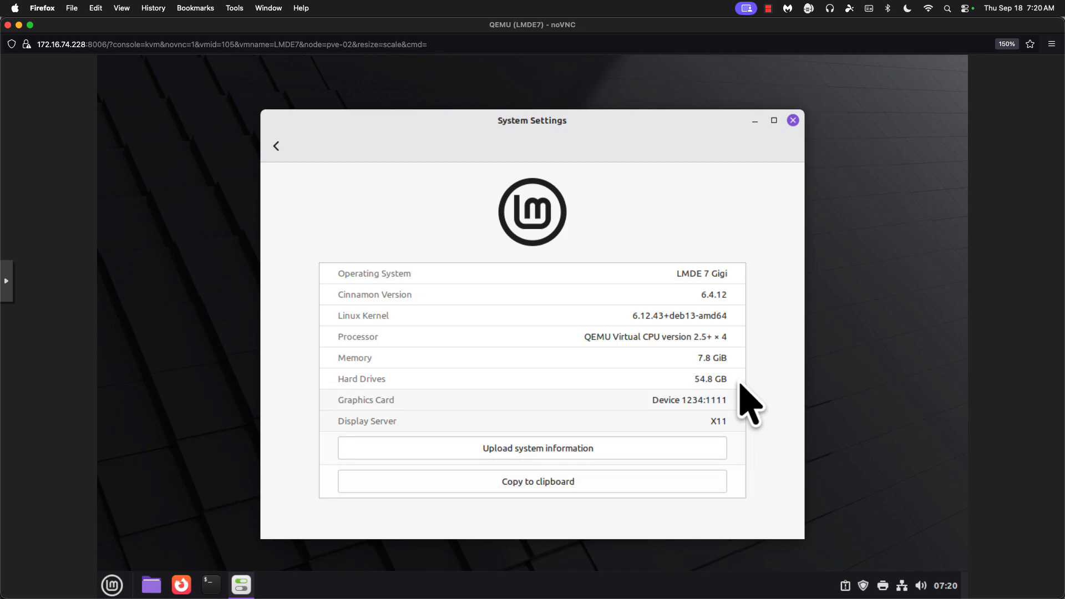
{"action": "mouse_move", "coordinate": [786, 303]}
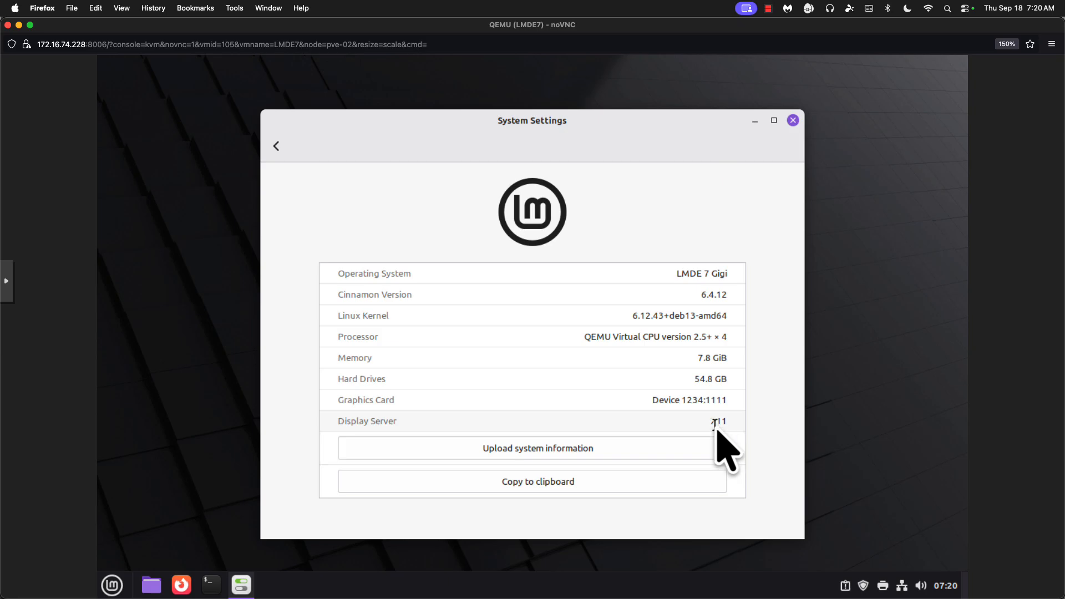
{"action": "mouse_move", "coordinate": [355, 210]}
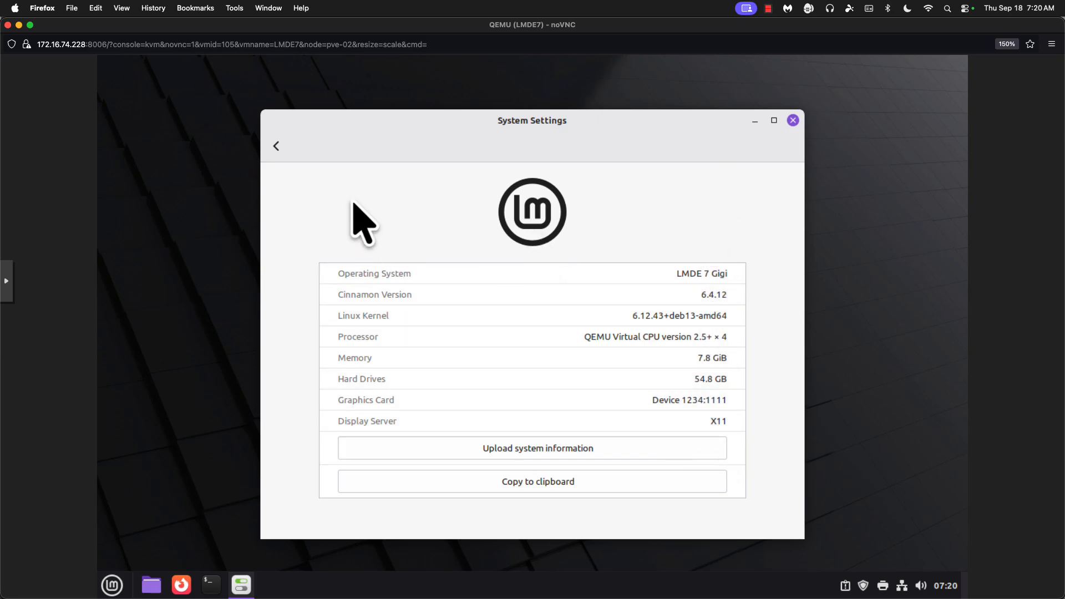
{"action": "left_click", "coordinate": [276, 146]}
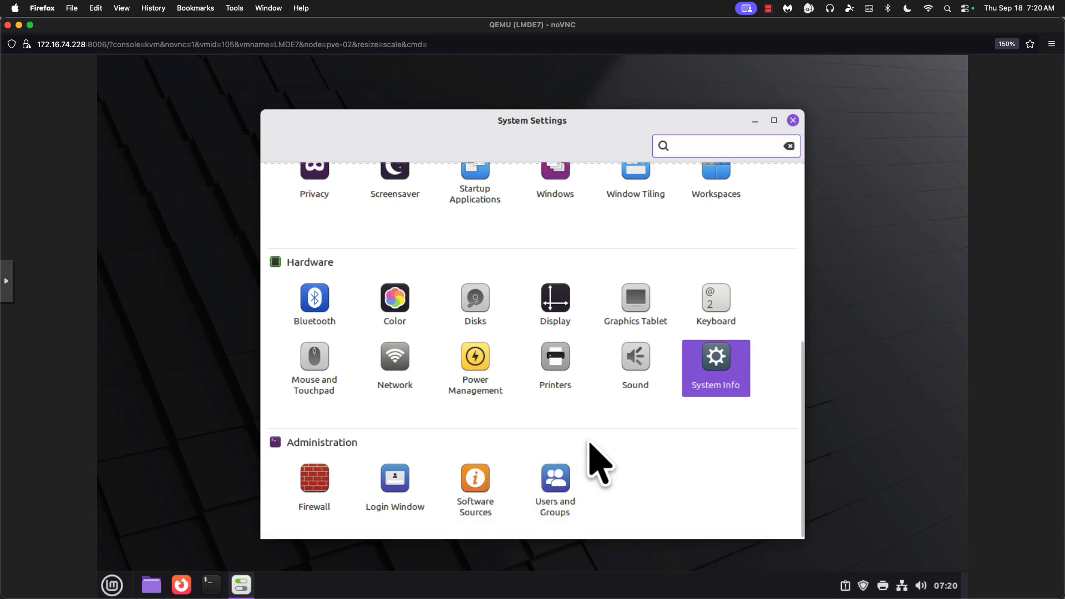
{"action": "left_click", "coordinate": [720, 146]}
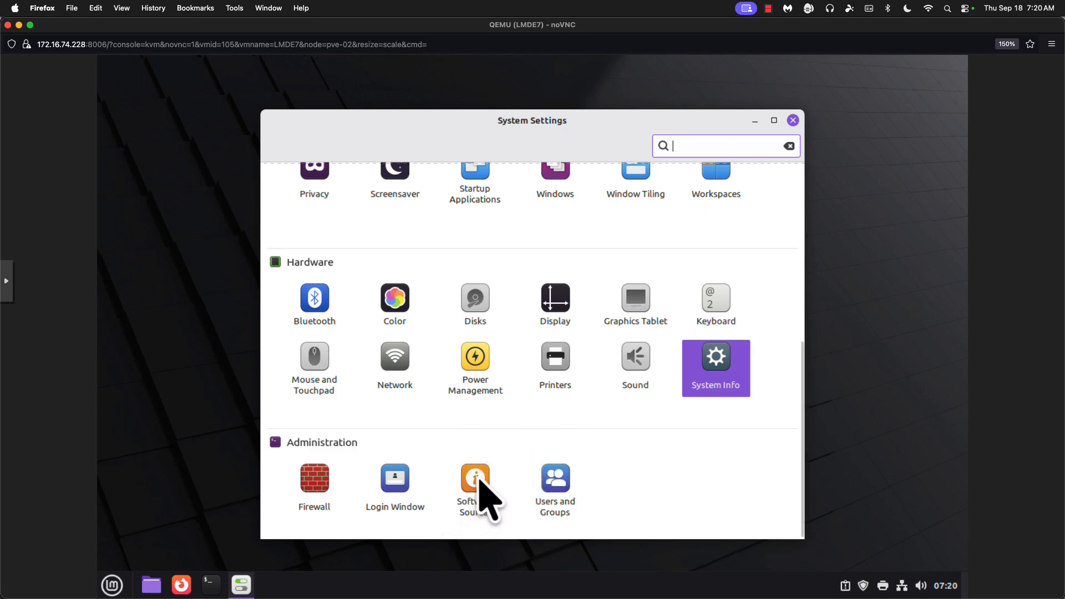
{"action": "mouse_move", "coordinate": [499, 507]}
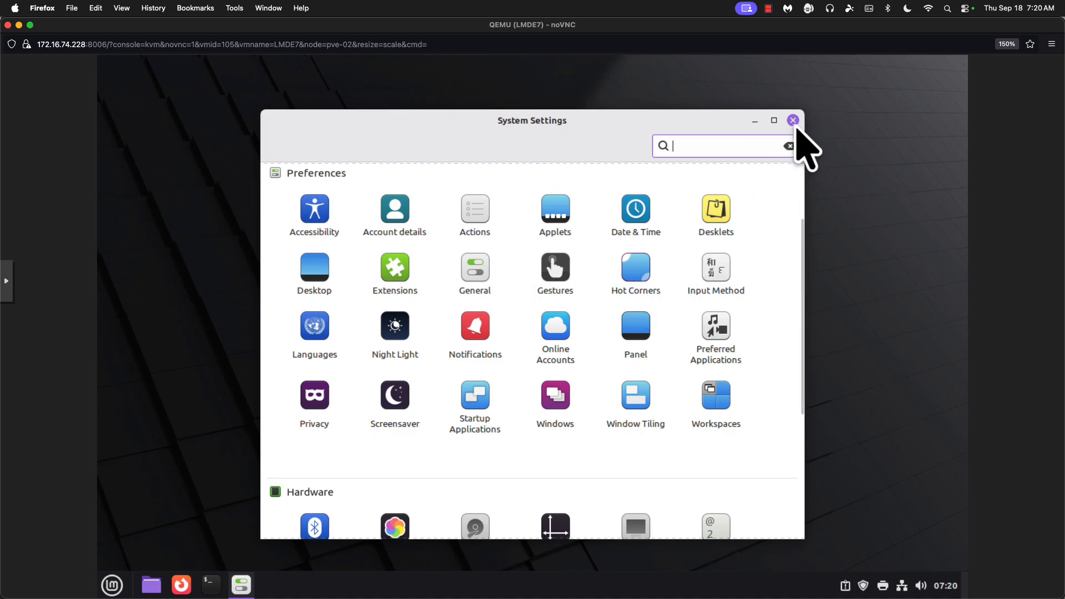
- Search Software Manager for 'notesnook' and install the Flathub Notesnook app
{"action": "left_click", "coordinate": [793, 120]}
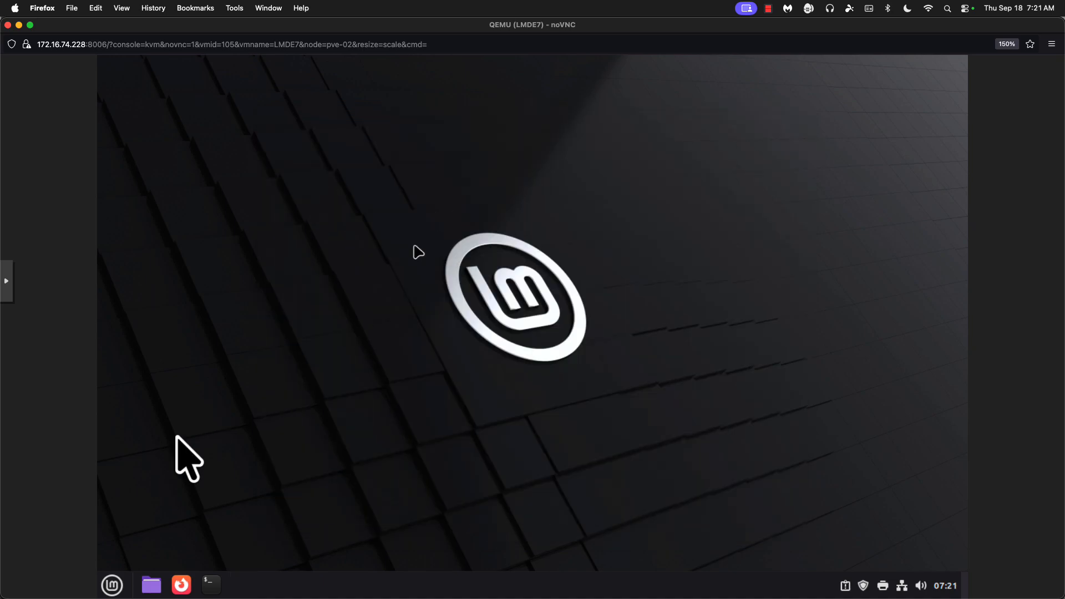
{"action": "left_click", "coordinate": [111, 586]}
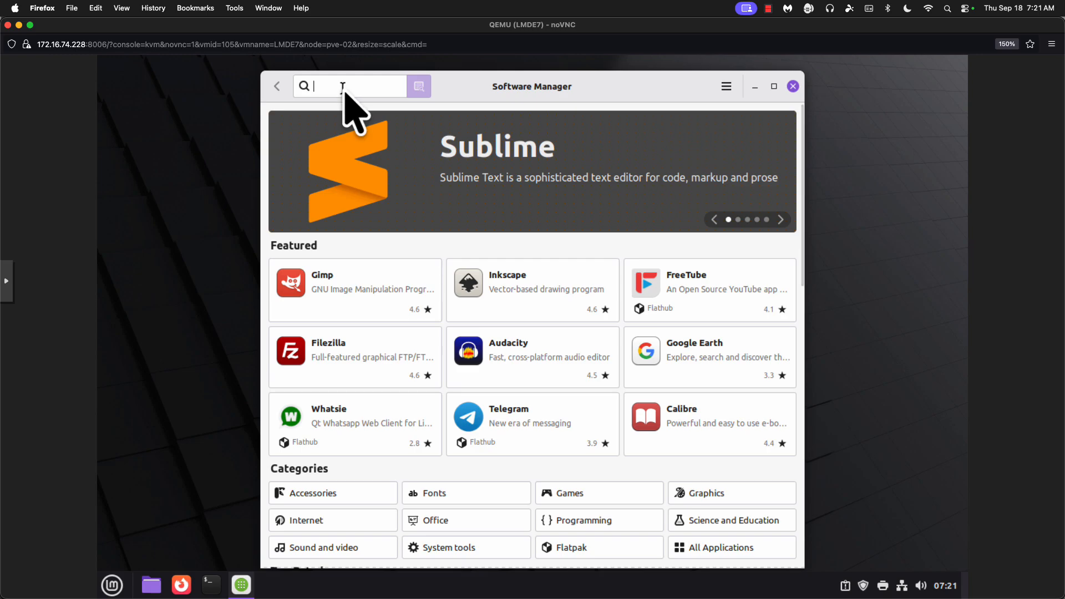
{"action": "type", "text": "notesnook"}
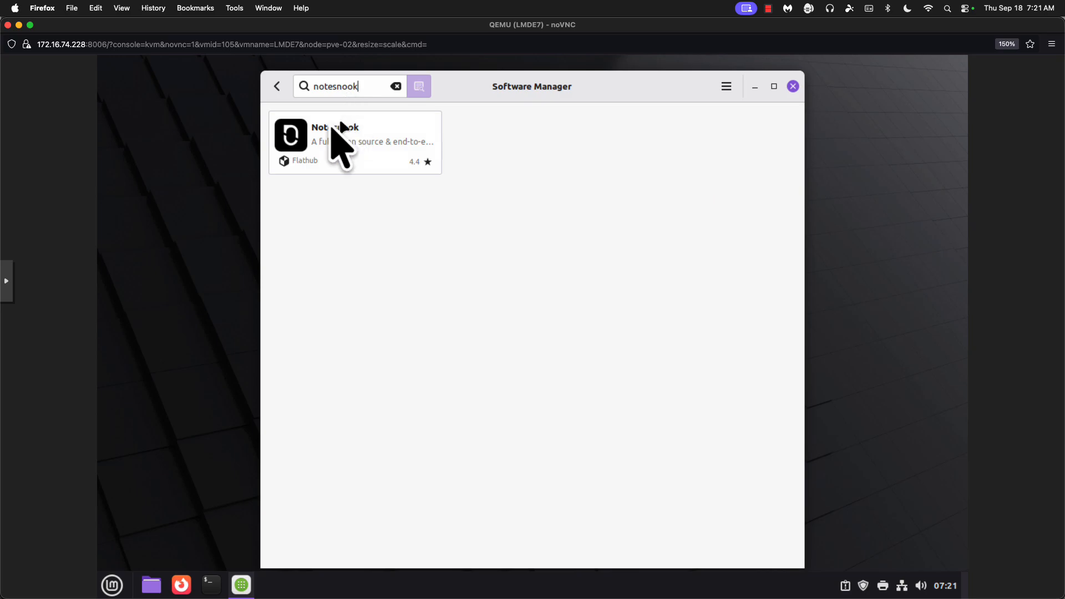
{"action": "left_click", "coordinate": [346, 142]}
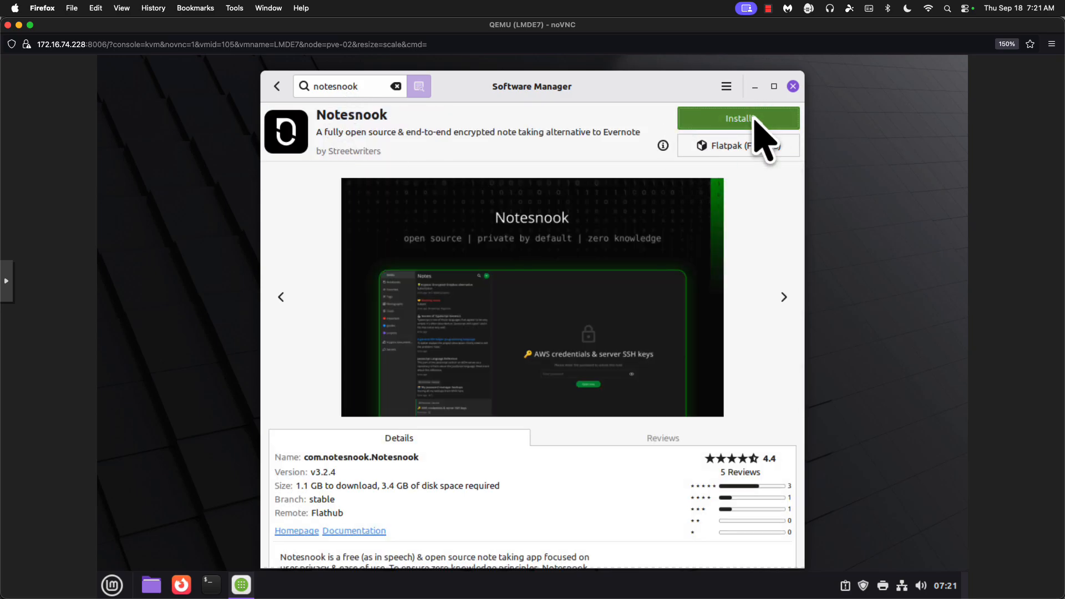
{"action": "left_click", "coordinate": [739, 118]}
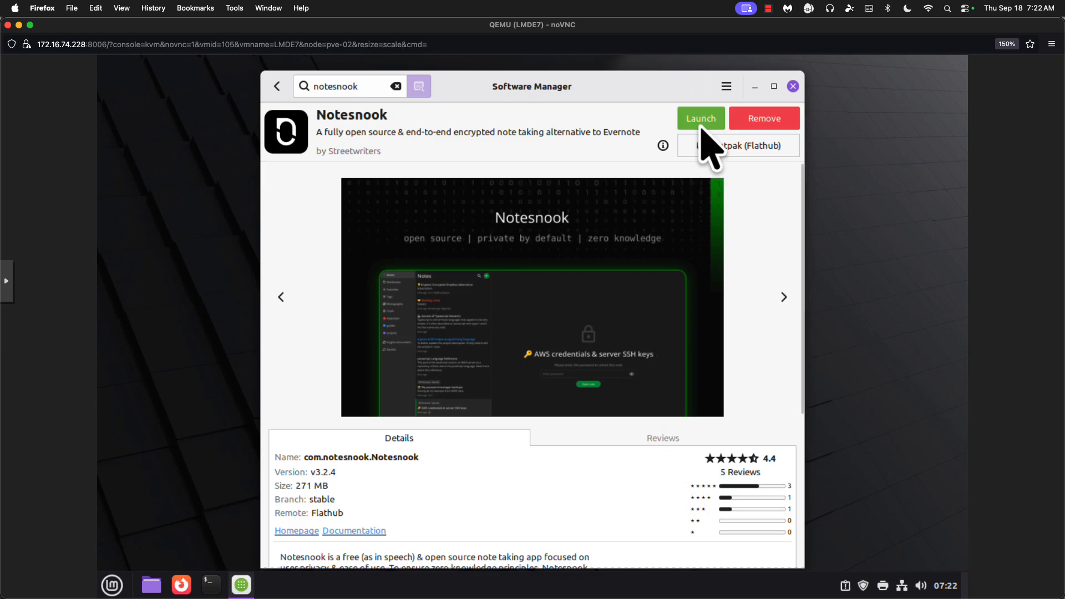
- Launch Notesnook, switch to its Login screen, then close Software Manager
{"action": "left_click", "coordinate": [701, 118]}
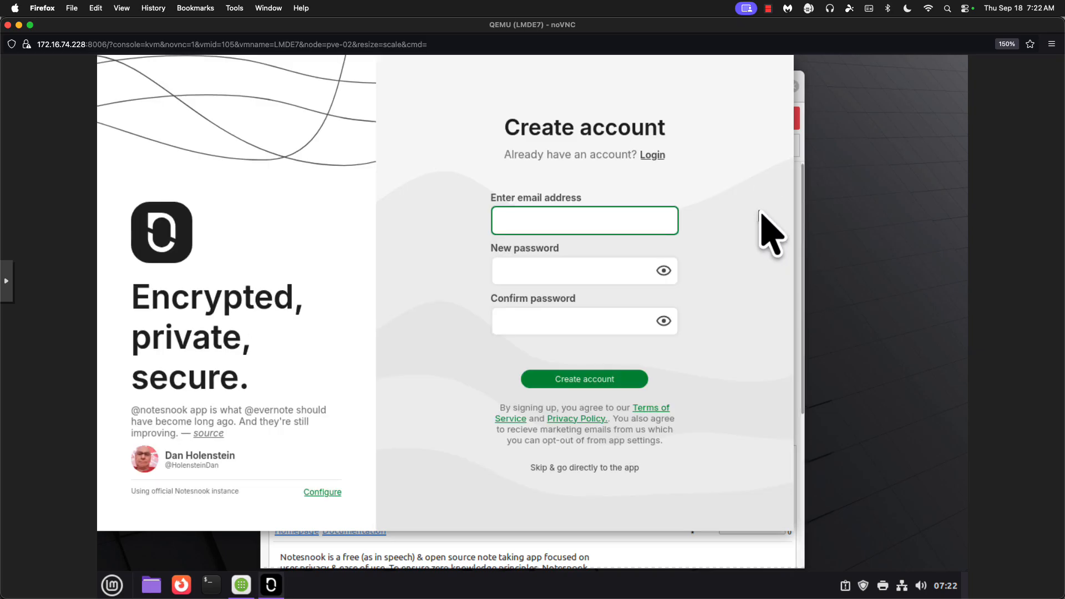
{"action": "left_click", "coordinate": [585, 220]}
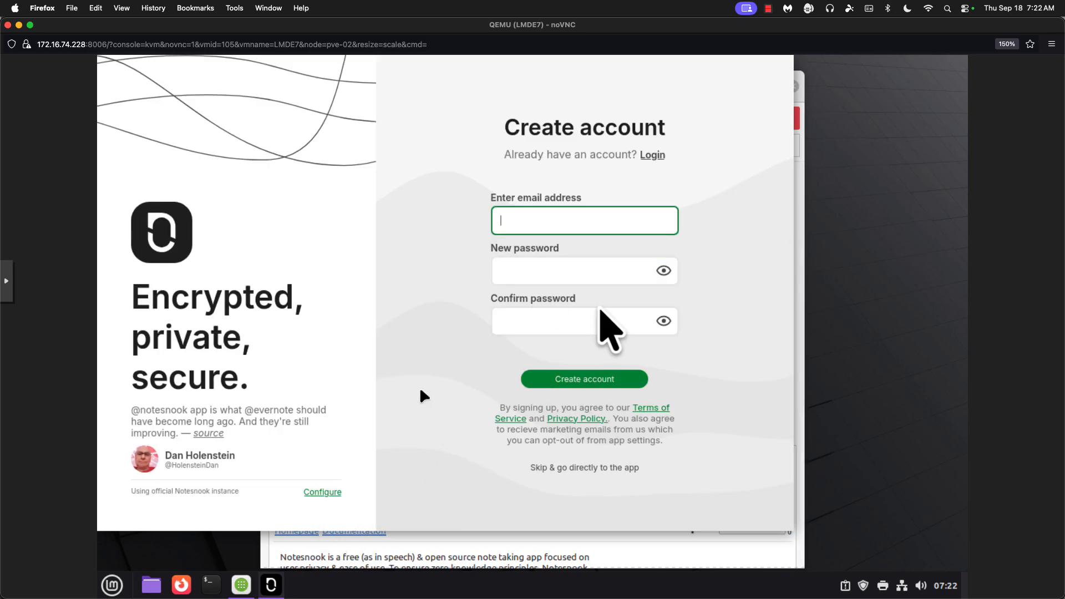
{"action": "mouse_move", "coordinate": [657, 166]}
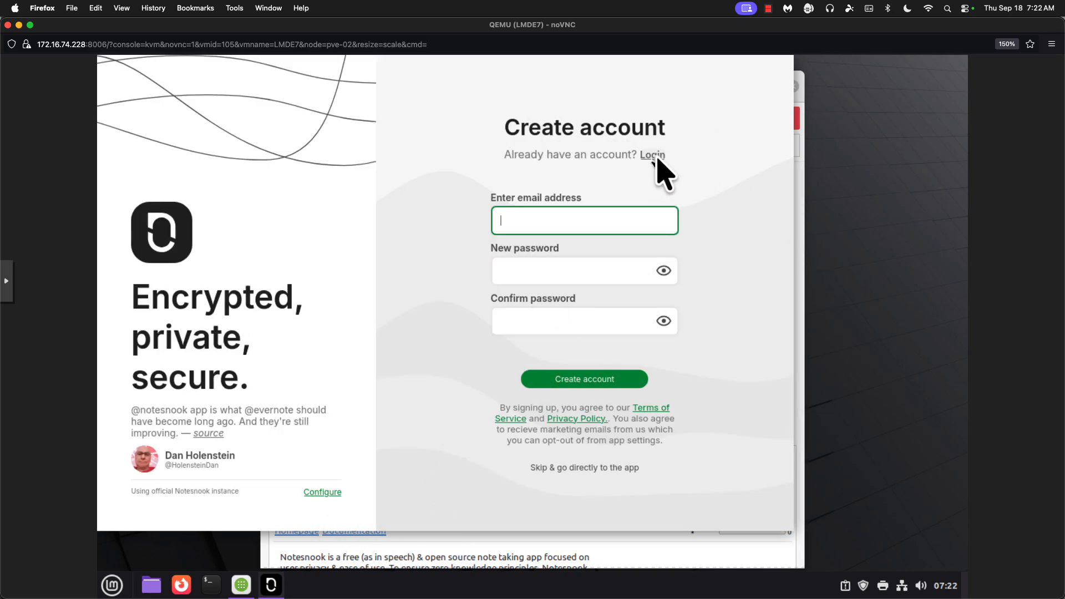
{"action": "left_click", "coordinate": [653, 155]}
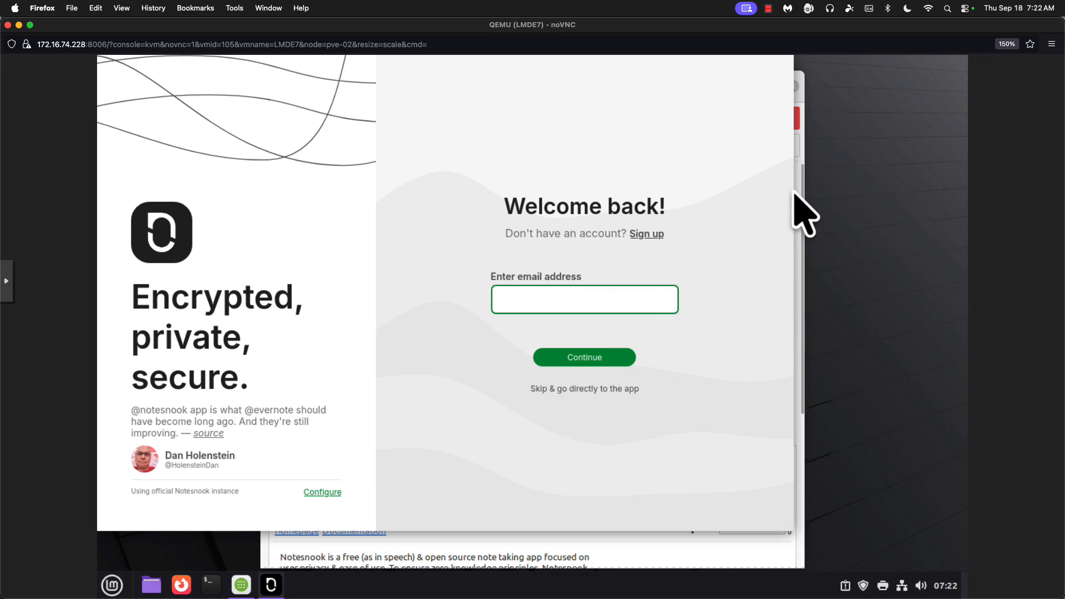
{"action": "left_click", "coordinate": [585, 299]}
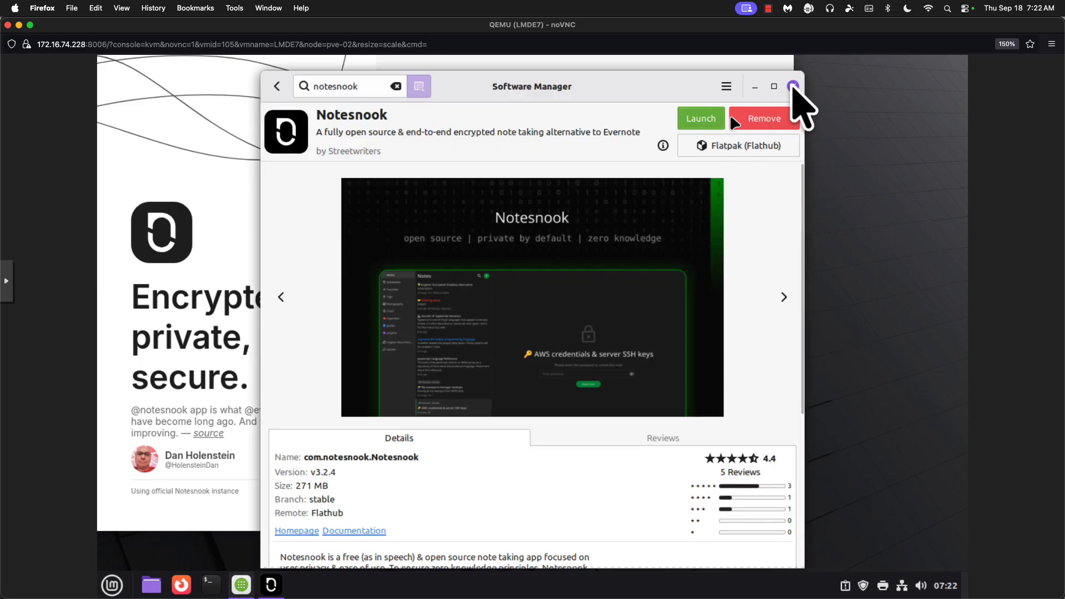
{"action": "left_click", "coordinate": [792, 86]}
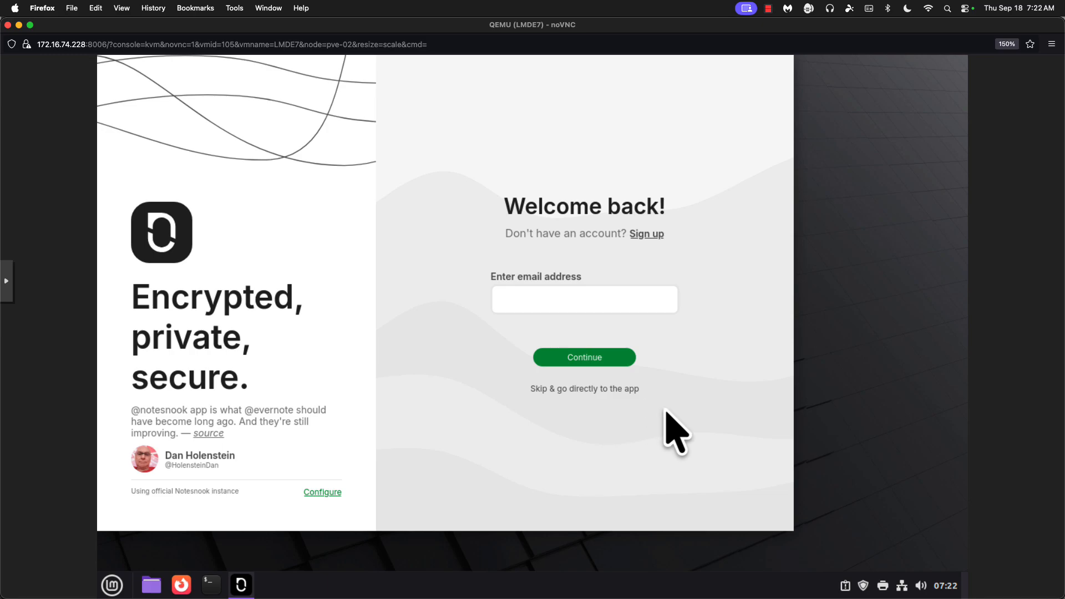
{"action": "mouse_move", "coordinate": [242, 594]}
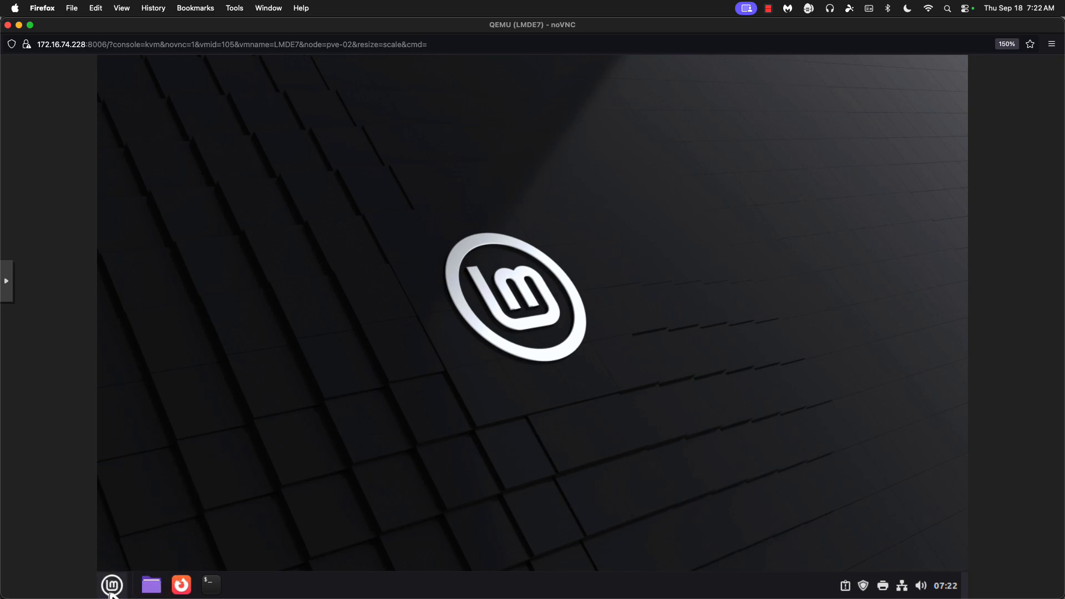
{"action": "mouse_move", "coordinate": [180, 585]}
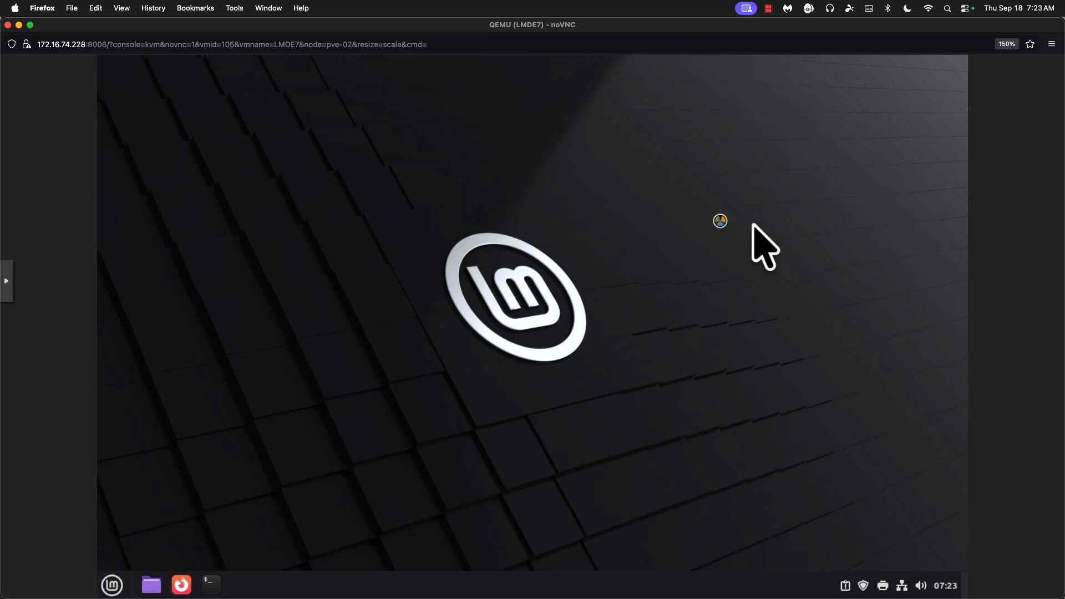
- Confirm Firefox is version 142.0.1, close About Firefox, and open the applications menu
{"action": "left_click", "coordinate": [181, 585]}
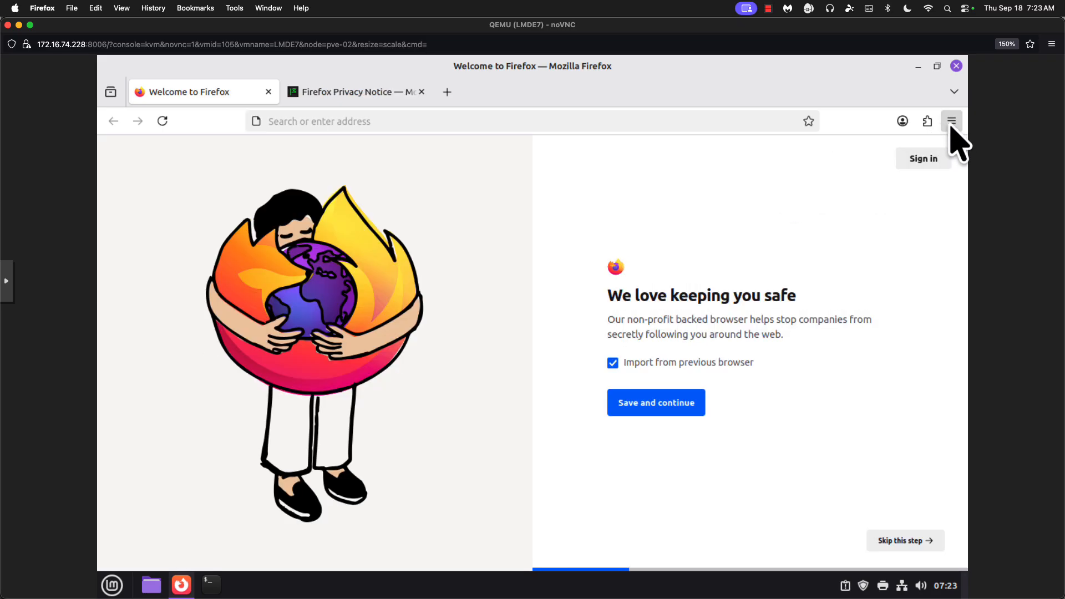
{"action": "left_click", "coordinate": [951, 121]}
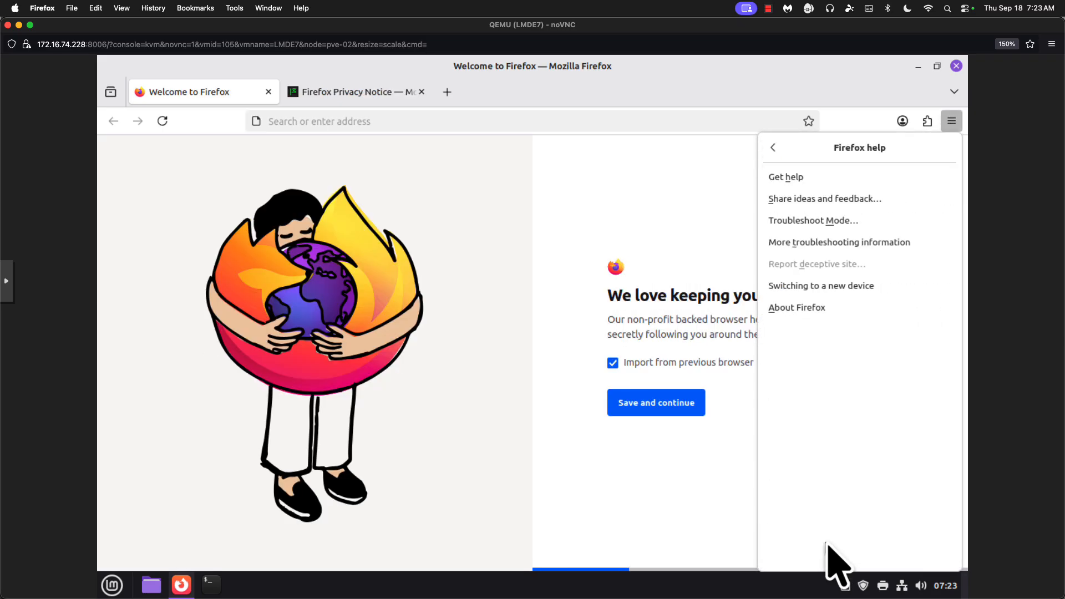
{"action": "left_click", "coordinate": [797, 308]}
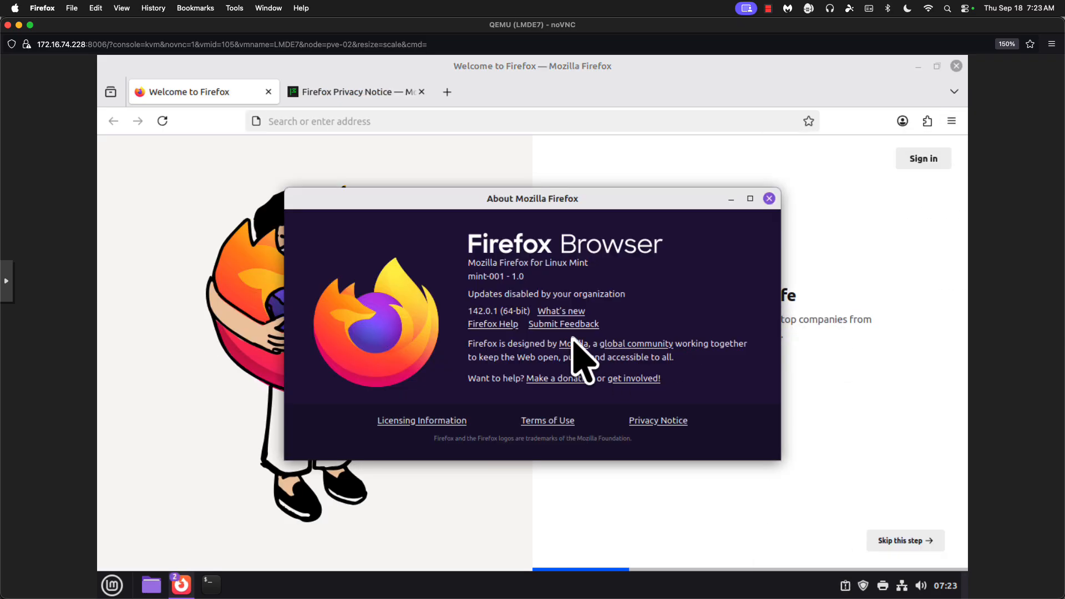
{"action": "mouse_move", "coordinate": [472, 351]}
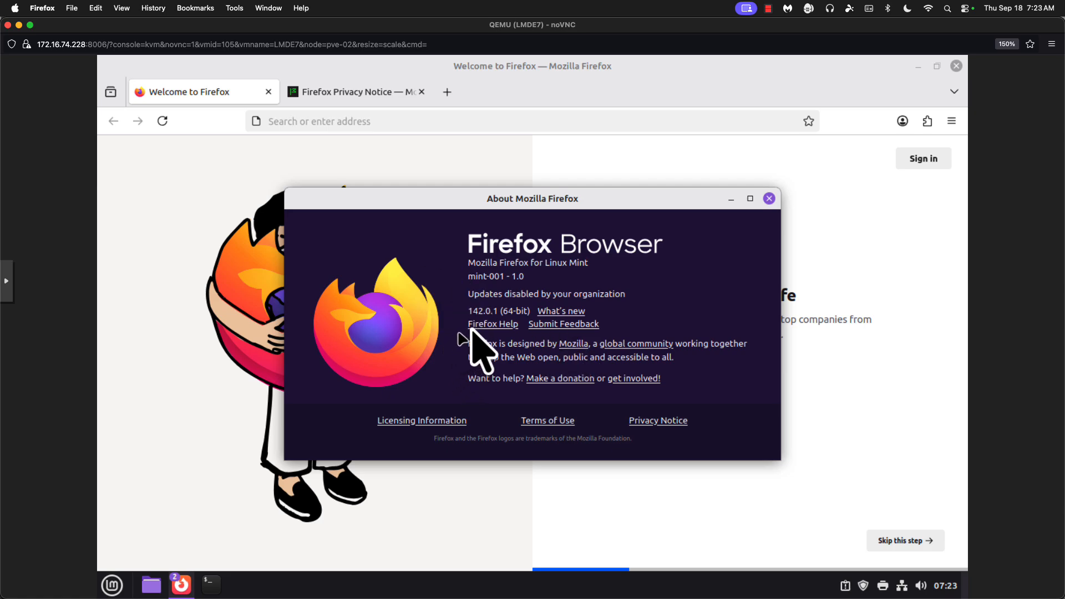
{"action": "mouse_move", "coordinate": [655, 279]}
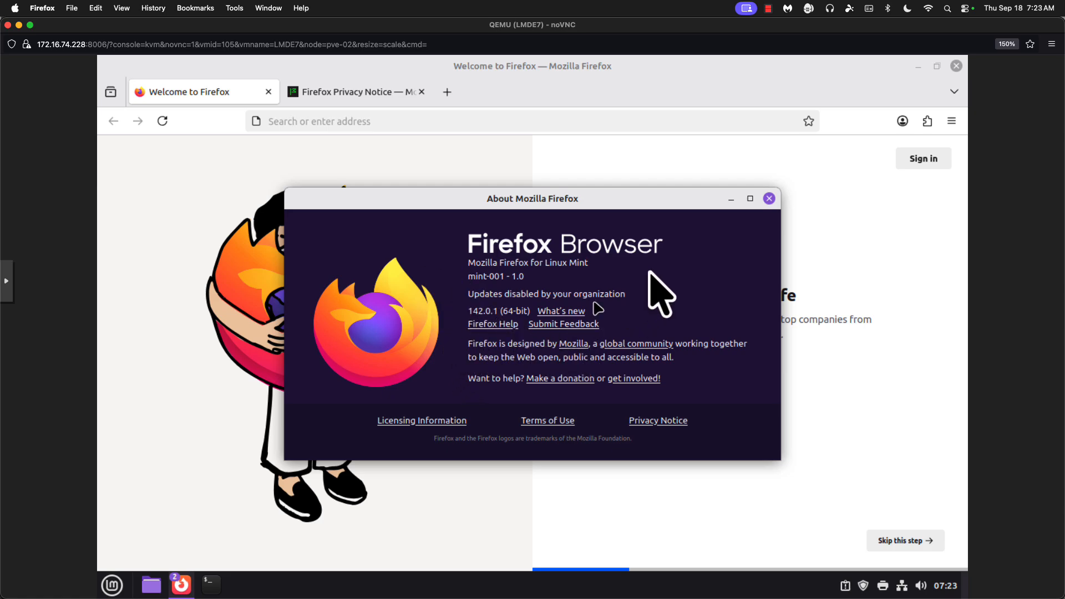
{"action": "mouse_move", "coordinate": [769, 198]}
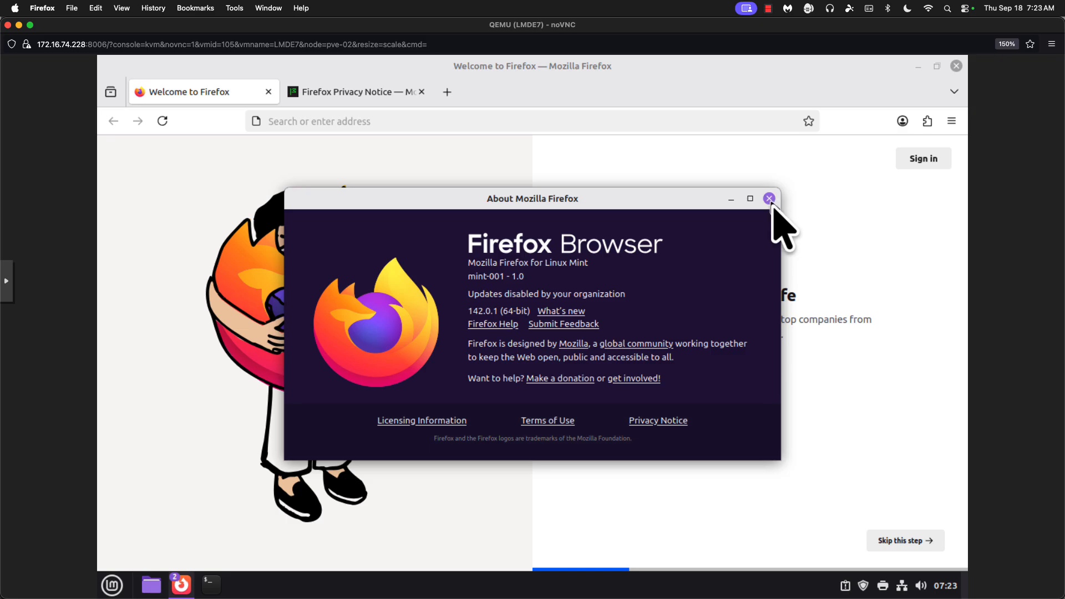
{"action": "left_click", "coordinate": [770, 198]}
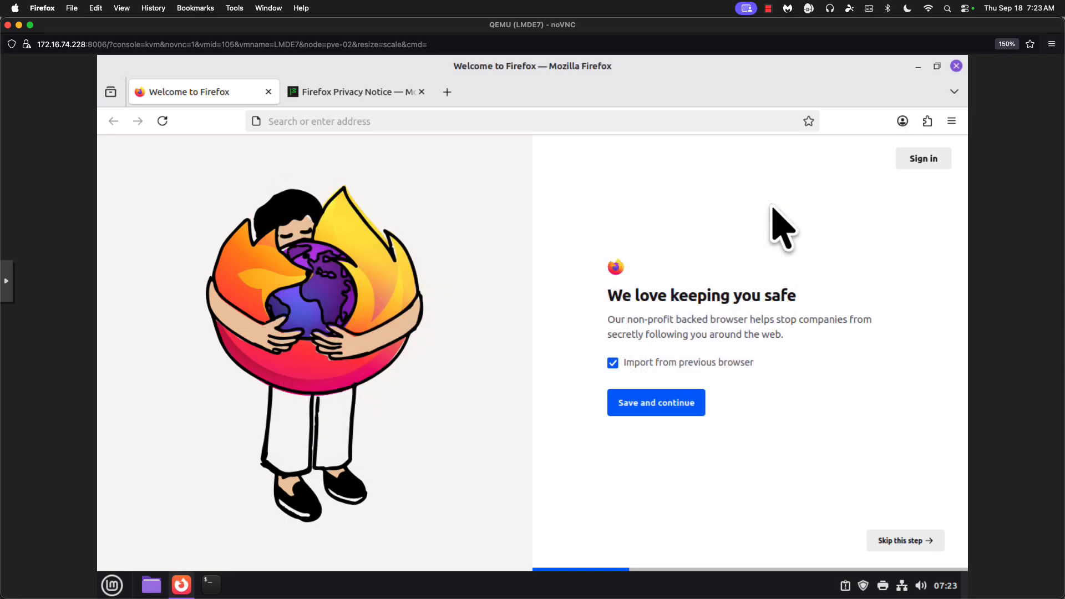
{"action": "mouse_move", "coordinate": [814, 172]}
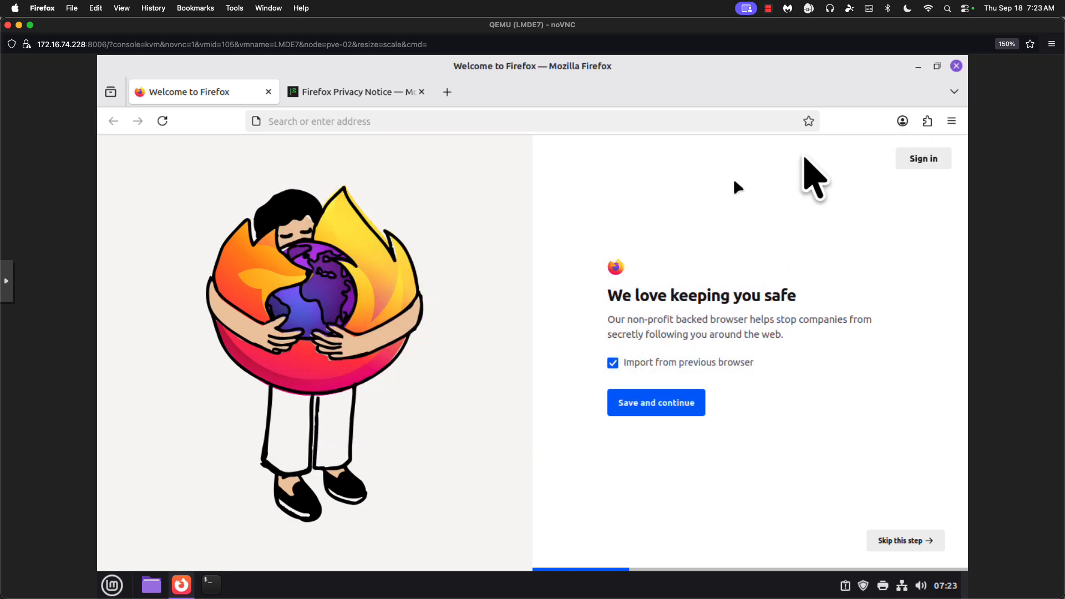
{"action": "mouse_move", "coordinate": [956, 76]}
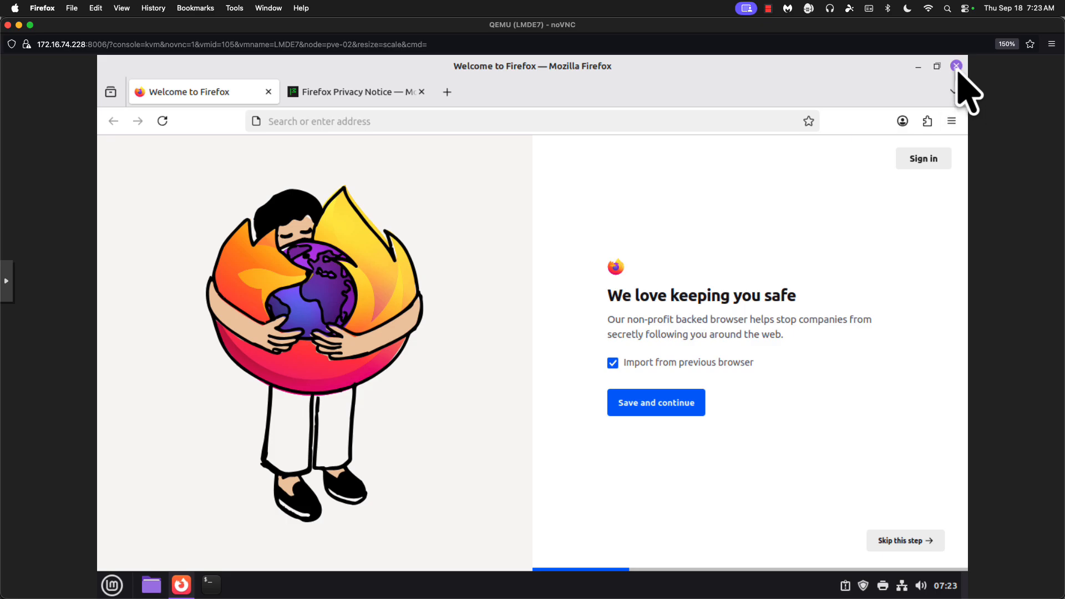
{"action": "mouse_move", "coordinate": [903, 161]}
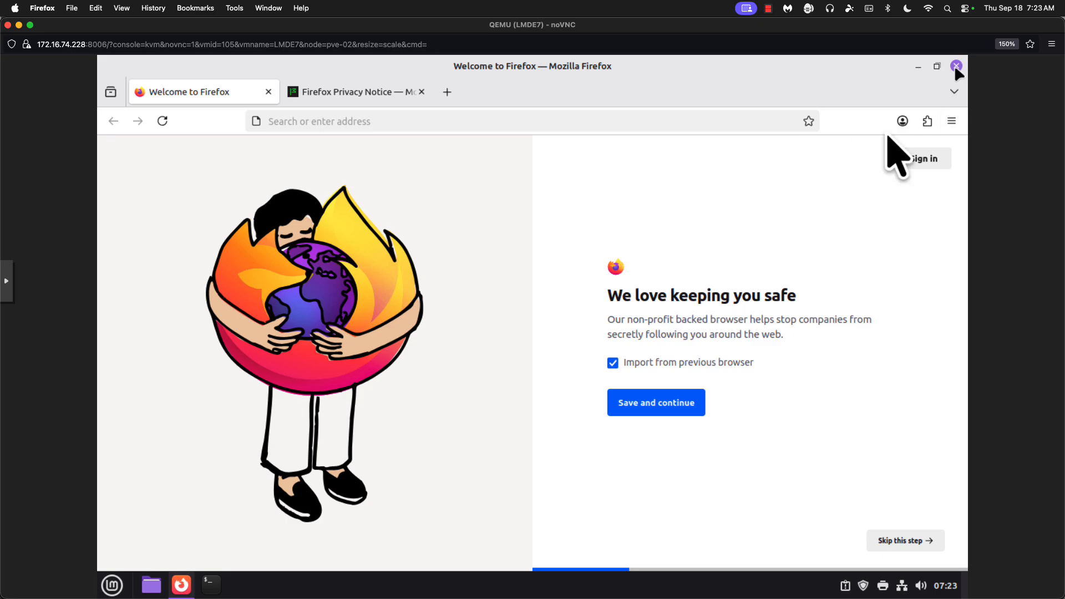
{"action": "left_click", "coordinate": [112, 585]}
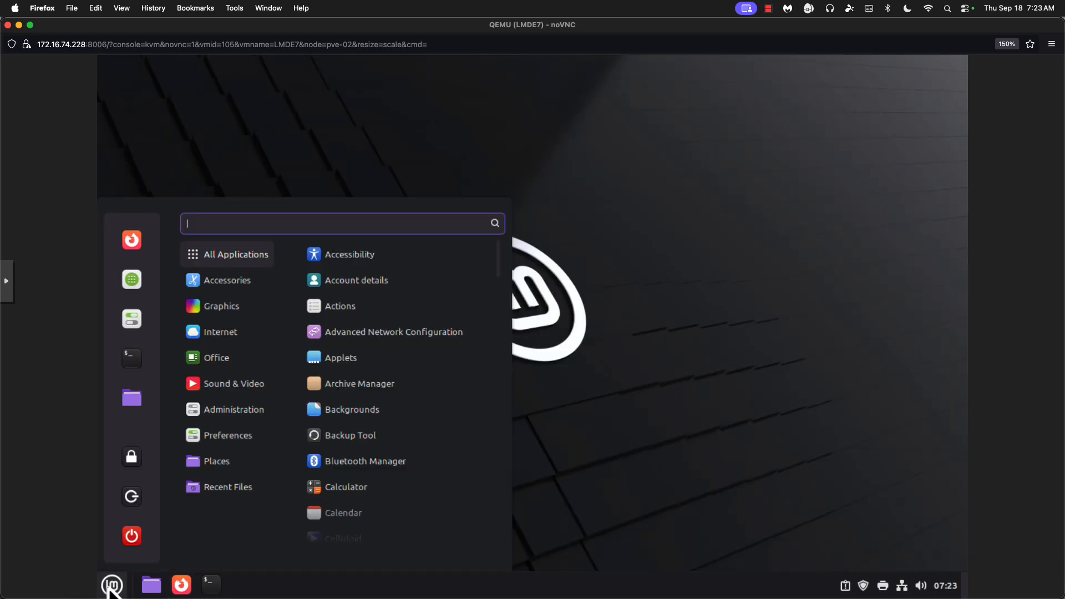
{"action": "type", "text": "libre"}
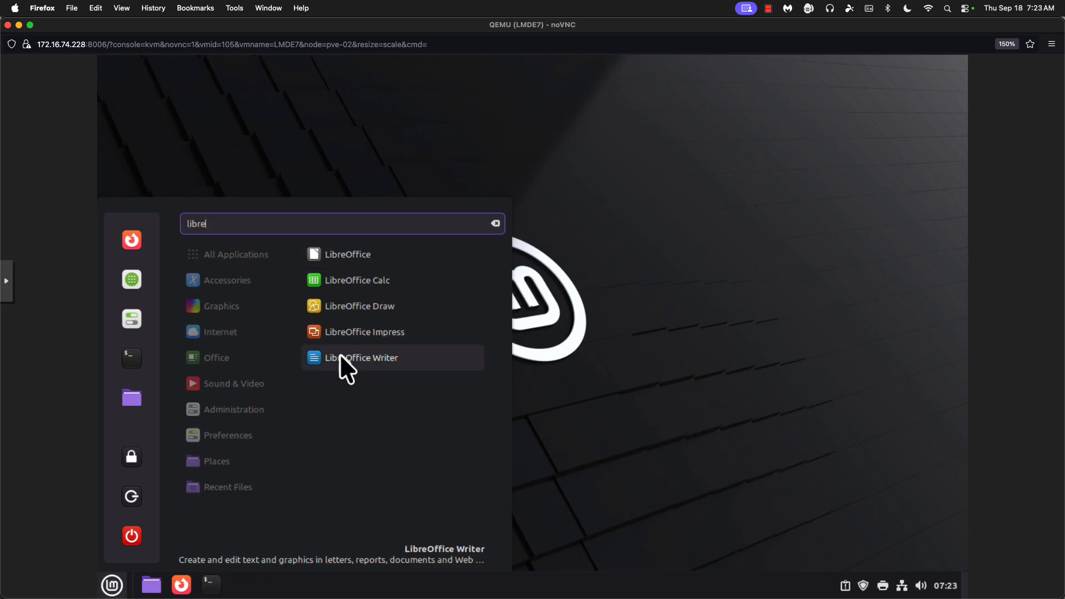
{"action": "left_click", "coordinate": [360, 358]}
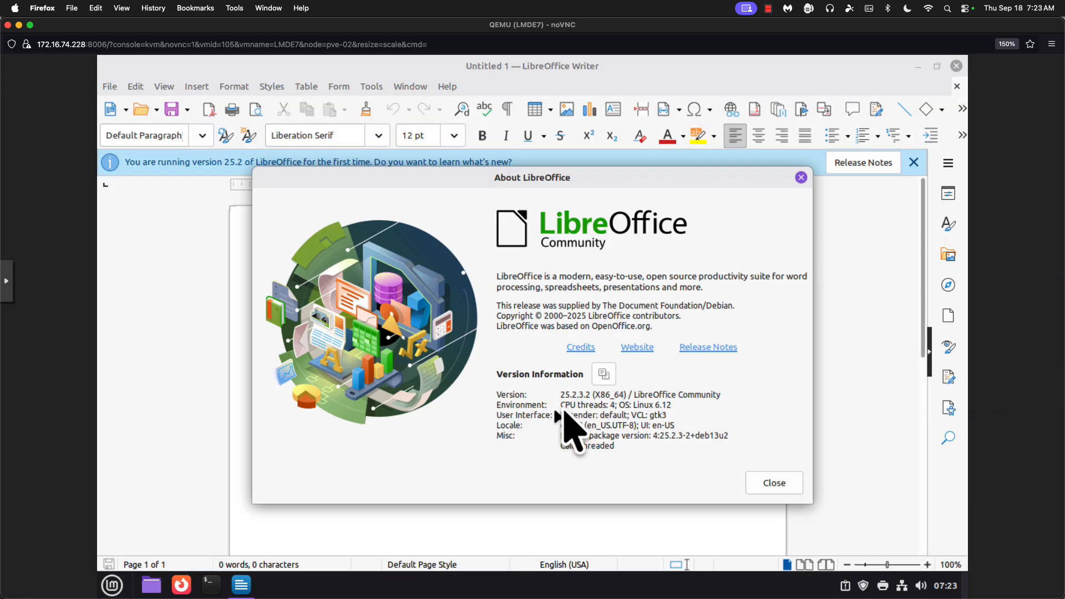
{"action": "mouse_move", "coordinate": [677, 512]}
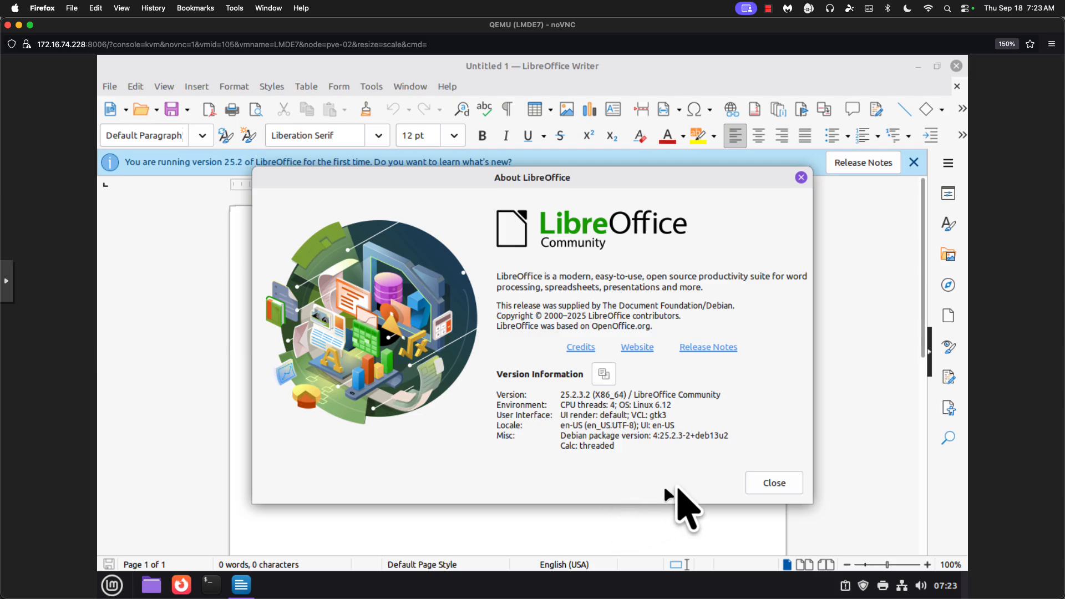
{"action": "mouse_move", "coordinate": [697, 503]}
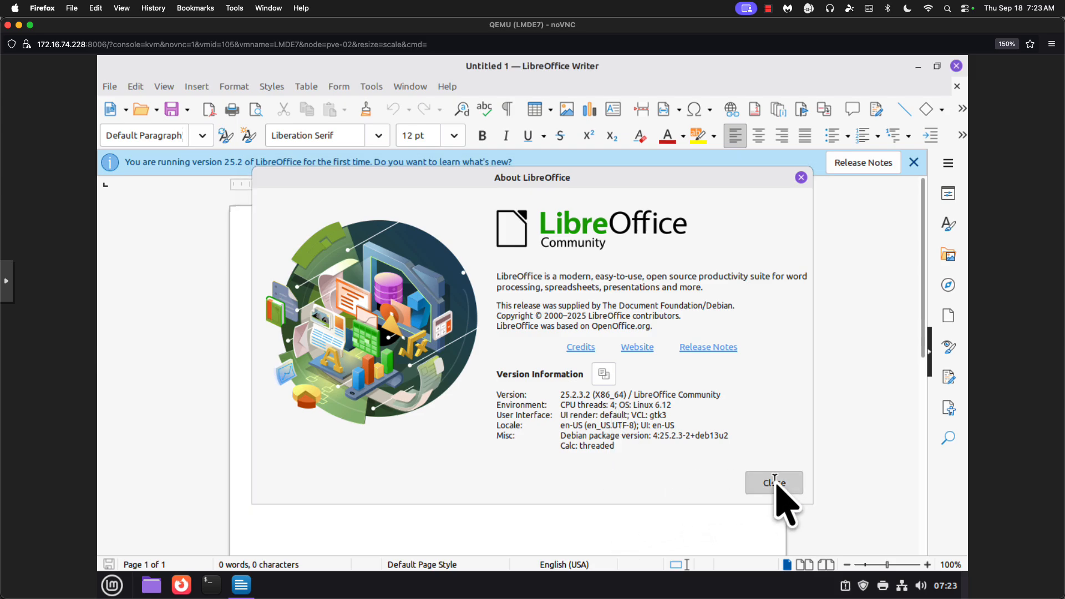
{"action": "left_click", "coordinate": [774, 483]}
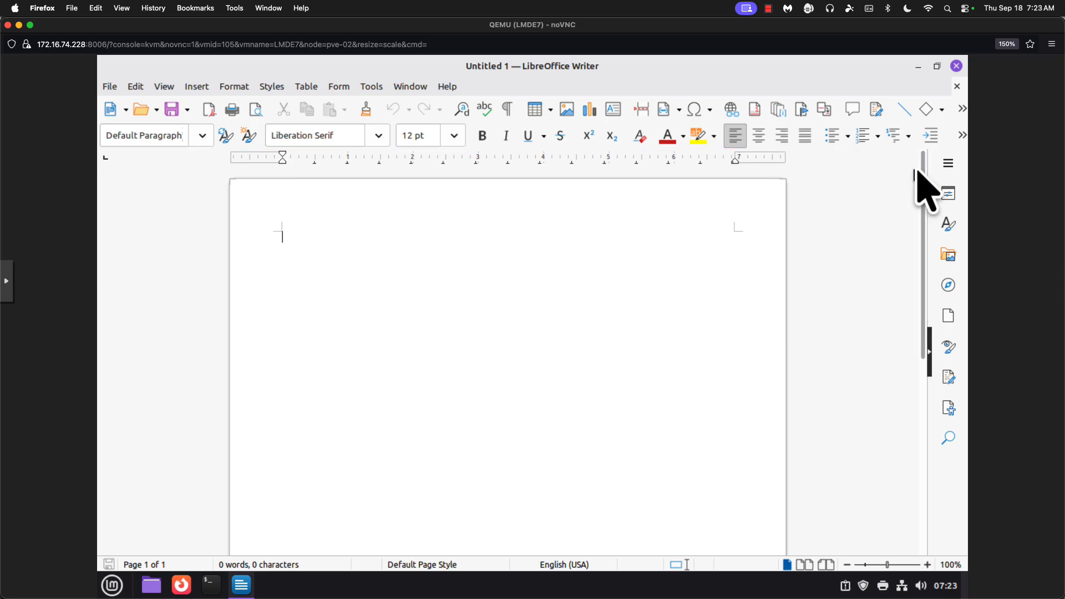
{"action": "mouse_move", "coordinate": [956, 66]}
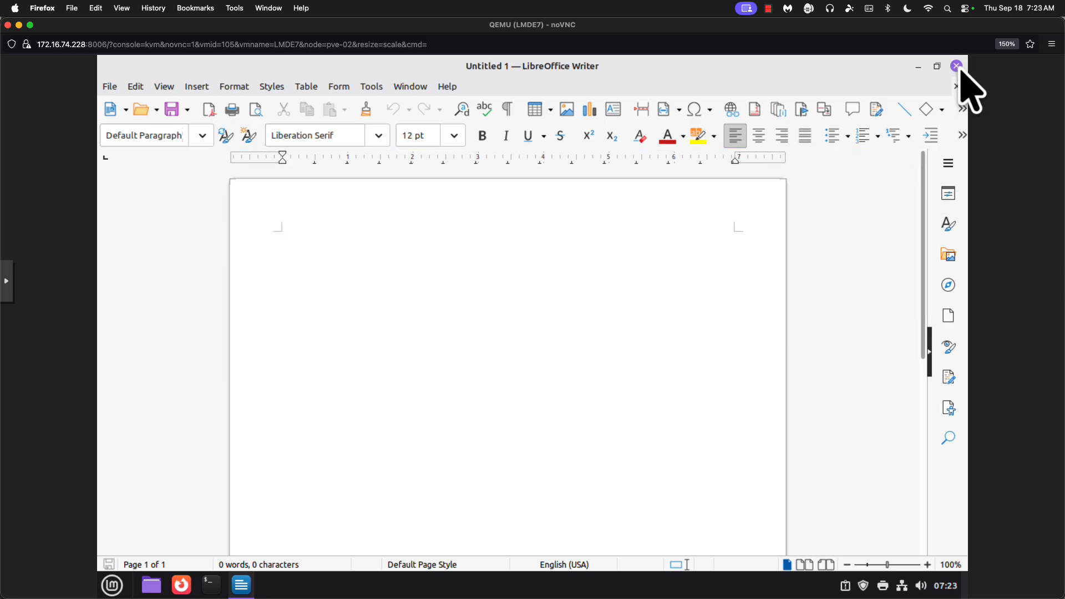
{"action": "left_click", "coordinate": [957, 66]}
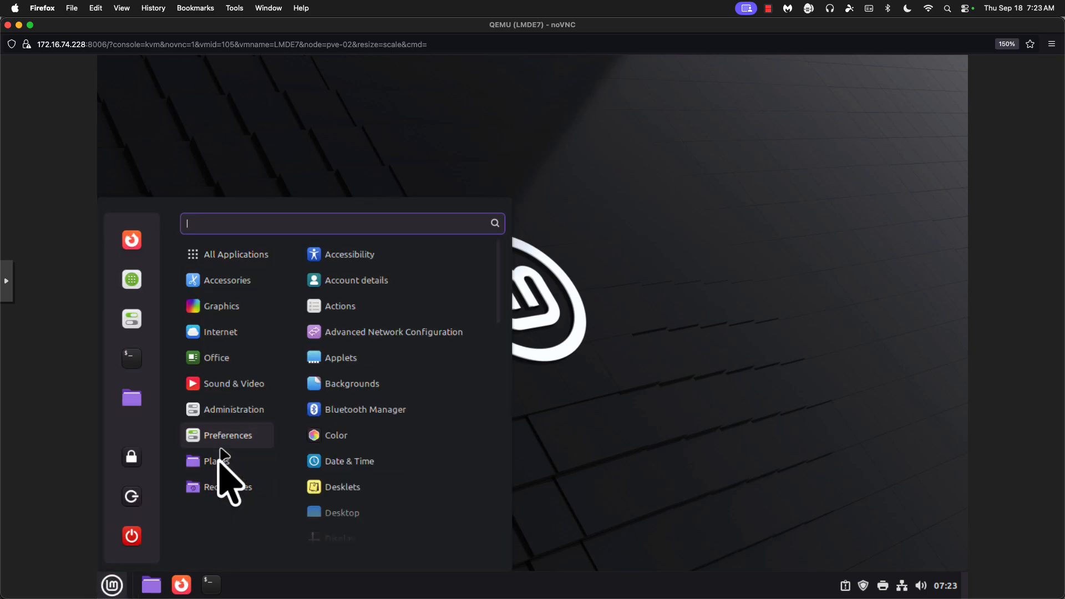
- Run 'sudo apt update && sudo apt upgrade -y' in a Terminal, then launch Firefox
{"action": "left_click", "coordinate": [235, 254]}
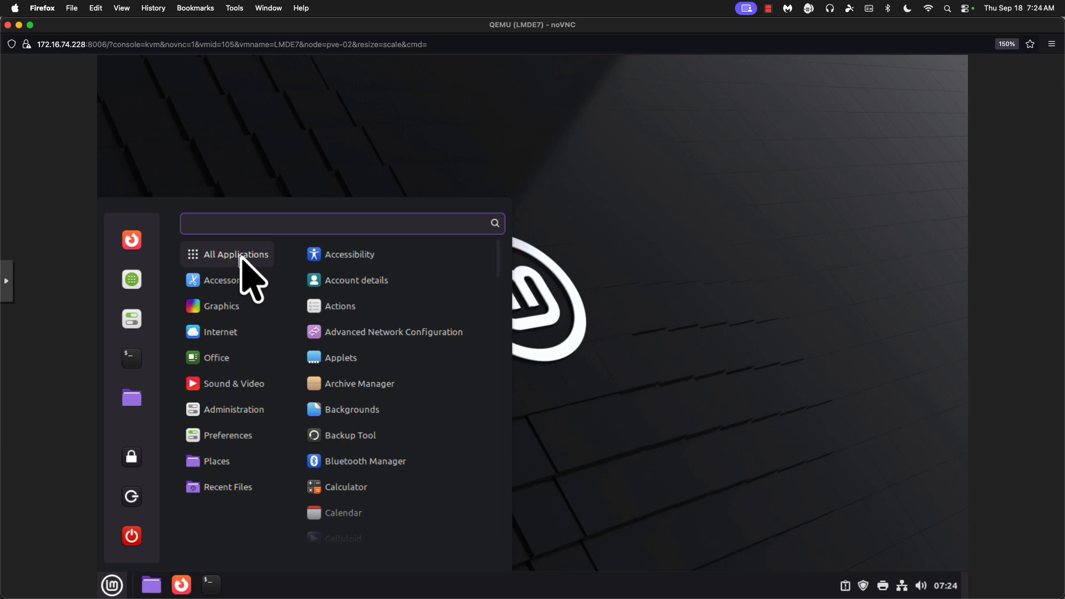
{"action": "left_click", "coordinate": [342, 224]}
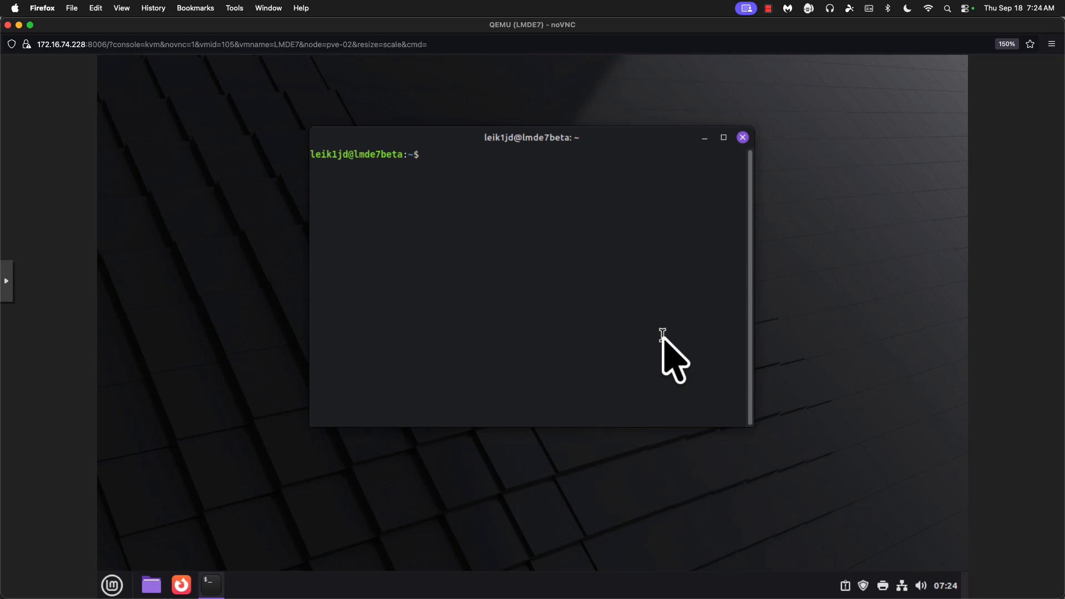
{"action": "type", "text": "sudo apt"}
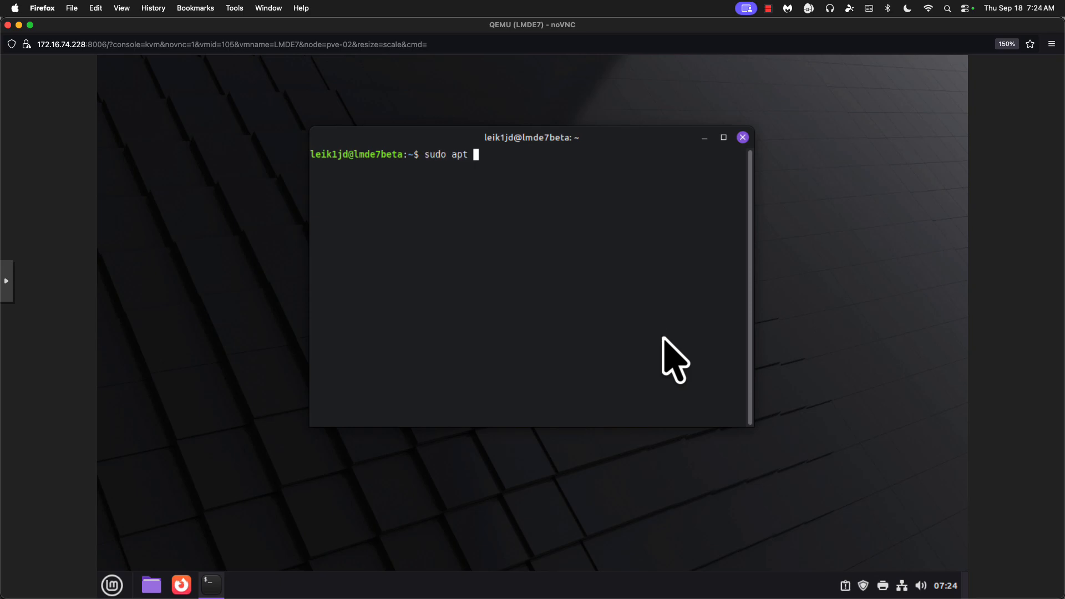
{"action": "type", "text": "update && sudo"}
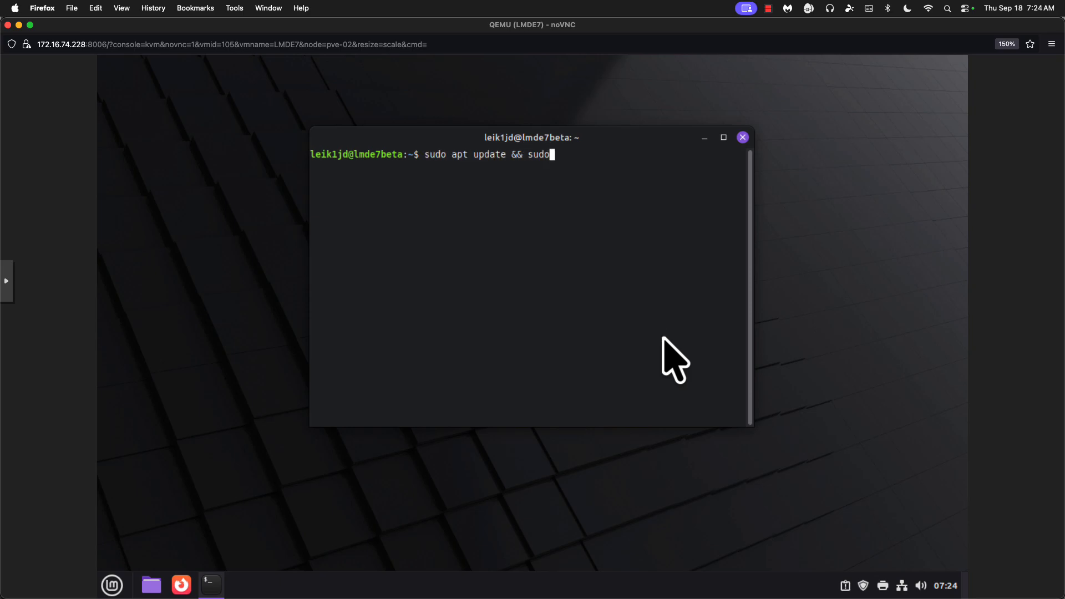
{"action": "type", "text": "apt upgrade -y"}
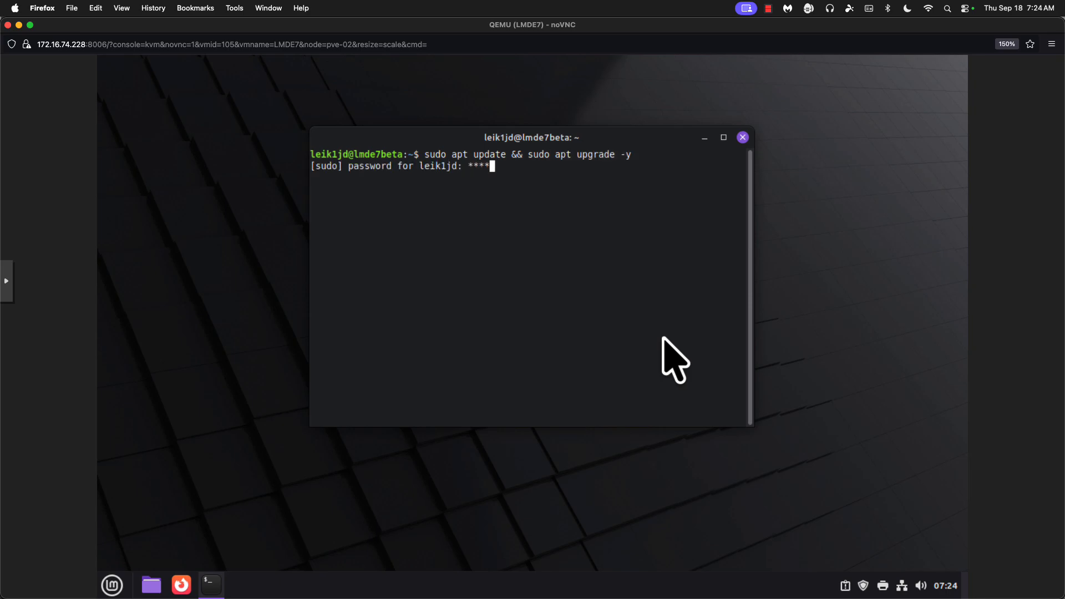
{"action": "key", "text": "Return"}
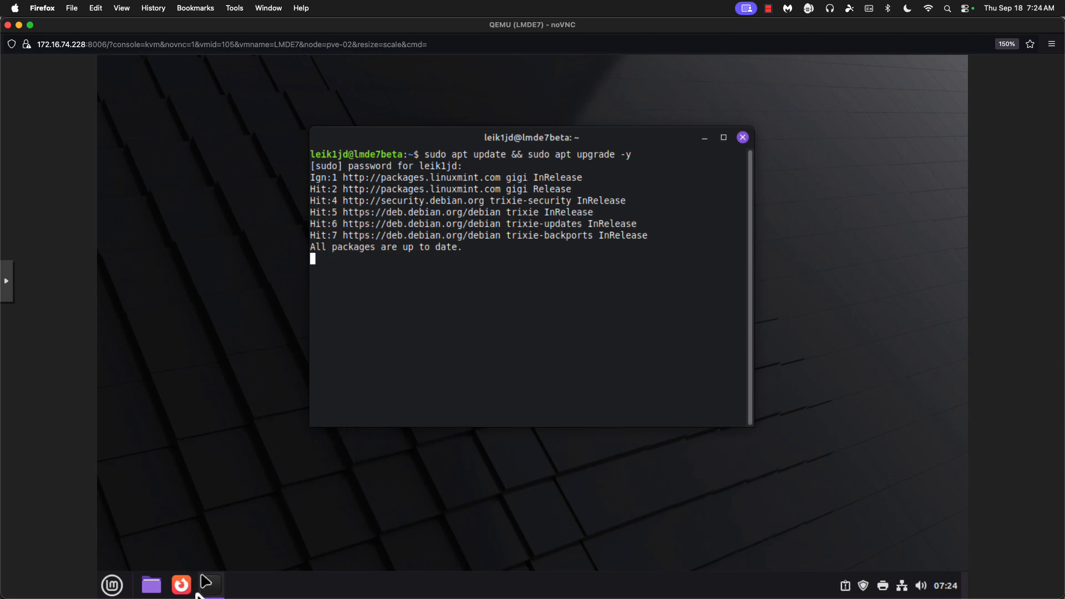
{"action": "left_click", "coordinate": [180, 586]}
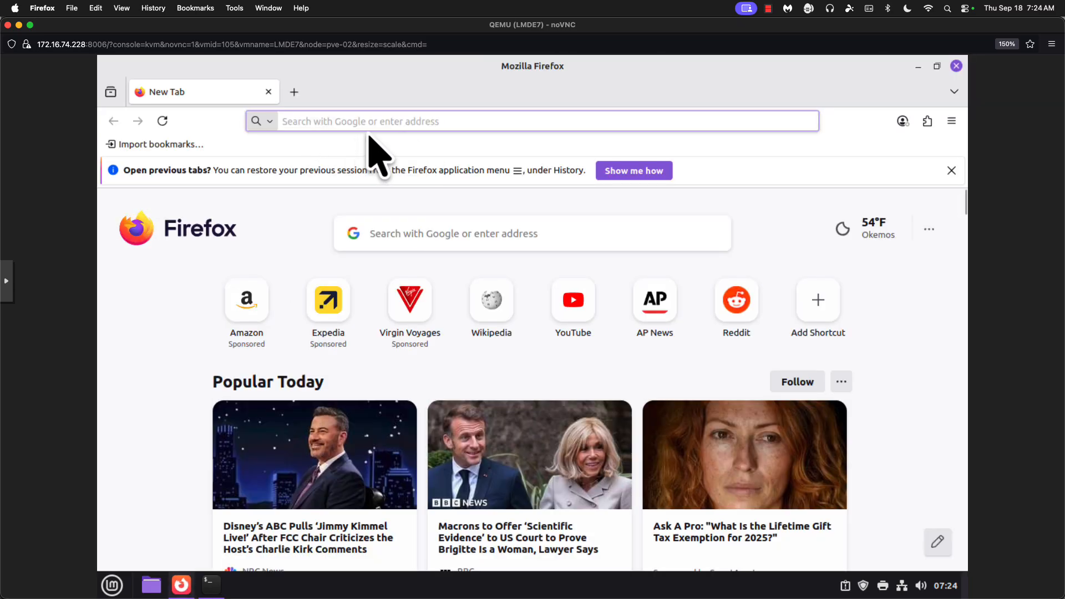
- Search Google for 'linux mint remove asterisks from terminal'
{"action": "type", "text": "linux+mint+remove+asterisks+from+terminal&sei="}
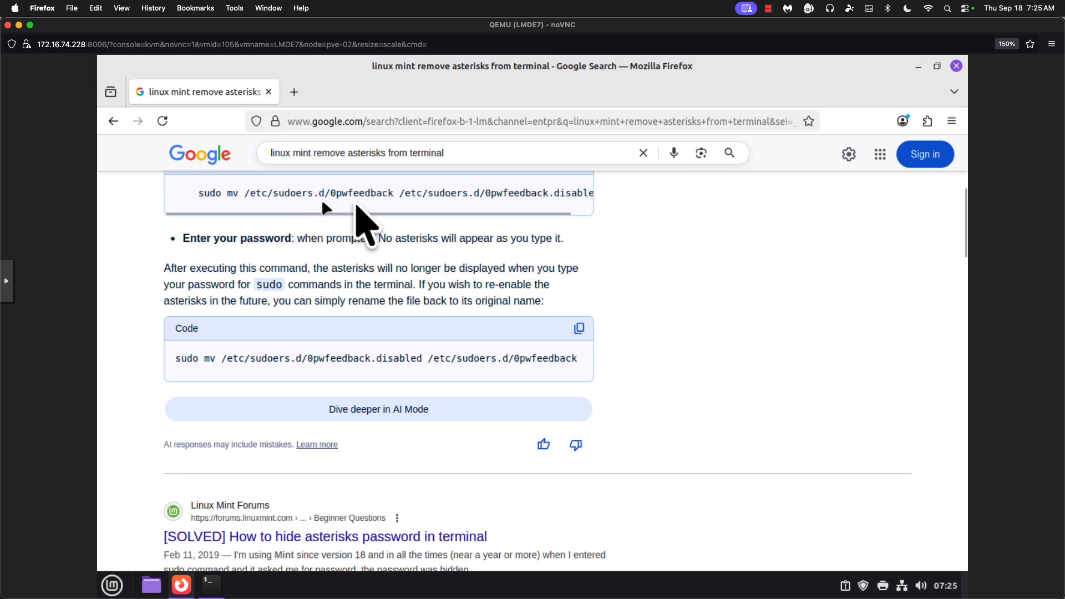
{"action": "mouse_move", "coordinate": [372, 222]}
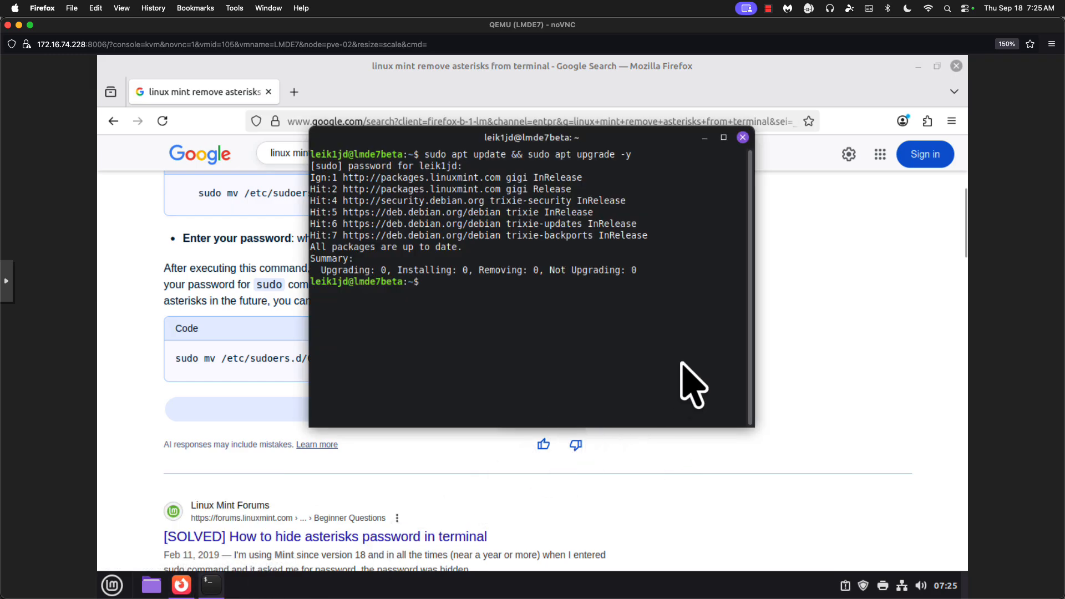
{"action": "mouse_move", "coordinate": [596, 164]}
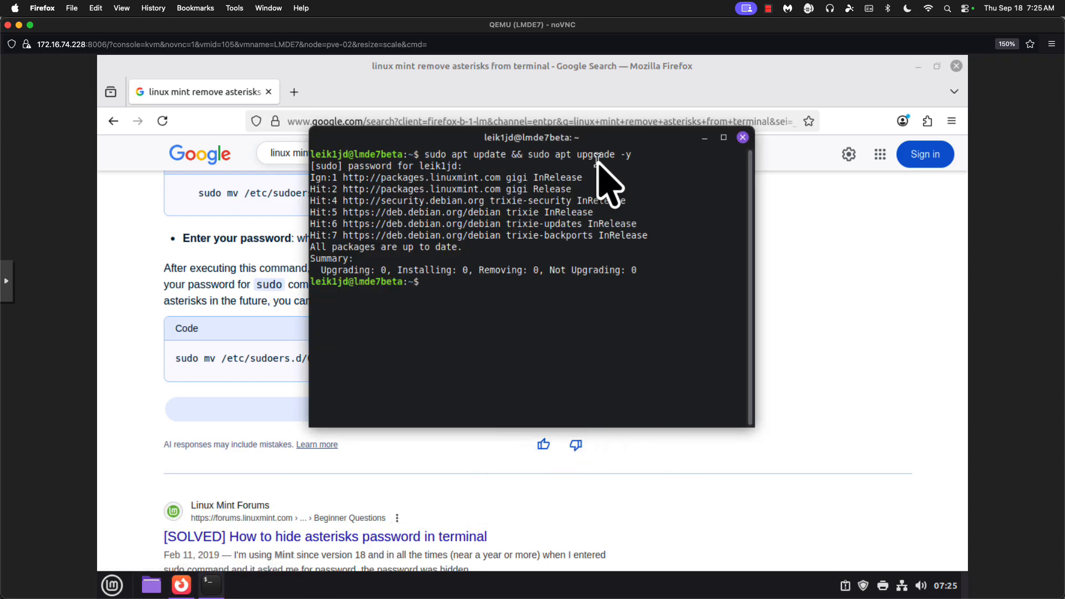
- Rename /etc/sudoers.d/0pwfeedback to 0pwfeedback.disabled with sudo mv, then close the terminal
{"action": "type", "text": "sudo mv /"}
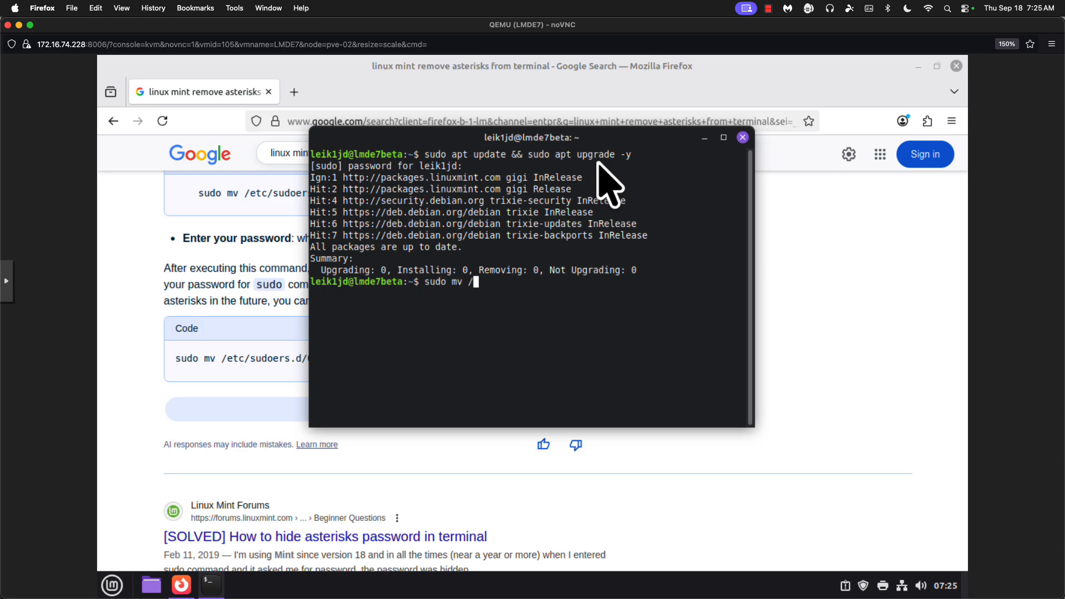
{"action": "type", "text": "etc/sud"}
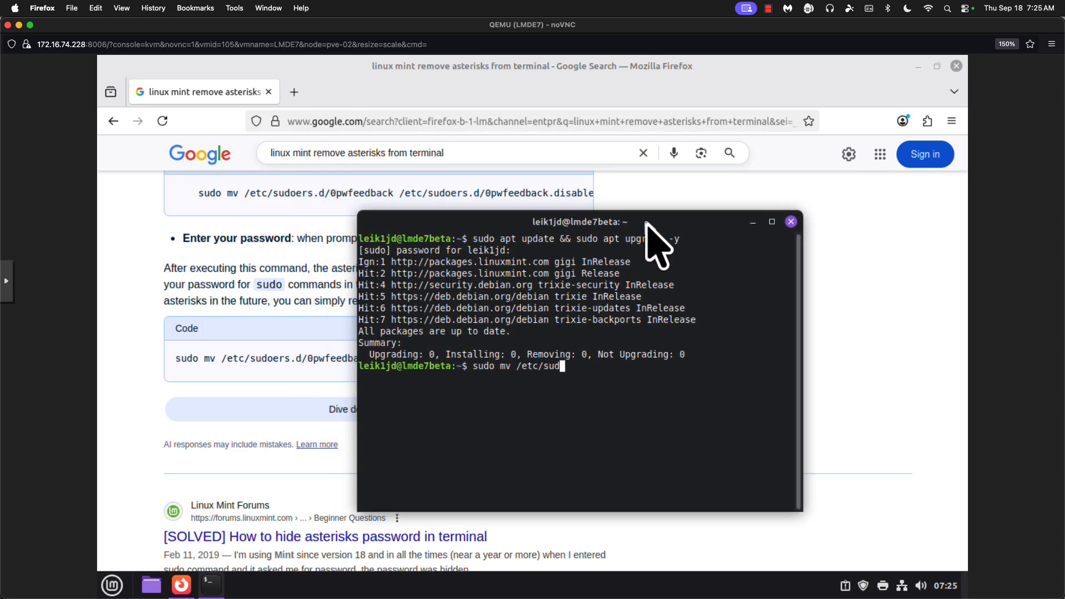
{"action": "type", "text": "oers.d/"}
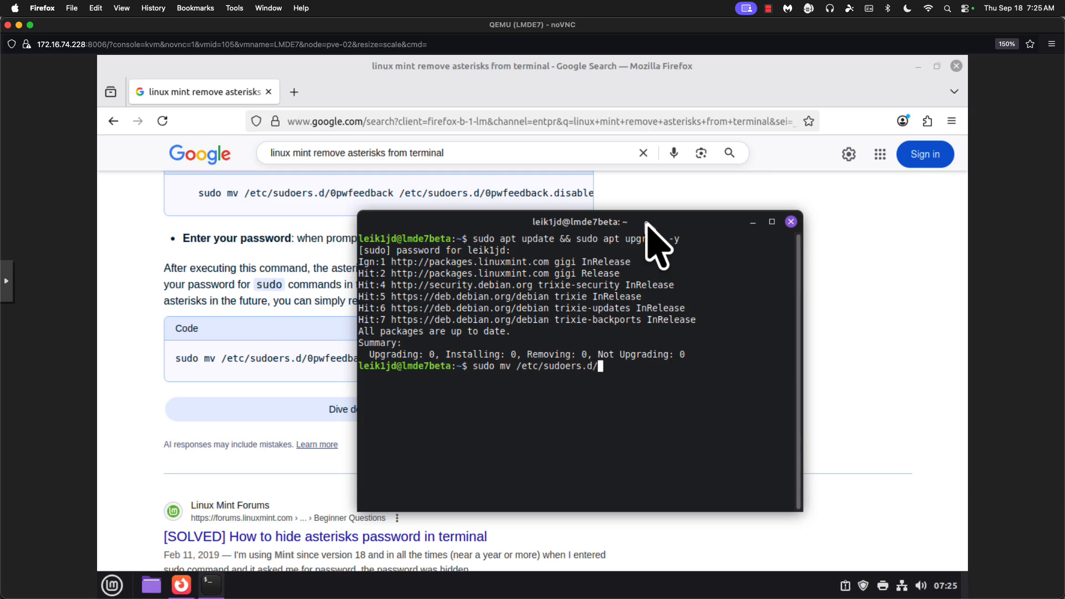
{"action": "type", "text": "0"}
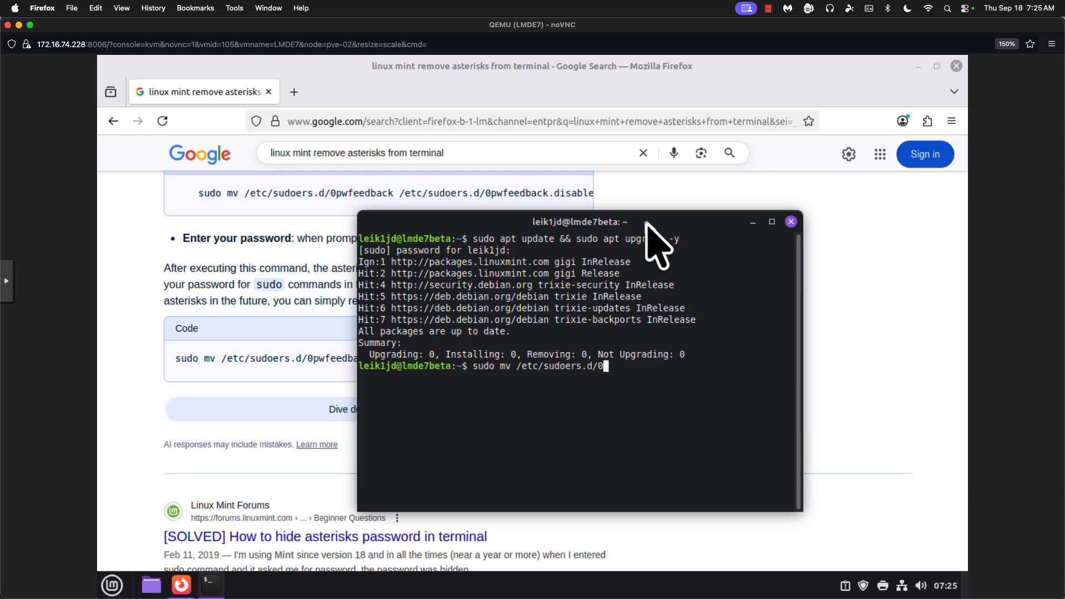
{"action": "type", "text": "pwfeedback"}
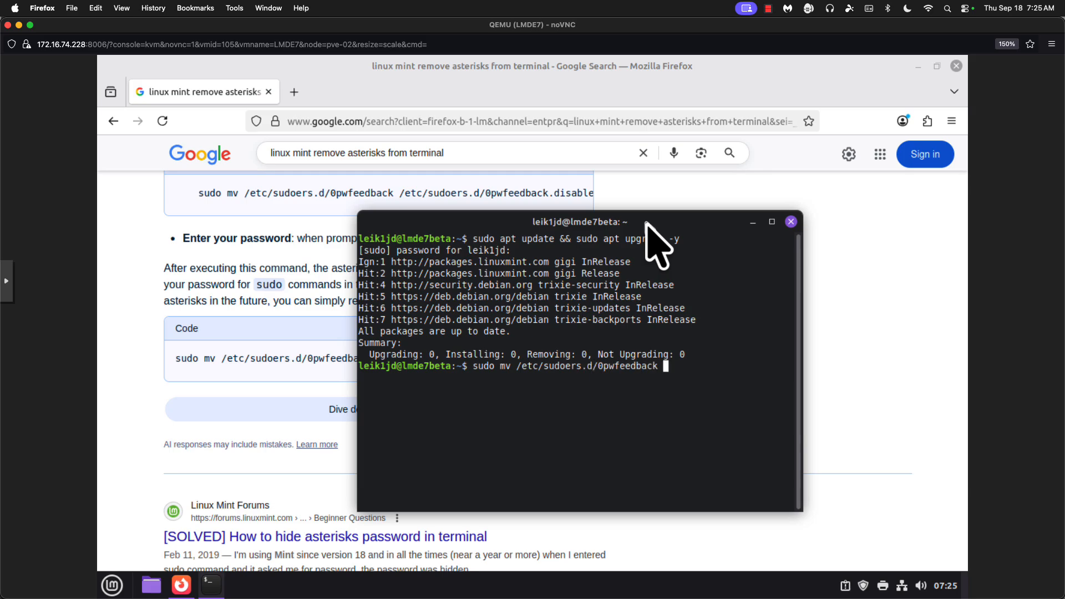
{"action": "type", "text": "/etc/s"}
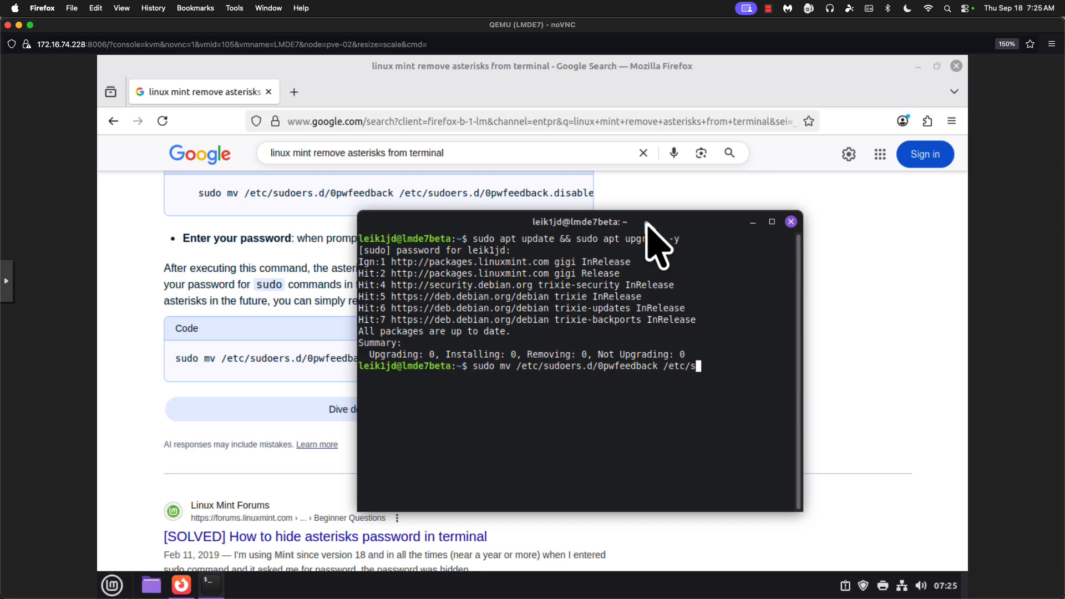
{"action": "type", "text": "udoers.d/0pwfeedback"}
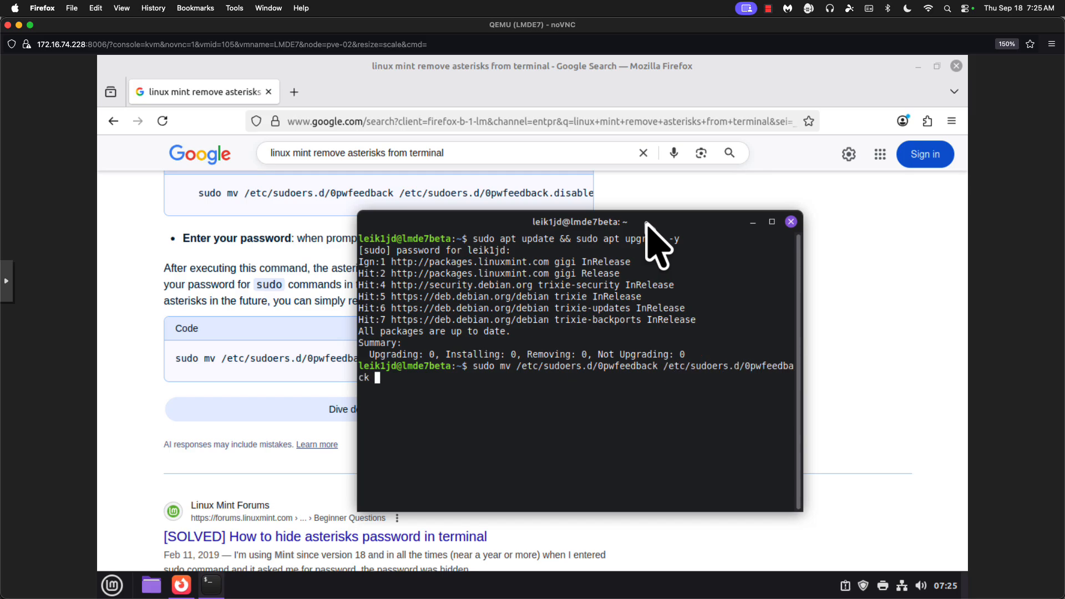
{"action": "type", "text": "di"}
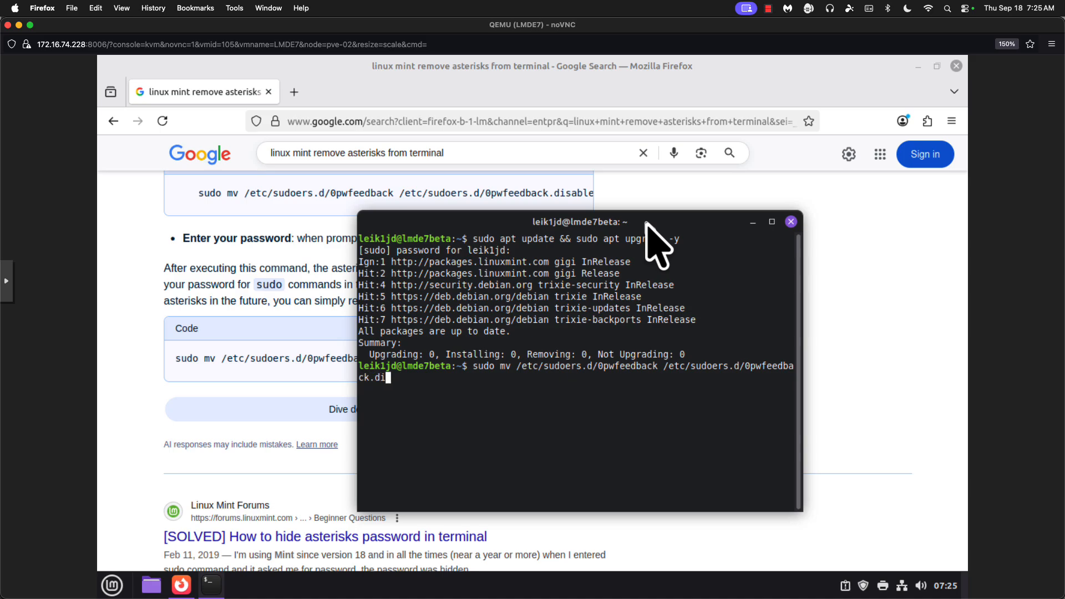
{"action": "type", "text": "sabled"}
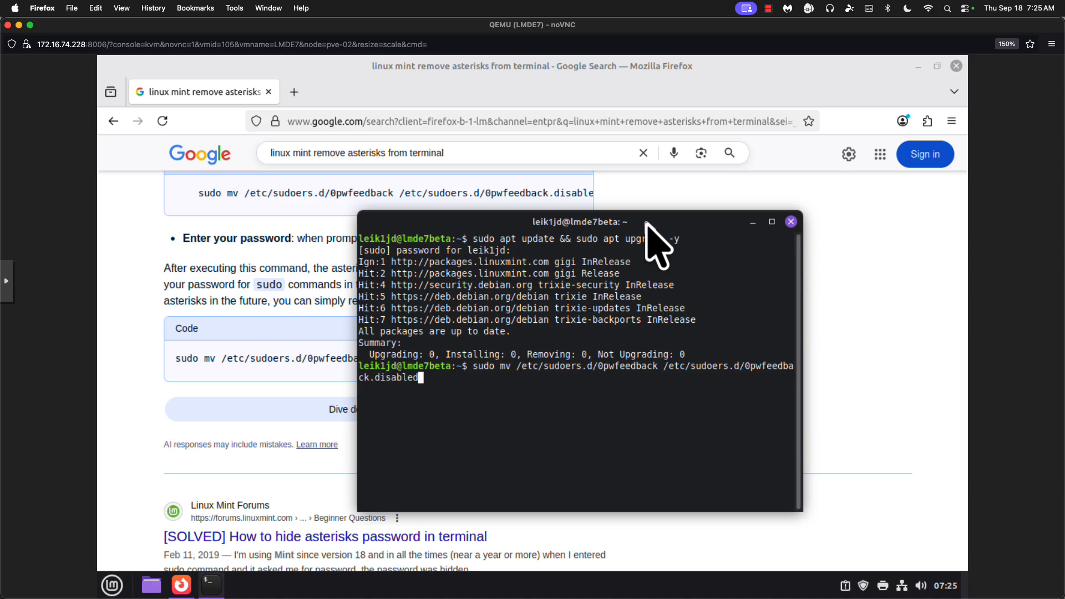
{"action": "key", "text": "Return"}
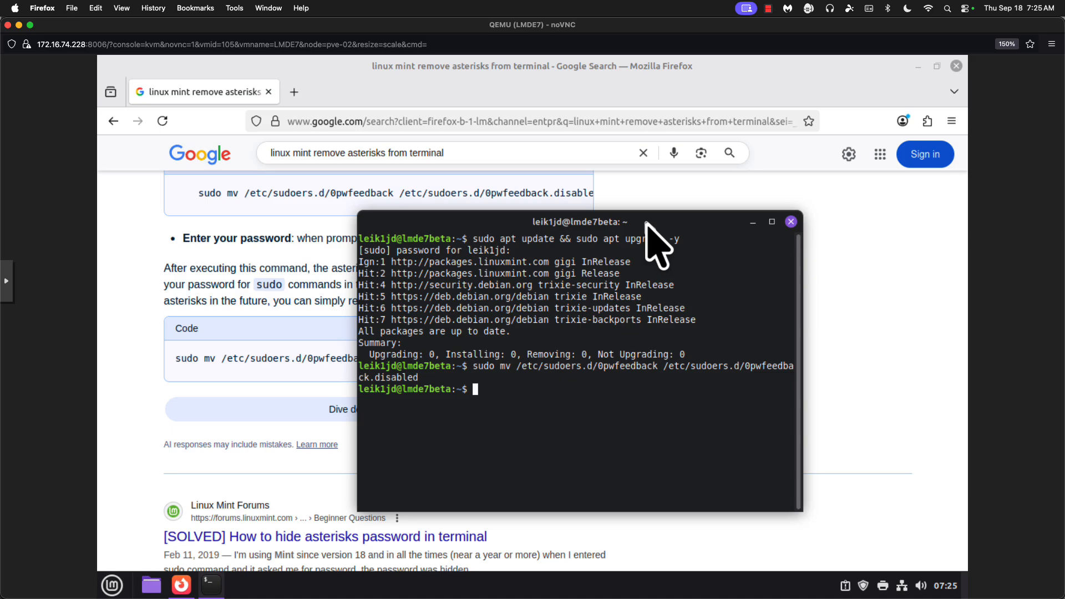
{"action": "left_click", "coordinate": [791, 222]}
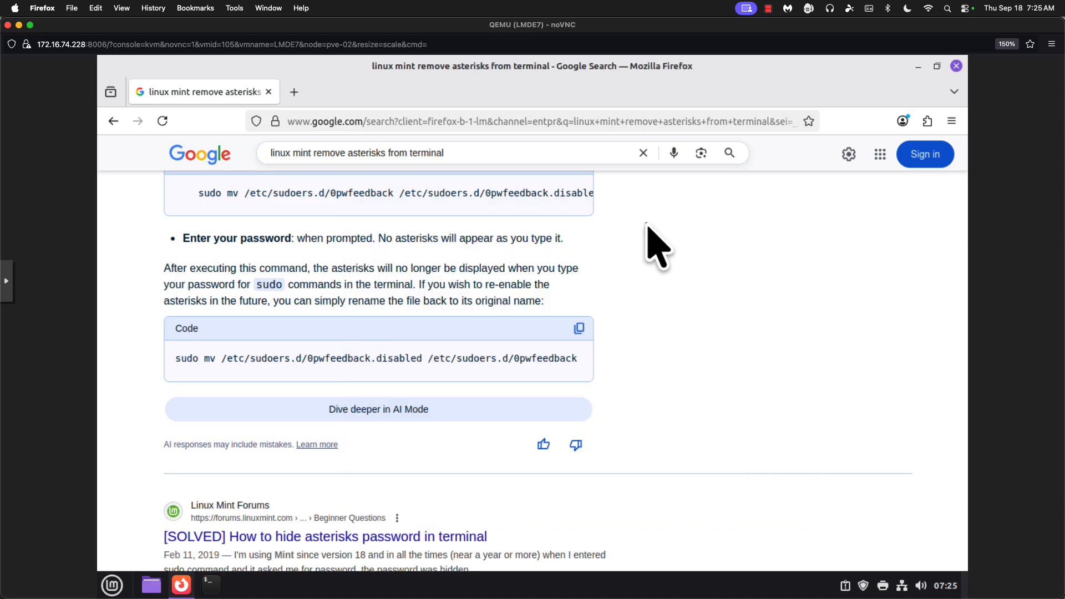
- Run 'sudo apt autoremove -y' in a fresh terminal, finding nothing to remove, then close it
{"action": "left_click", "coordinate": [210, 585]}
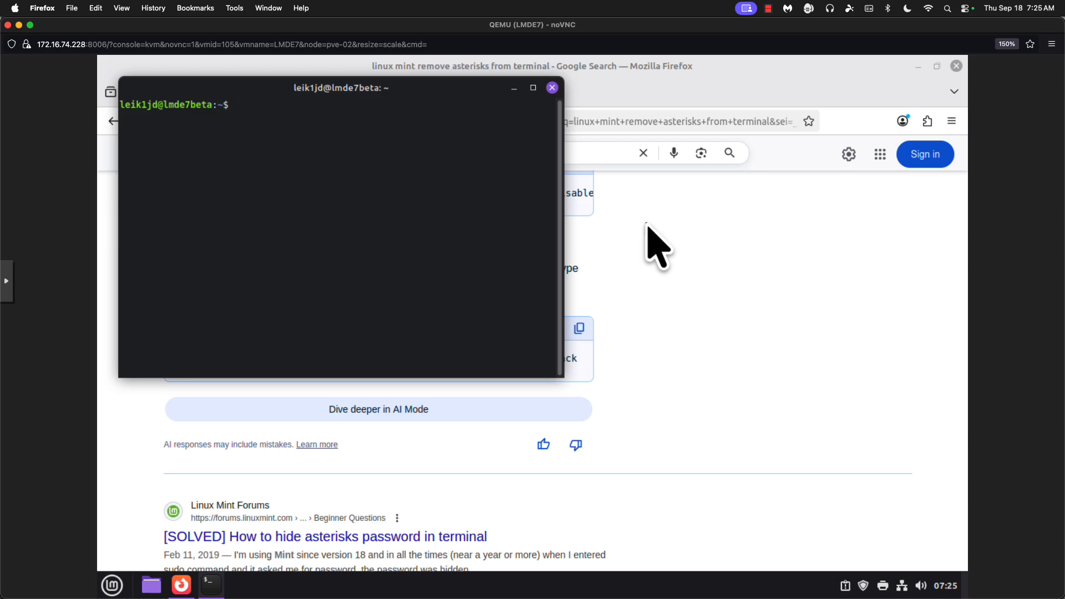
{"action": "type", "text": "sudo apt aut"}
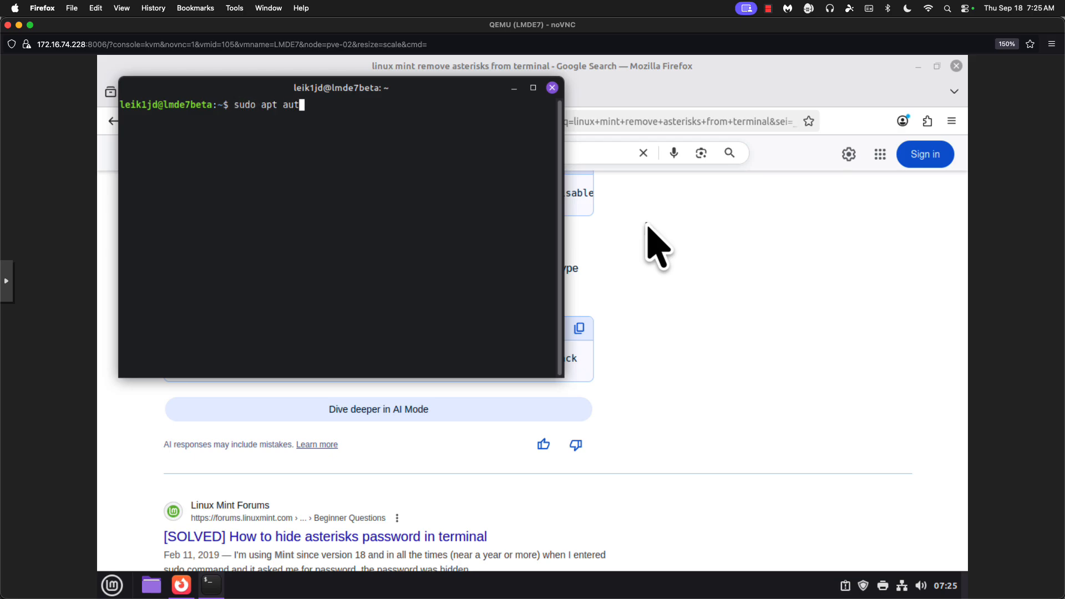
{"action": "key", "text": "Return"}
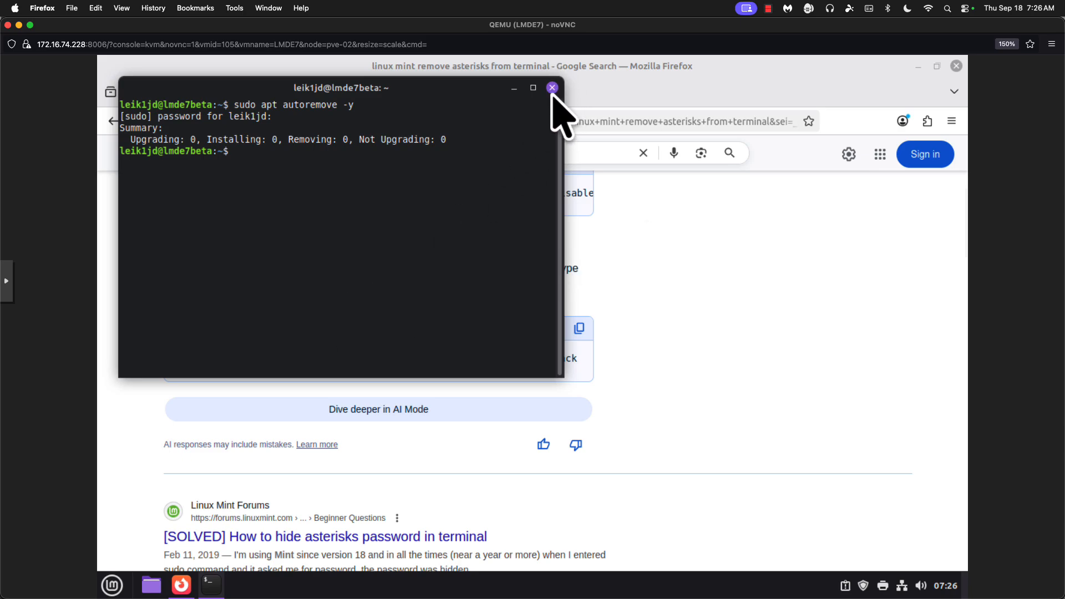
{"action": "mouse_move", "coordinate": [557, 99]}
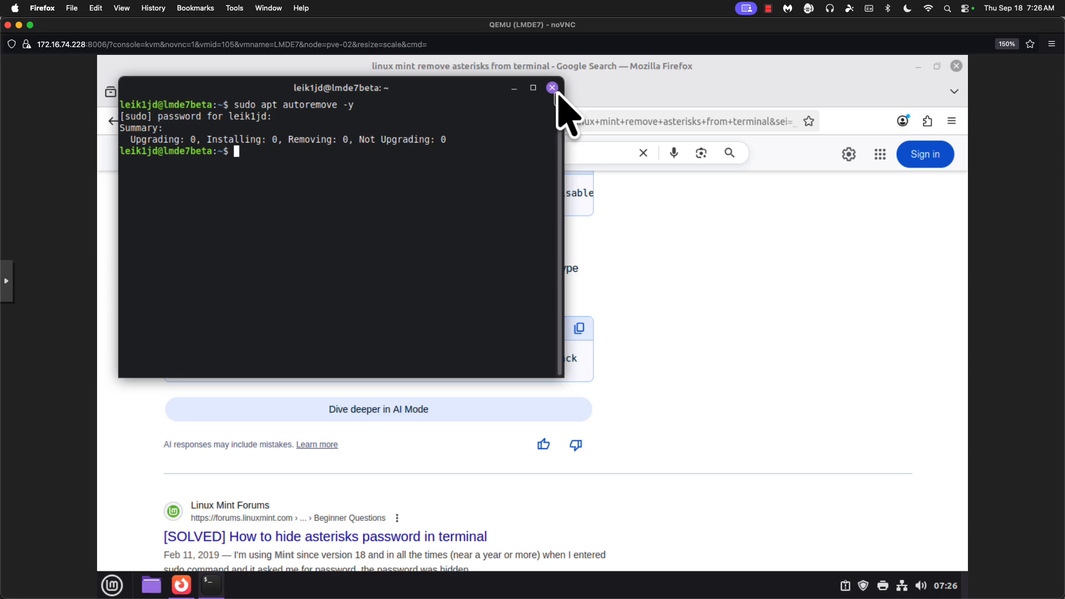
{"action": "mouse_move", "coordinate": [557, 114]}
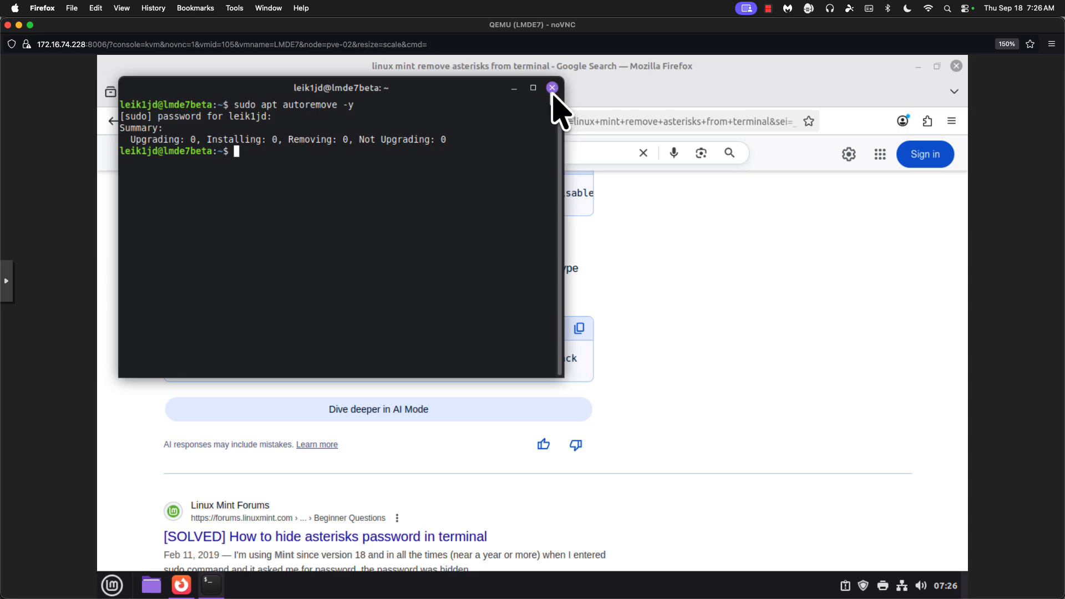
{"action": "left_click", "coordinate": [552, 88]}
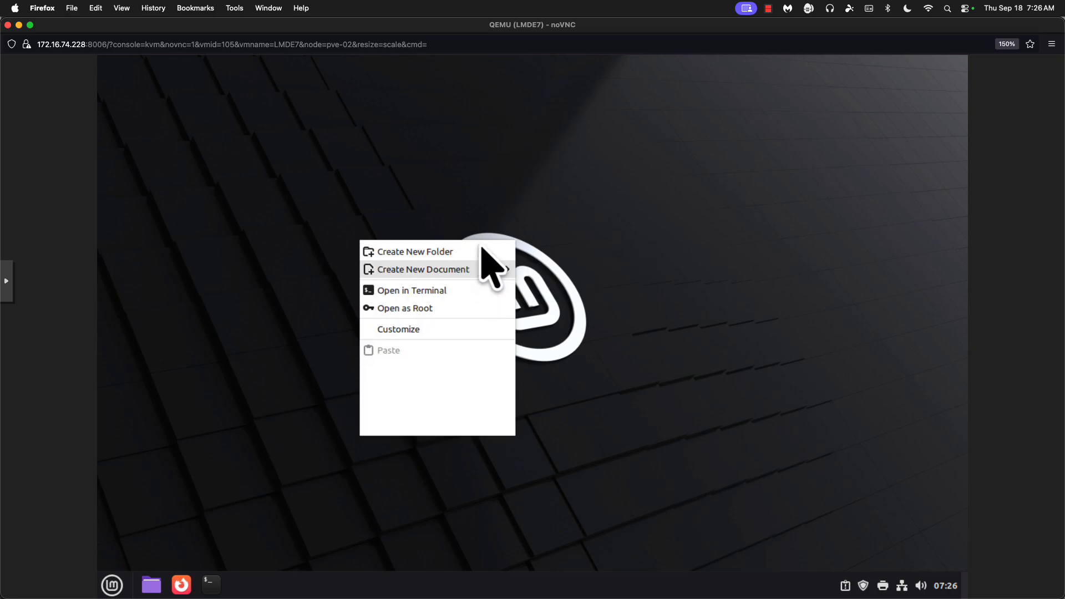
{"action": "mouse_move", "coordinate": [492, 346]}
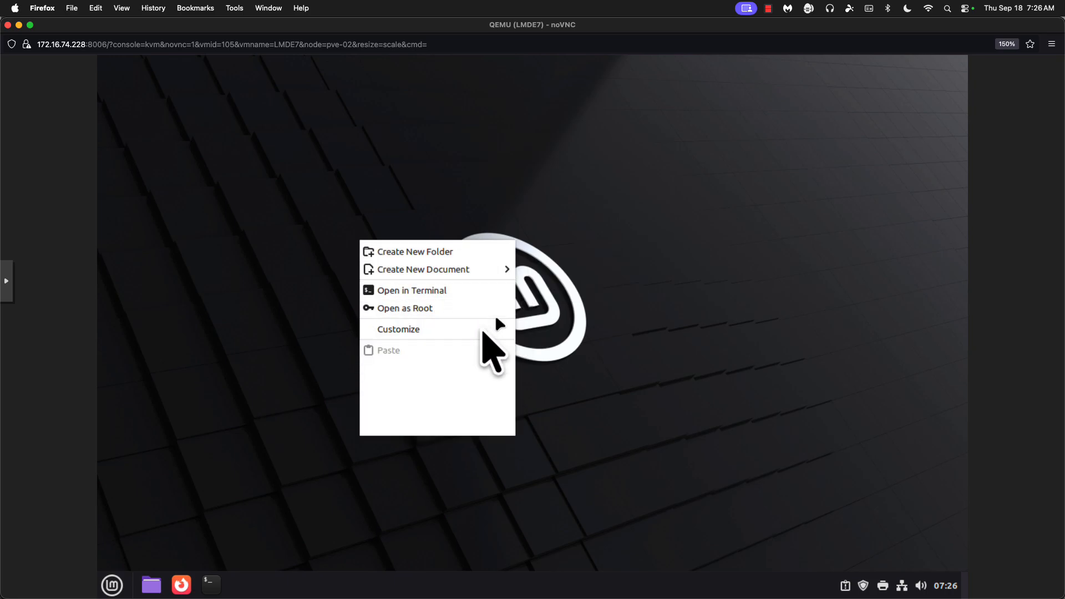
{"action": "left_click", "coordinate": [398, 329]}
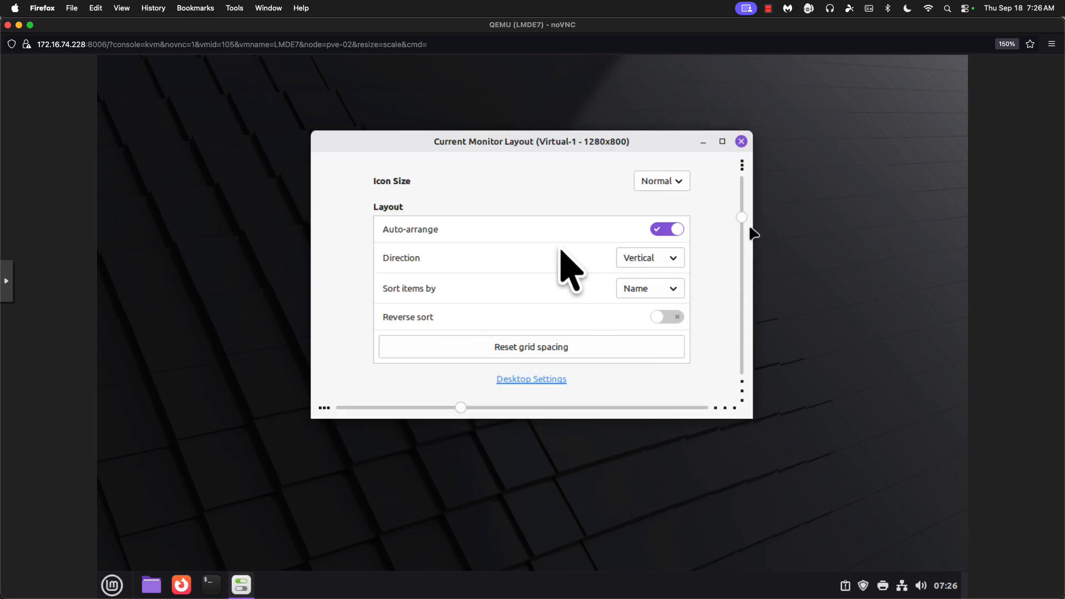
{"action": "mouse_move", "coordinate": [602, 304]}
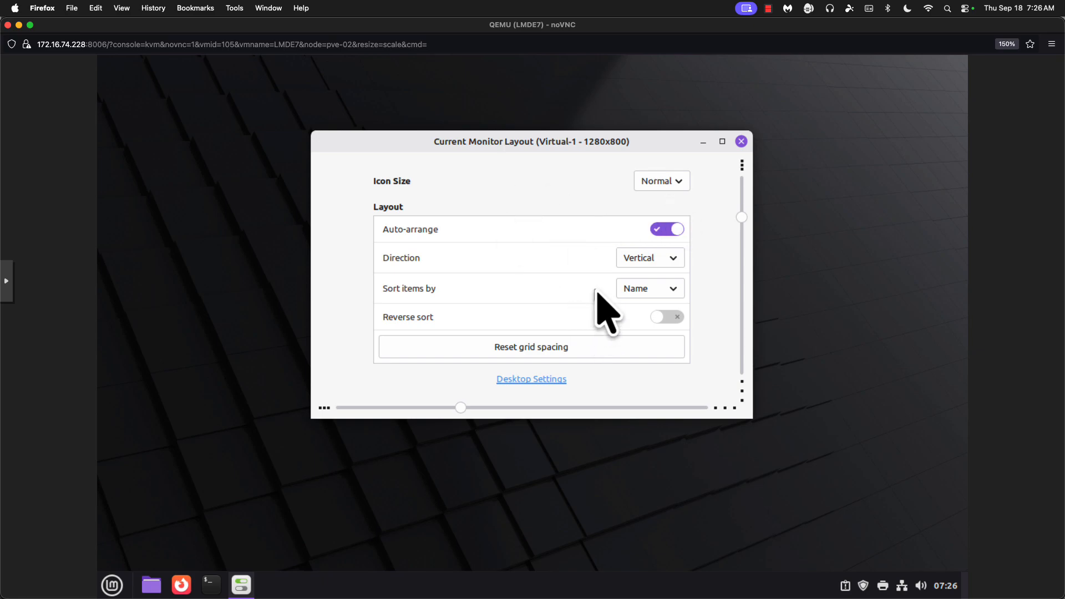
{"action": "mouse_move", "coordinate": [770, 183]}
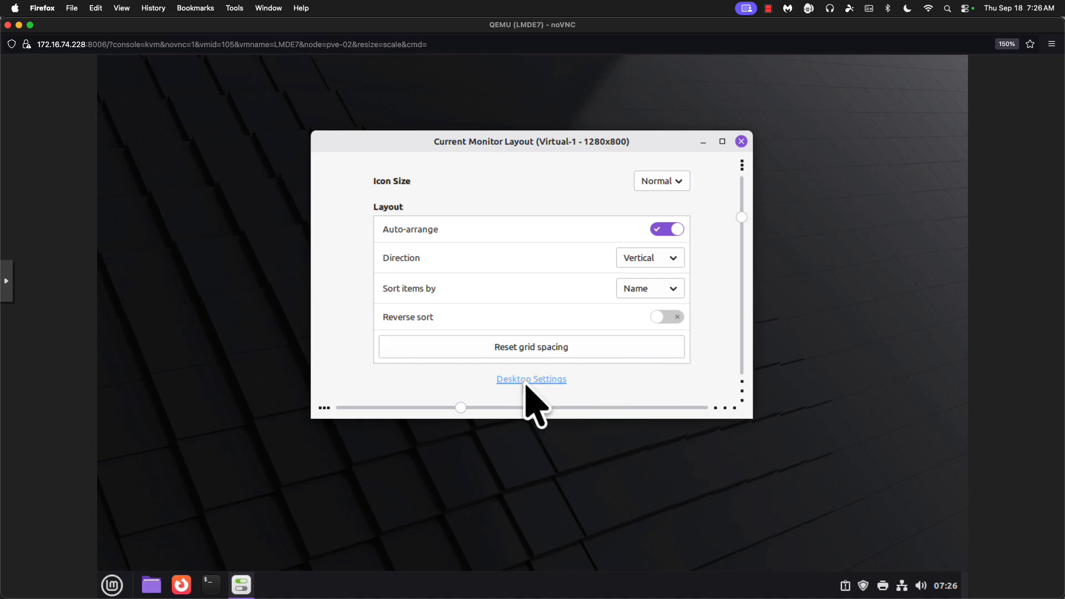
{"action": "left_click", "coordinate": [532, 379]}
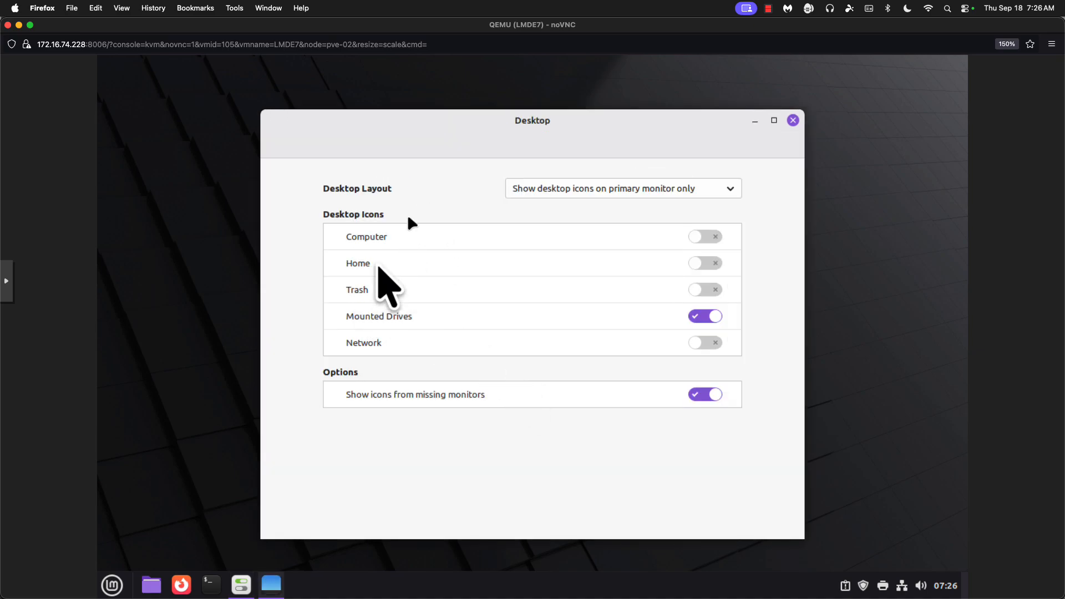
{"action": "mouse_move", "coordinate": [716, 215]}
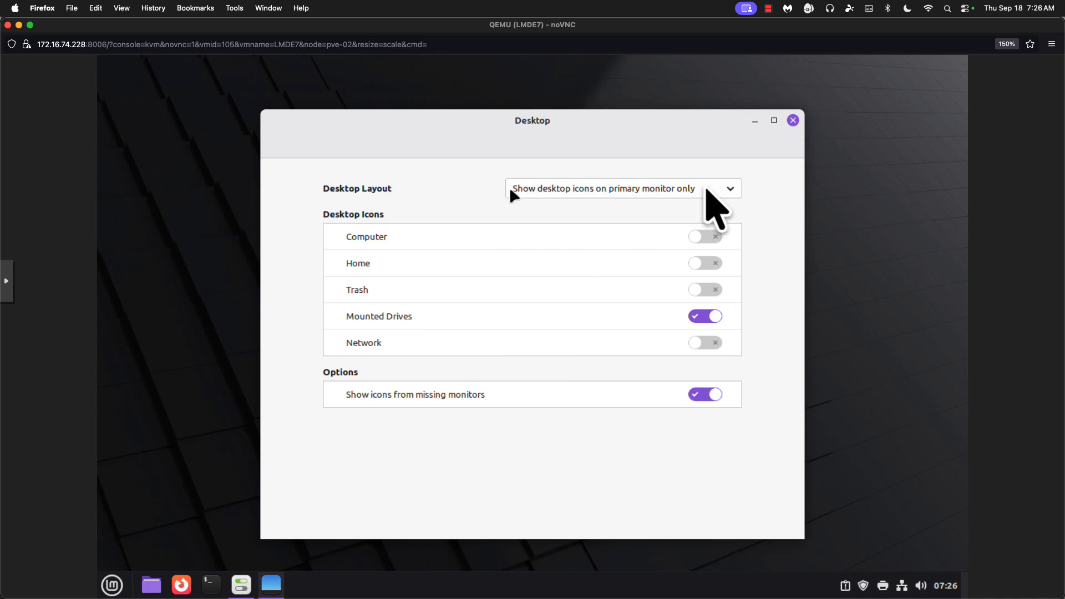
{"action": "mouse_move", "coordinate": [750, 203]}
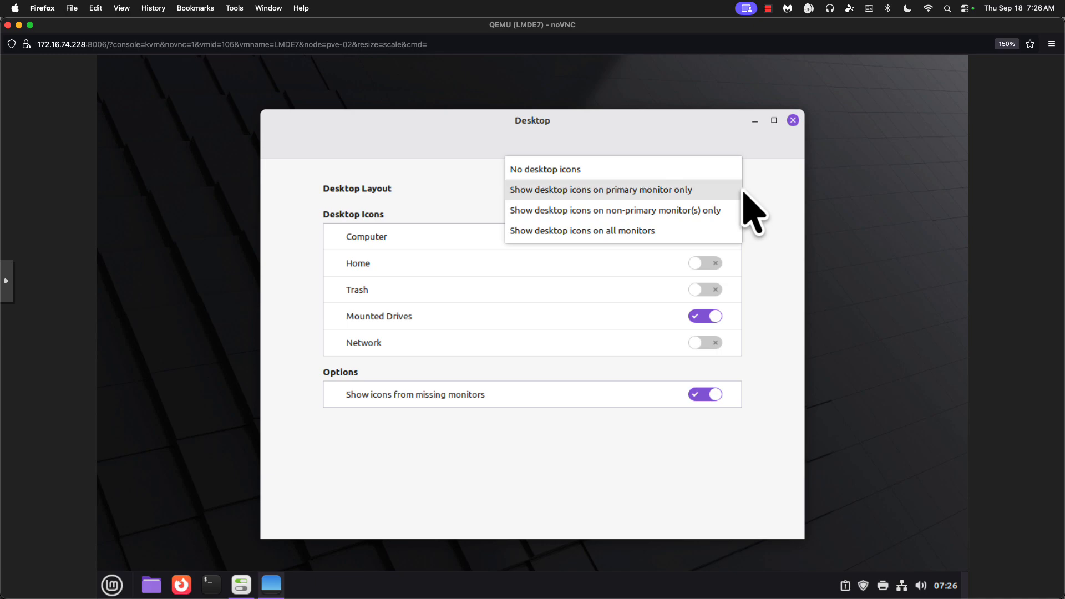
{"action": "left_click", "coordinate": [601, 190]}
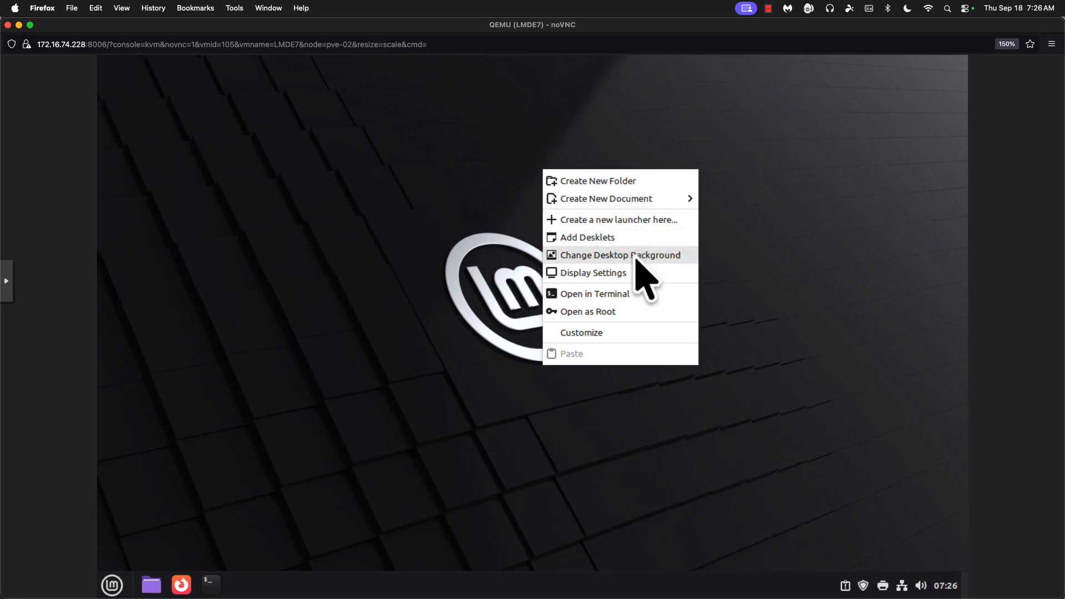
- Apply the Curves image from the Wallpapers collection as the LMDE desktop background
{"action": "left_click", "coordinate": [620, 255]}
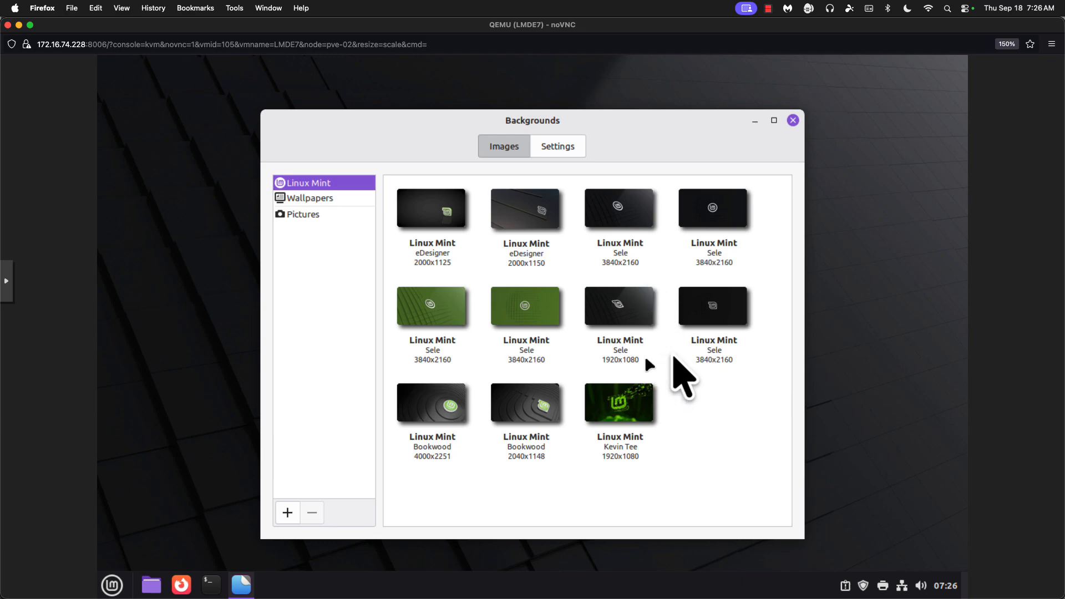
{"action": "mouse_move", "coordinate": [305, 206]}
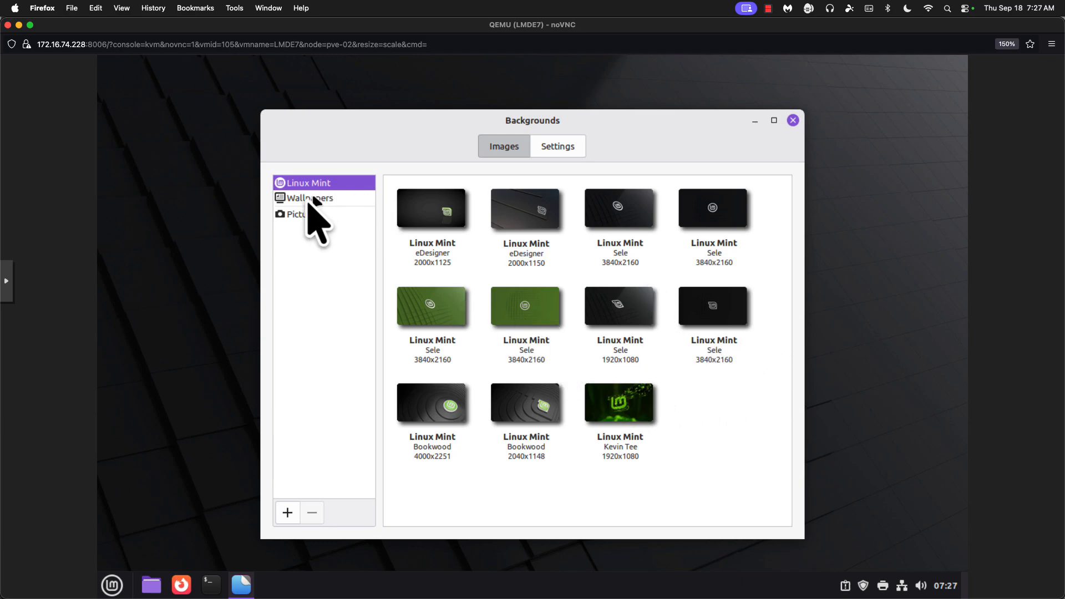
{"action": "left_click", "coordinate": [309, 198]}
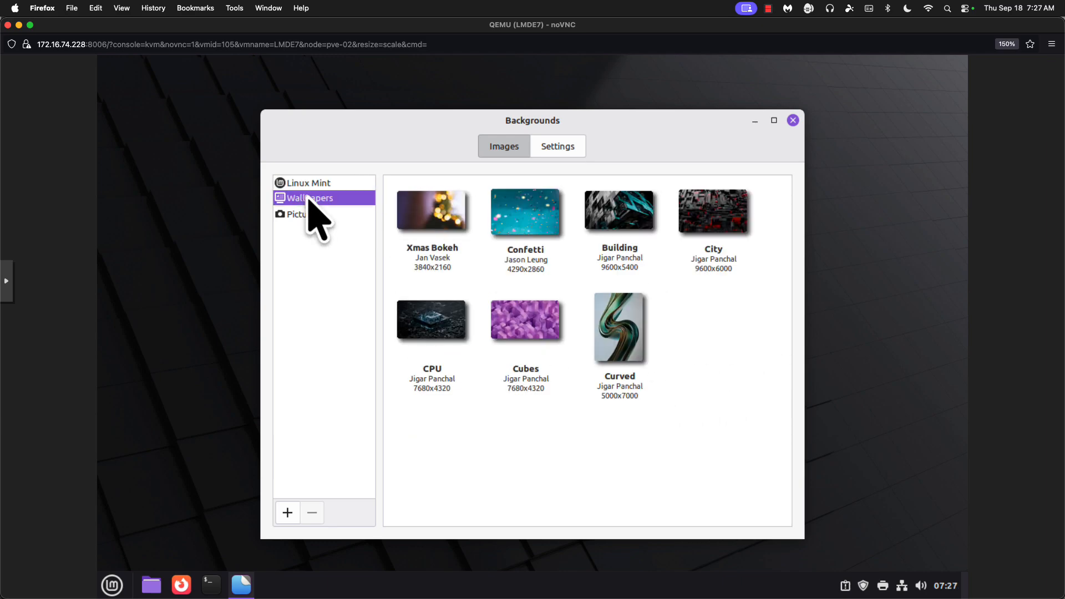
{"action": "scroll", "scroll_direction": "down", "scroll_amount": 3}
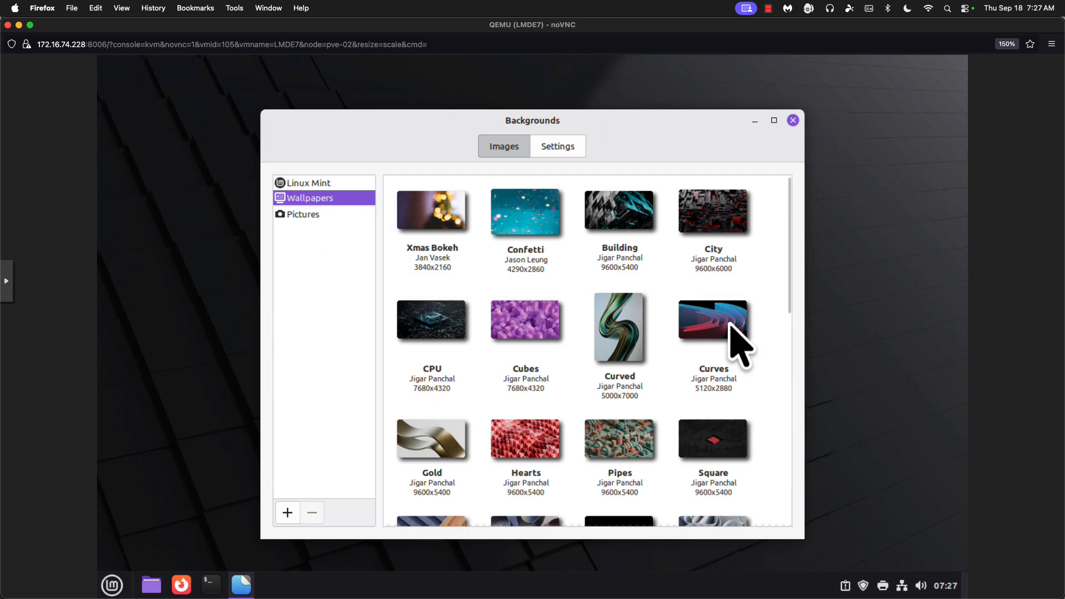
{"action": "left_click", "coordinate": [714, 328]}
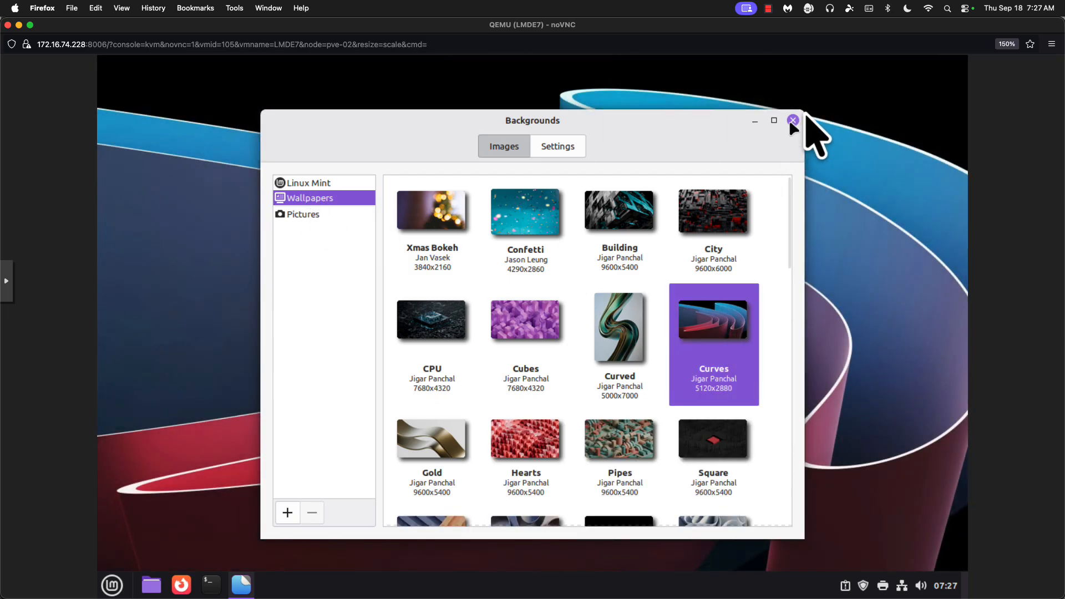
{"action": "left_click", "coordinate": [793, 121]}
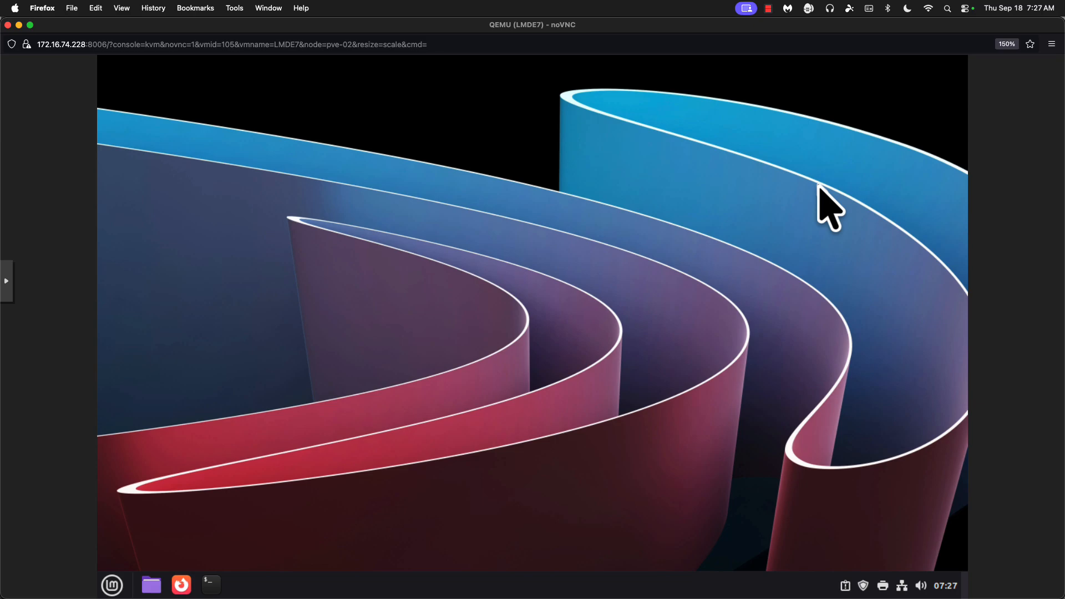
{"action": "mouse_move", "coordinate": [419, 313]}
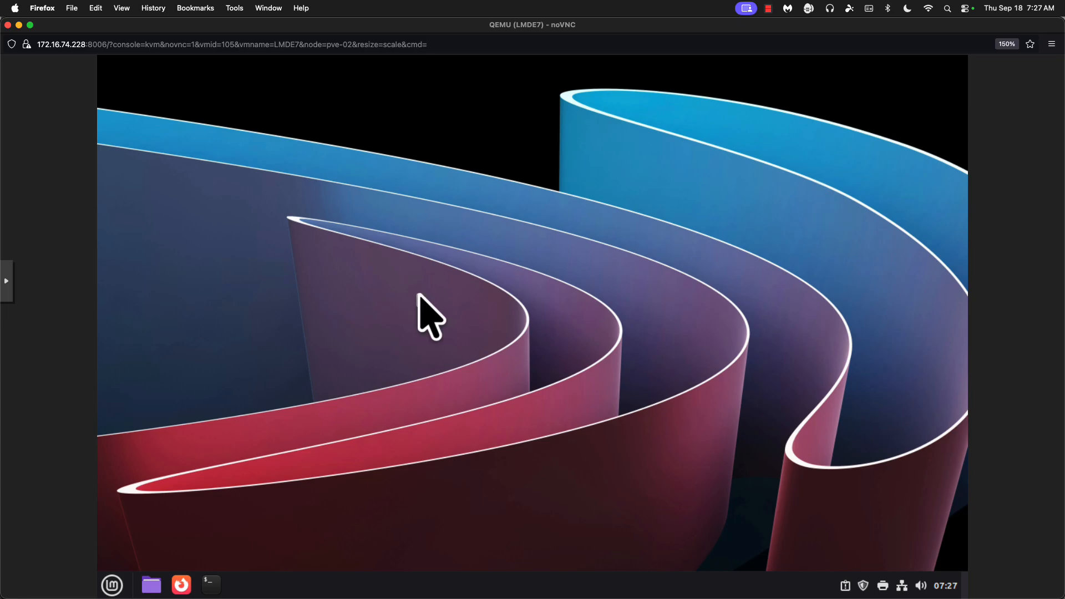